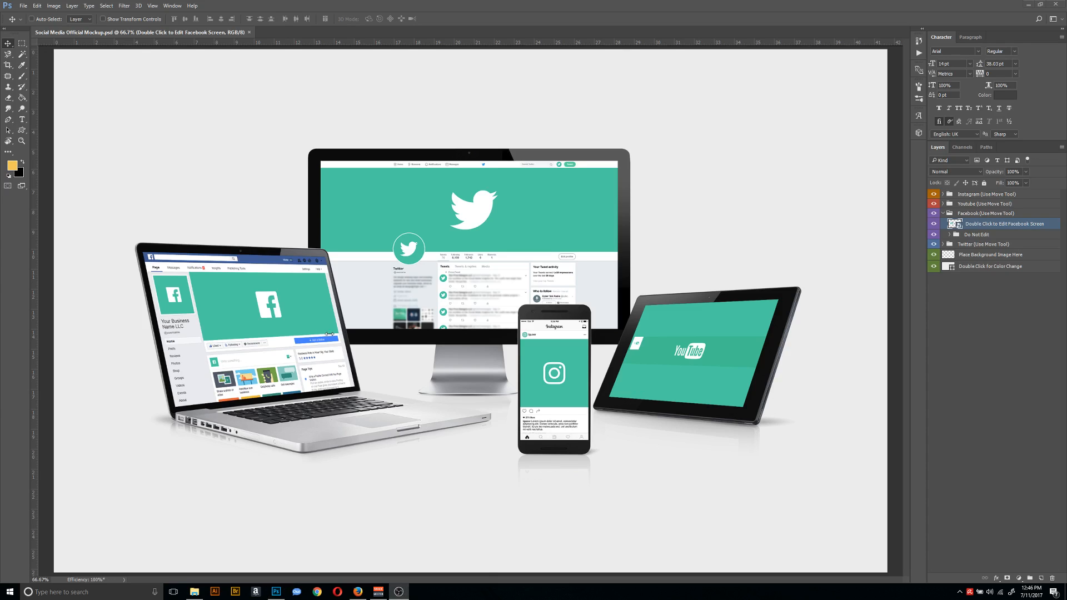
pyautogui.moveTo(1, 315)
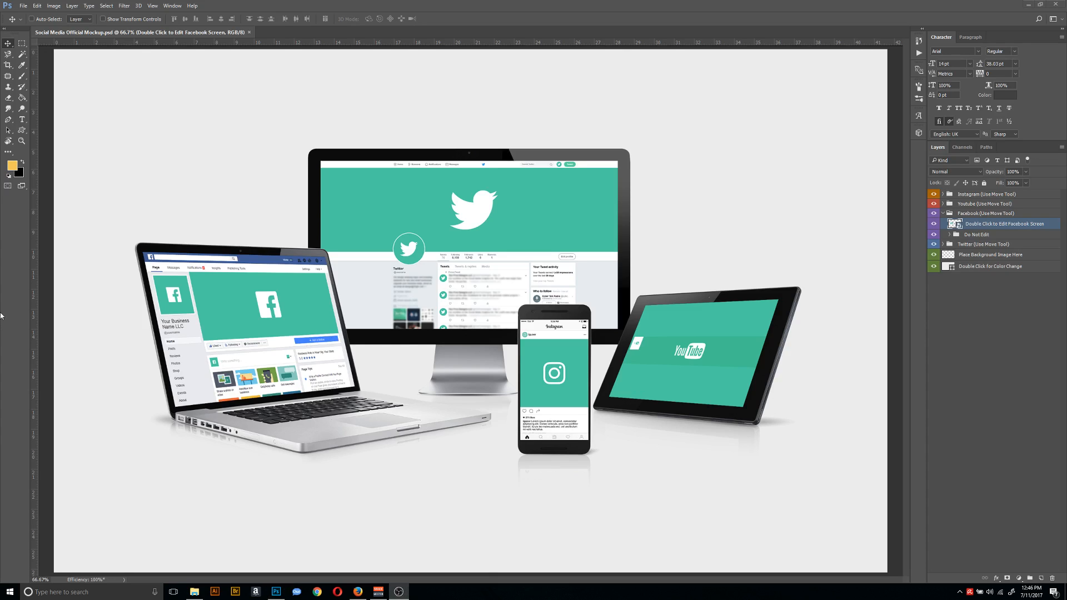
pyautogui.moveTo(269, 90)
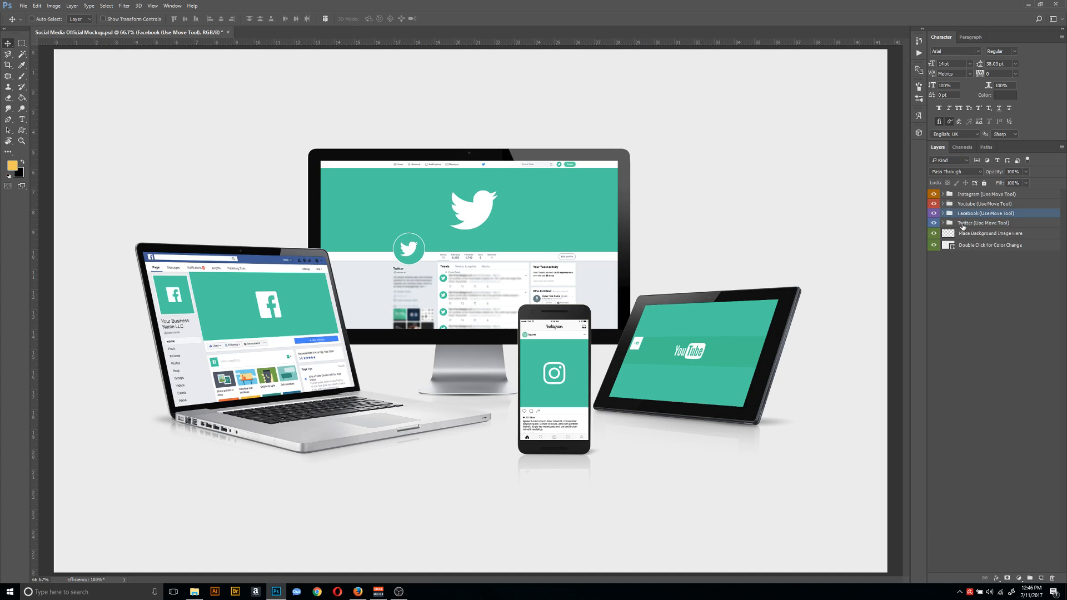
# Inspect the device groups, hiding and then re-showing the YouTube tablet.
pyautogui.click(986, 194)
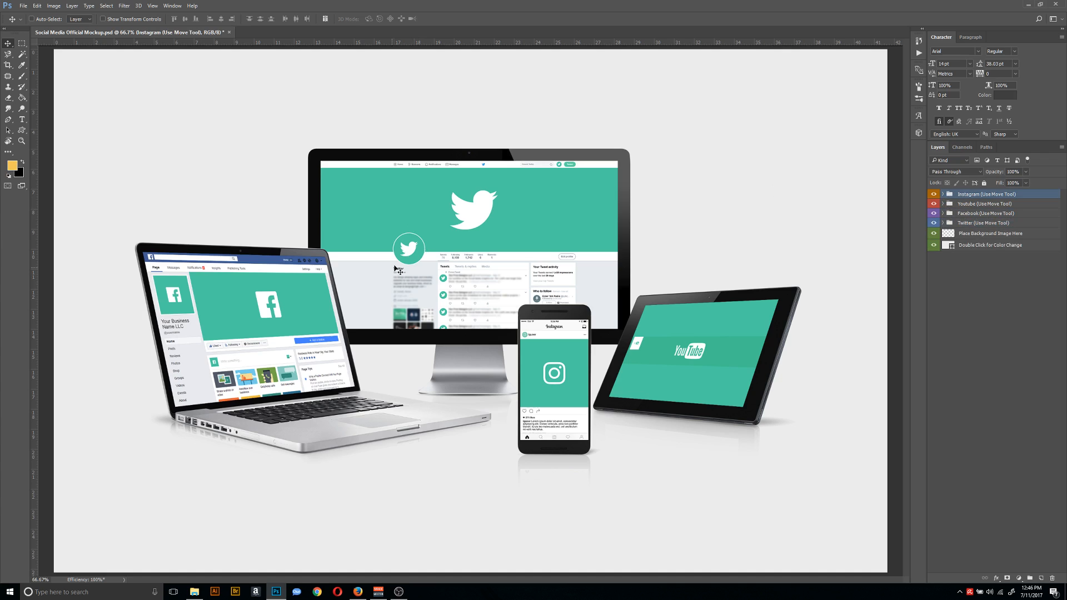
pyautogui.moveTo(558, 211)
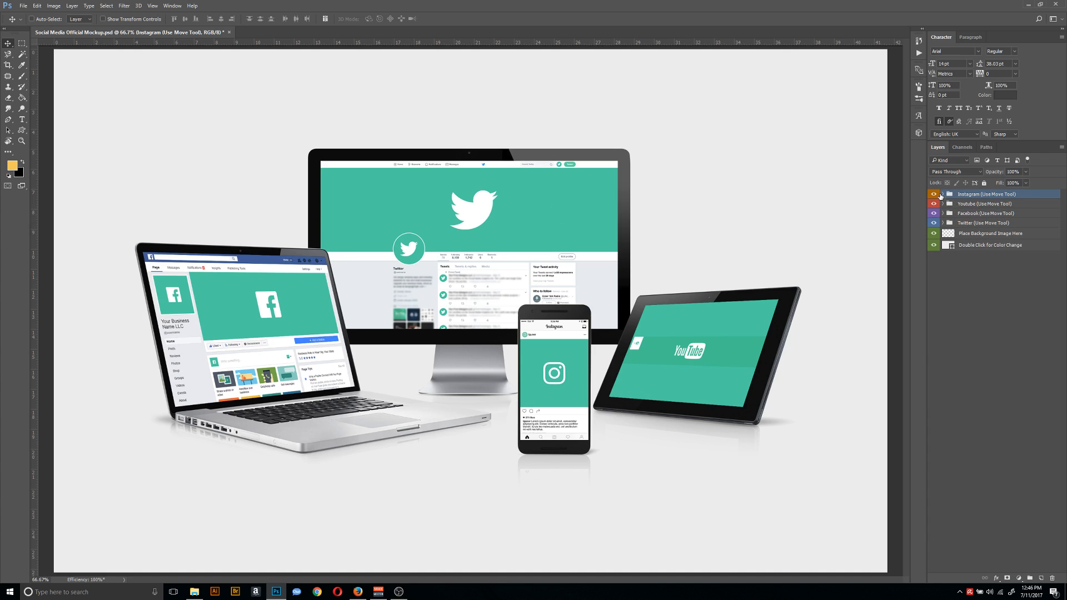
pyautogui.click(934, 194)
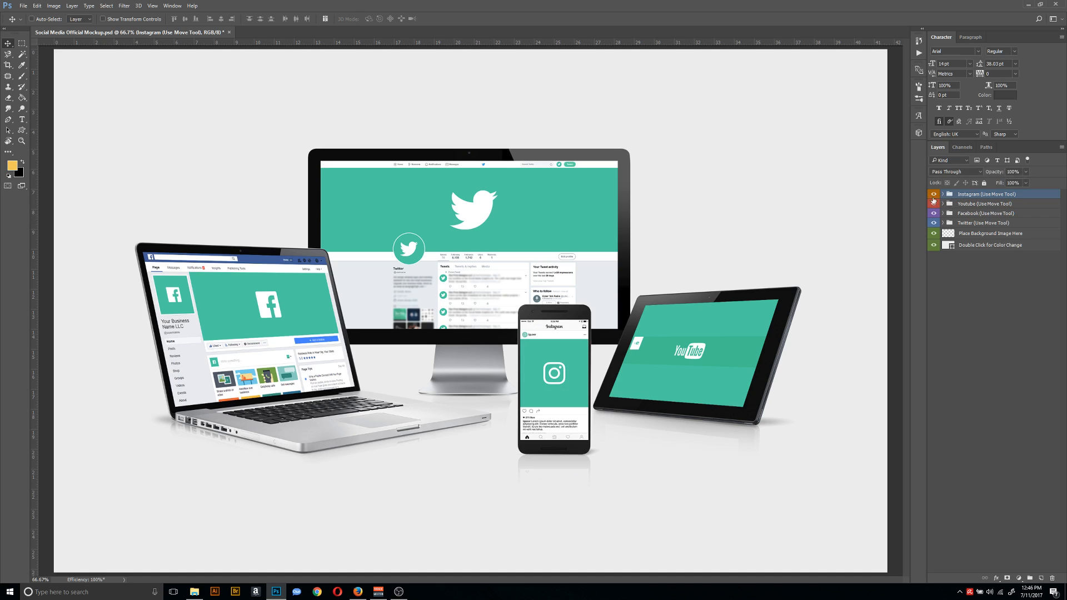
pyautogui.click(933, 203)
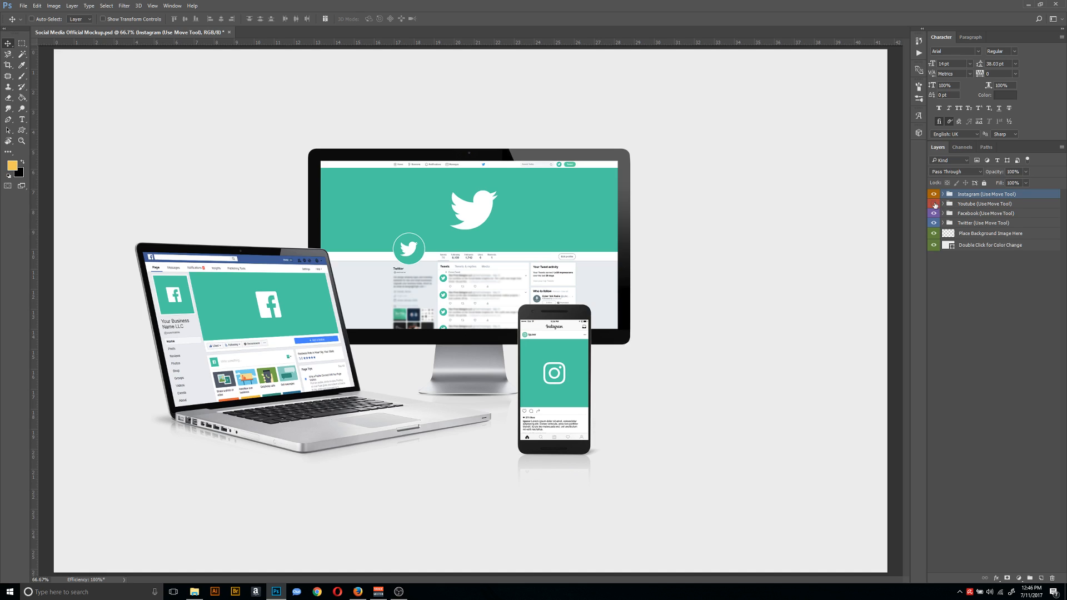
pyautogui.click(934, 204)
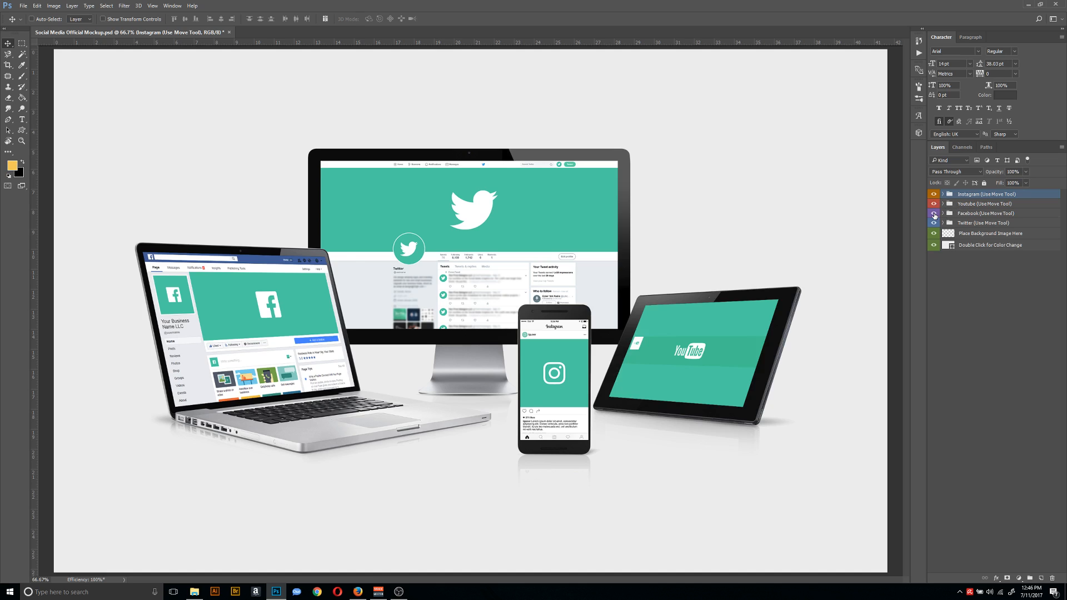
pyautogui.click(934, 213)
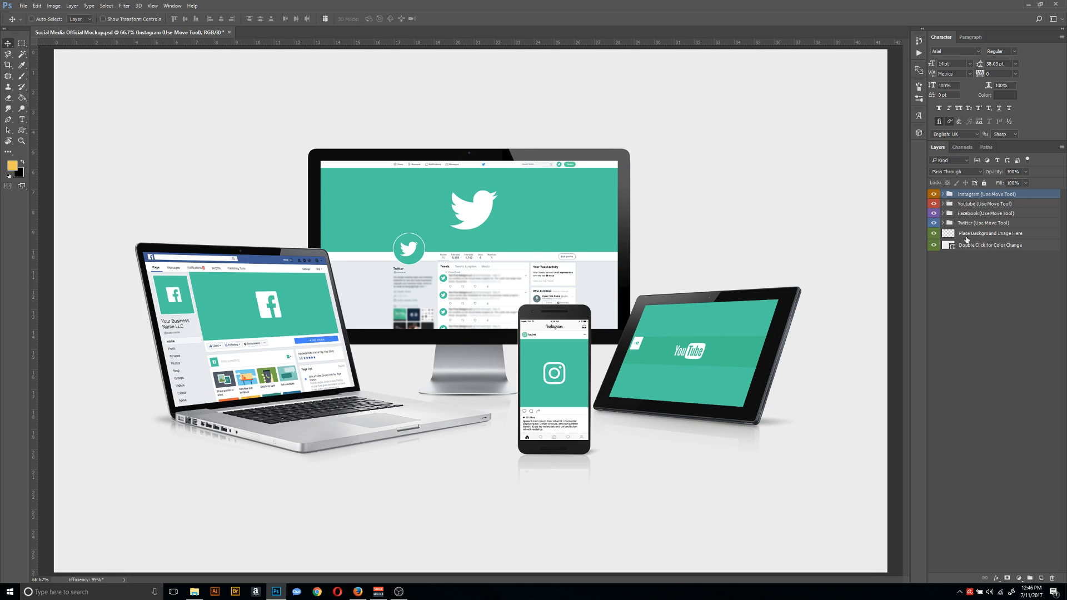
# Check the background layers, then expand the Twitter group and select its screen smart object.
pyautogui.click(994, 245)
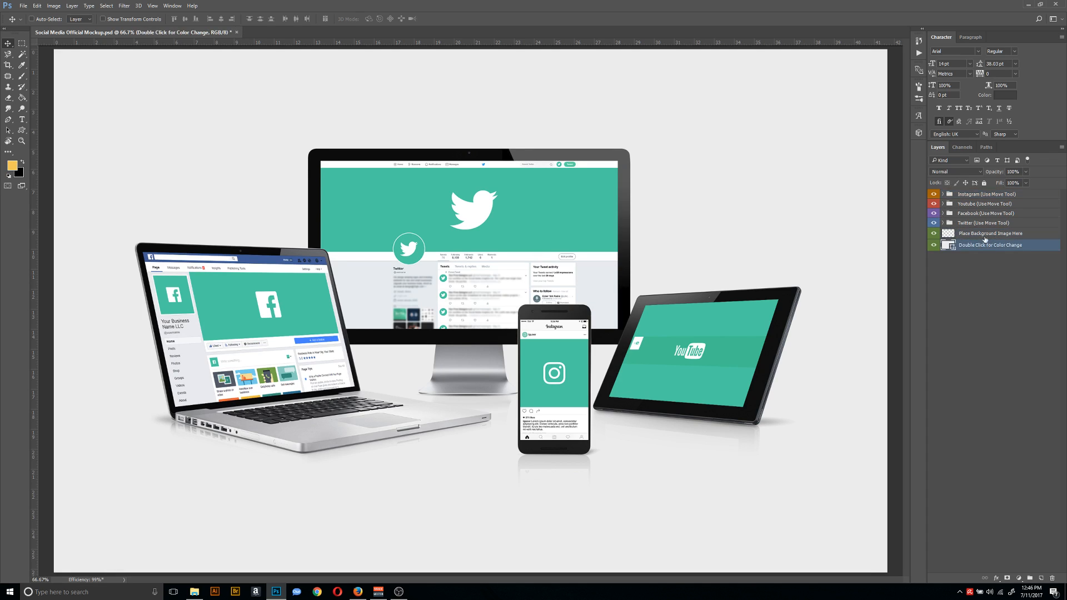
pyautogui.click(991, 233)
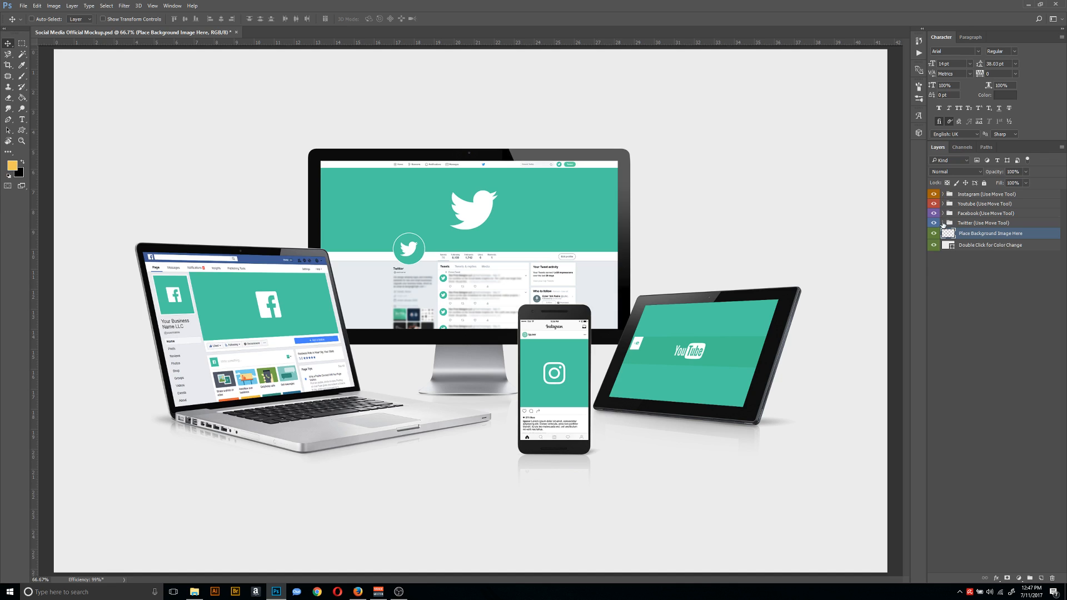
pyautogui.click(943, 222)
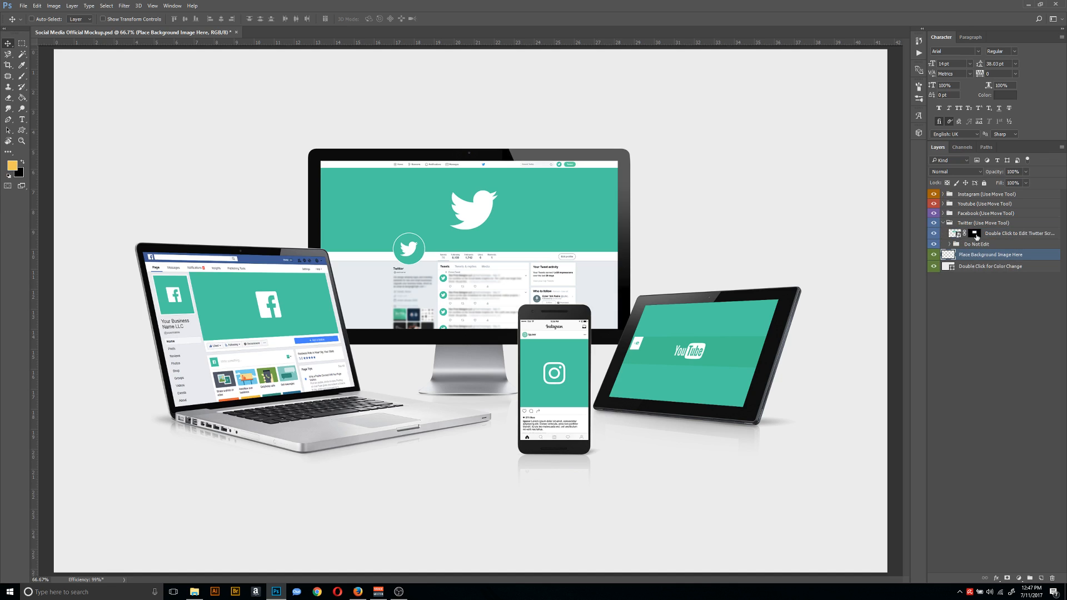
pyautogui.moveTo(999, 238)
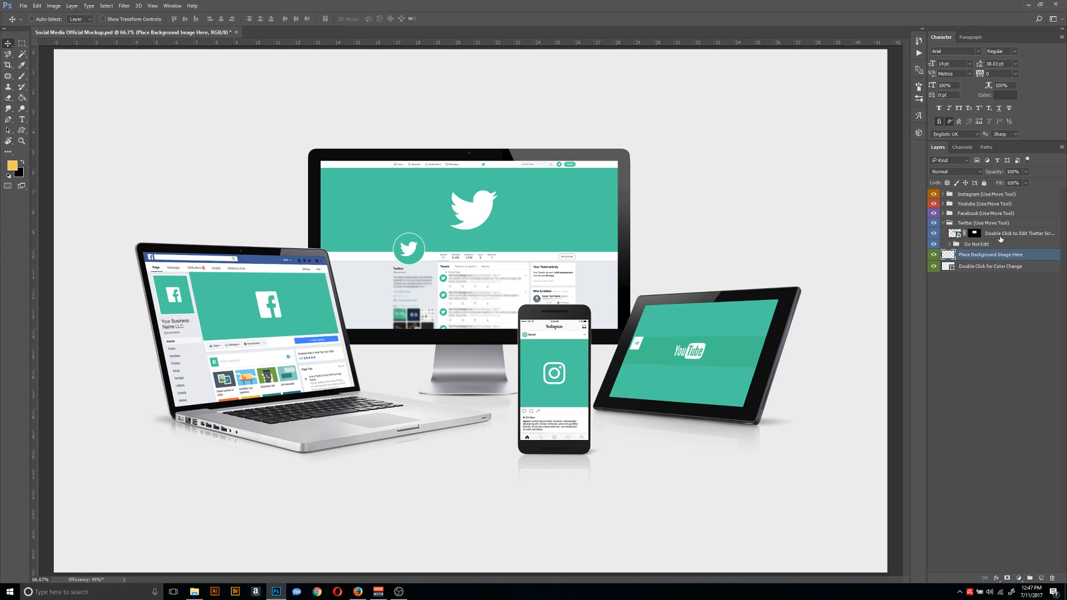
pyautogui.click(1018, 233)
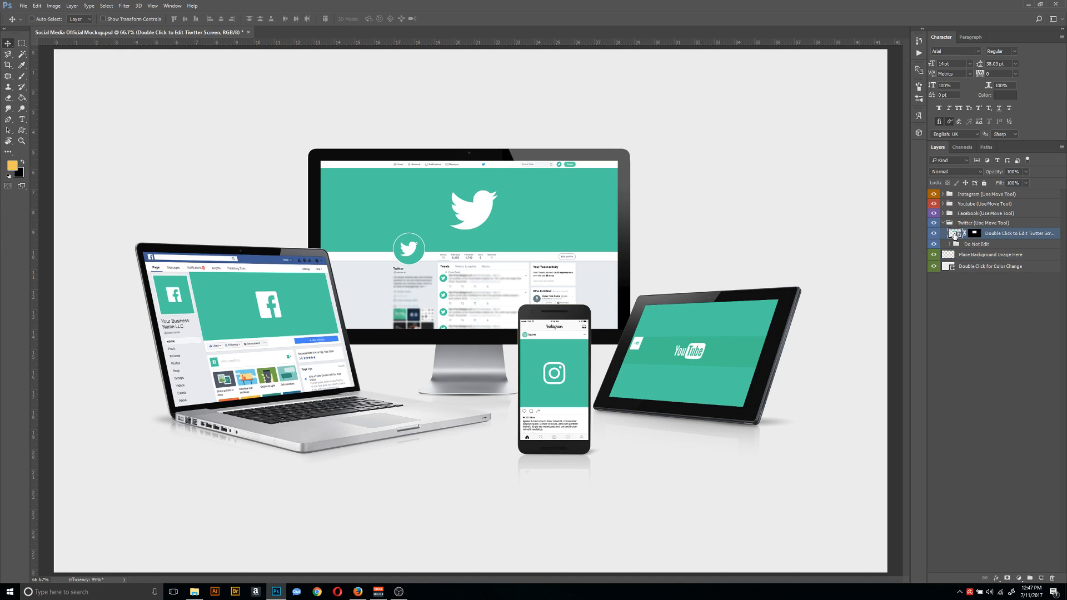
pyautogui.moveTo(955, 233)
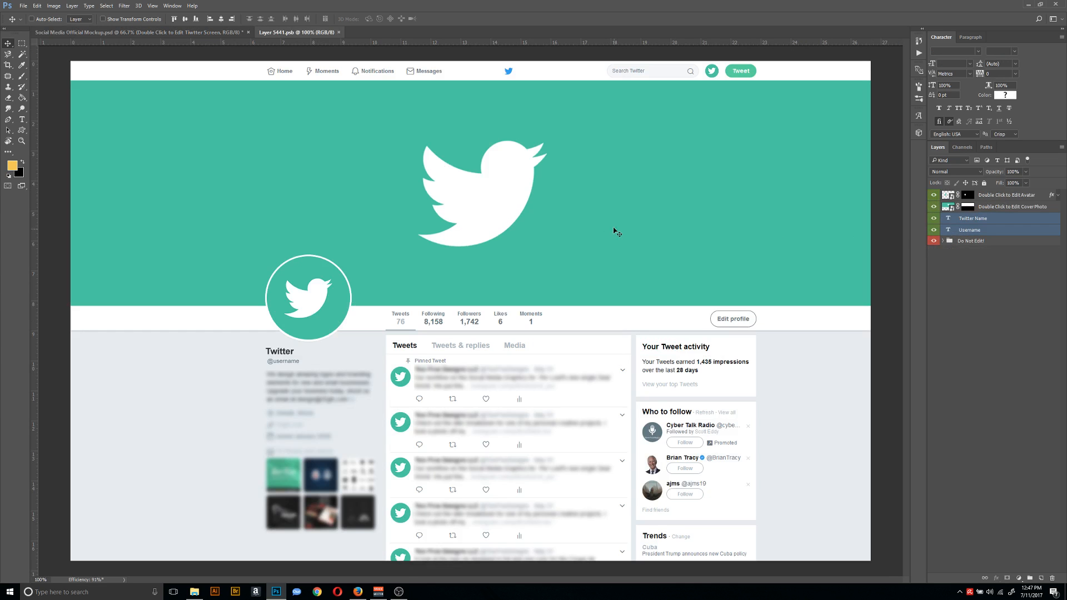
pyautogui.moveTo(381, 150)
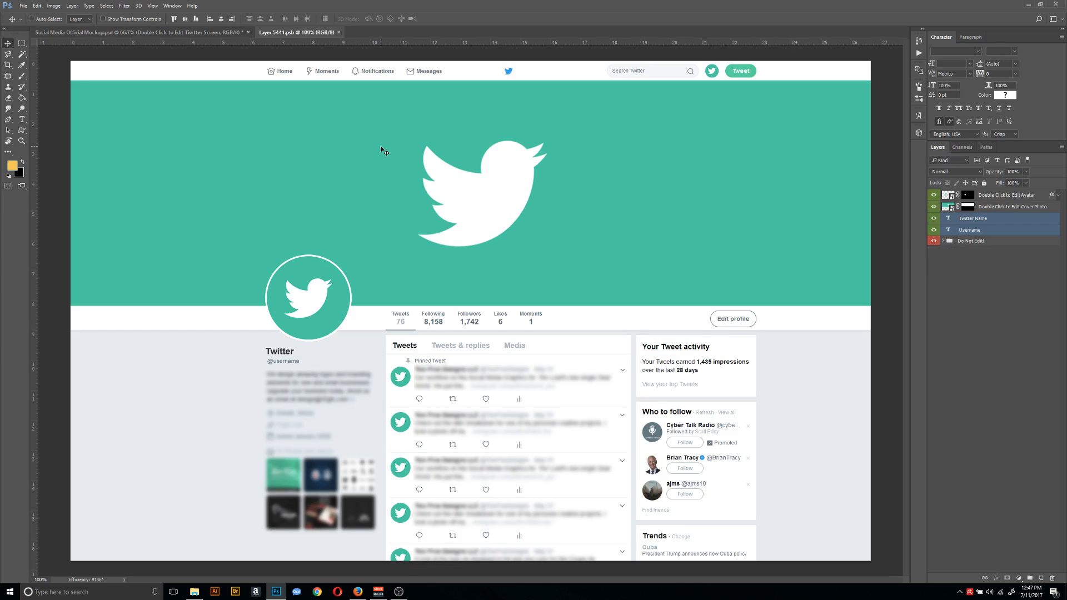
# Embed the twofive image from the Desktop so it fills the Twitter screen document.
pyautogui.click(1007, 195)
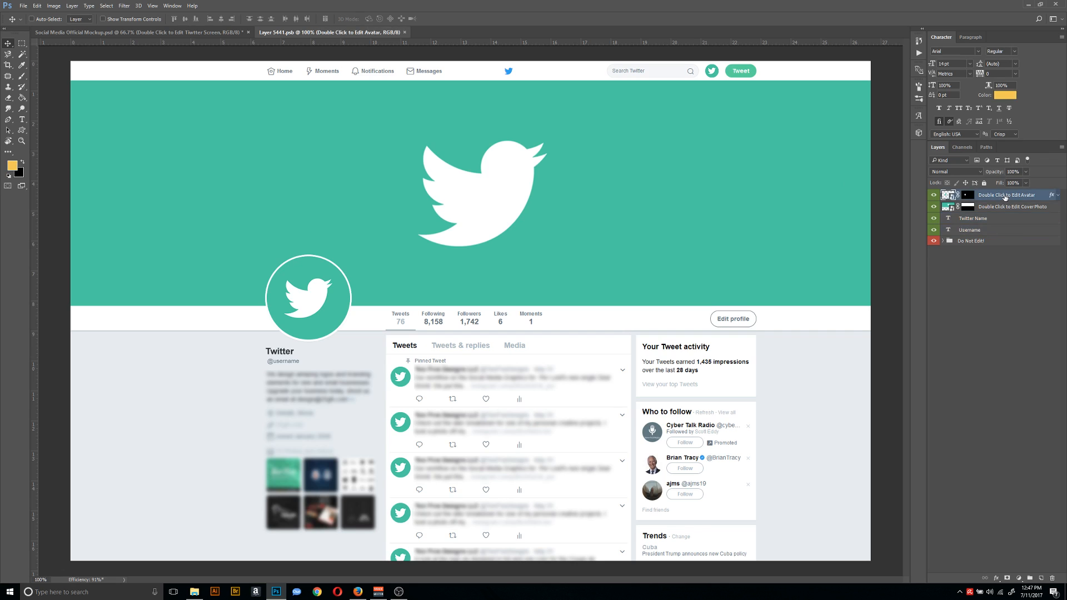
pyautogui.moveTo(1007, 198)
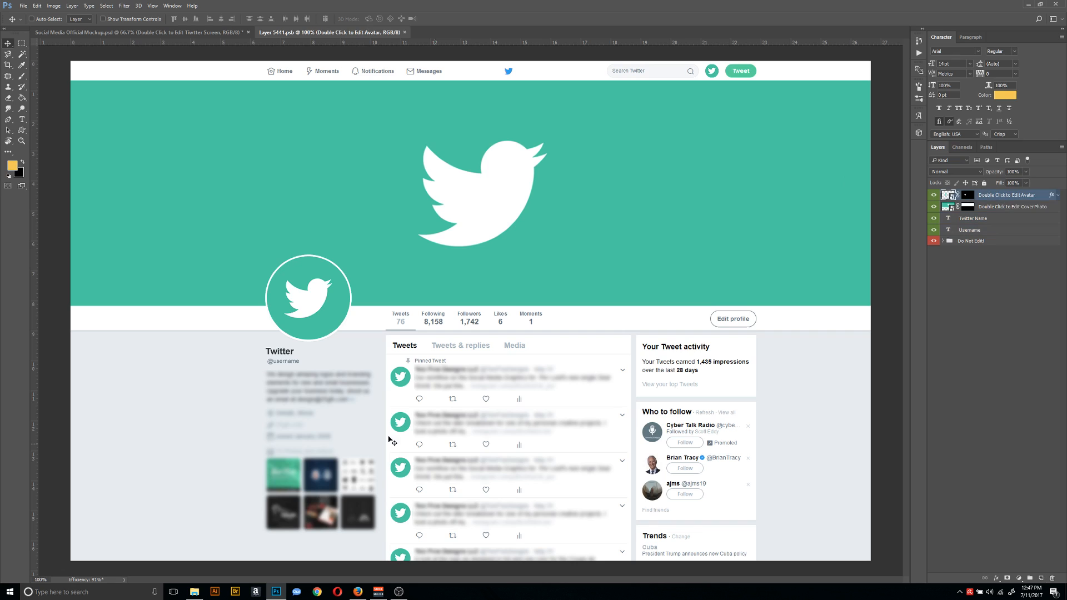
pyautogui.moveTo(811, 298)
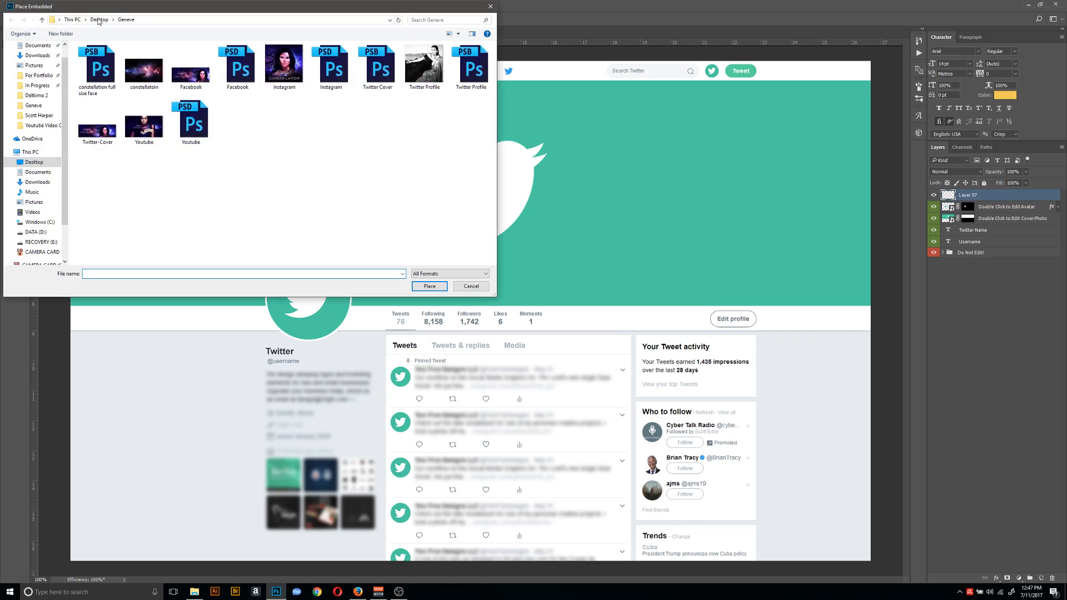
pyautogui.click(99, 19)
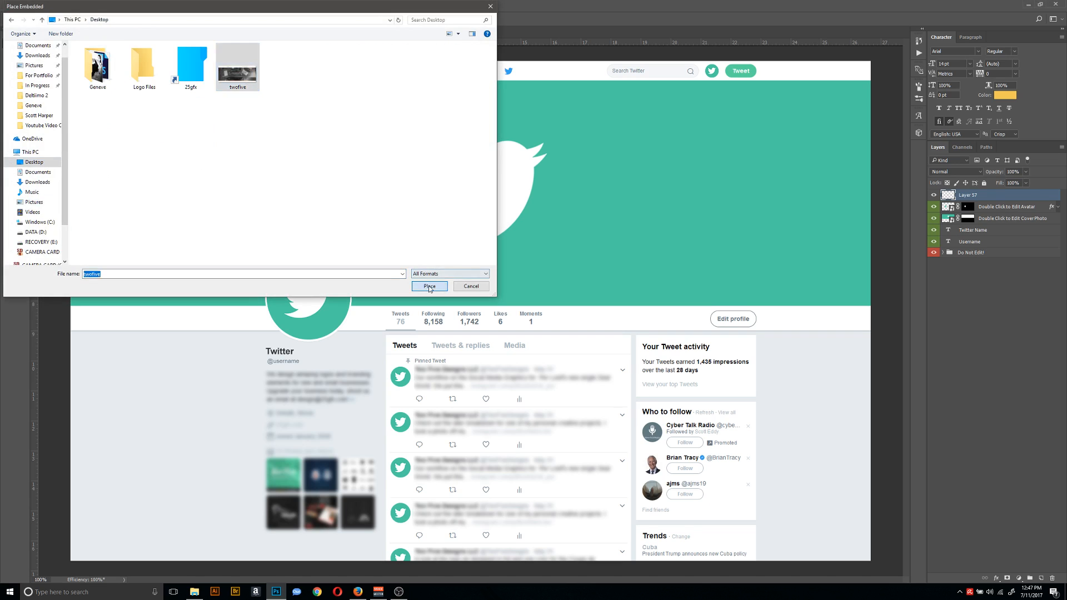
pyautogui.click(429, 285)
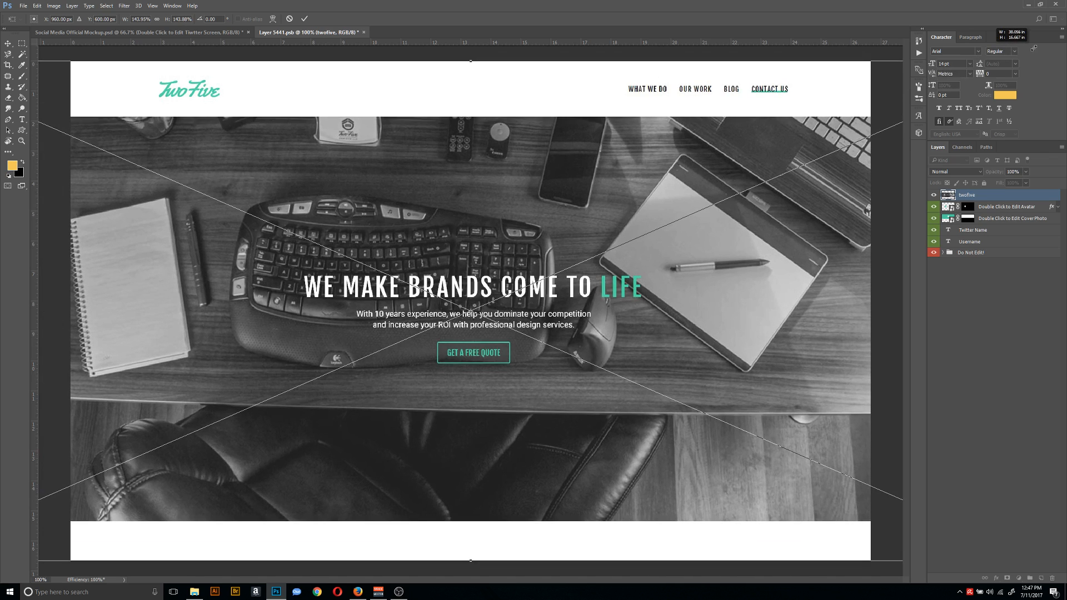
pyautogui.click(305, 19)
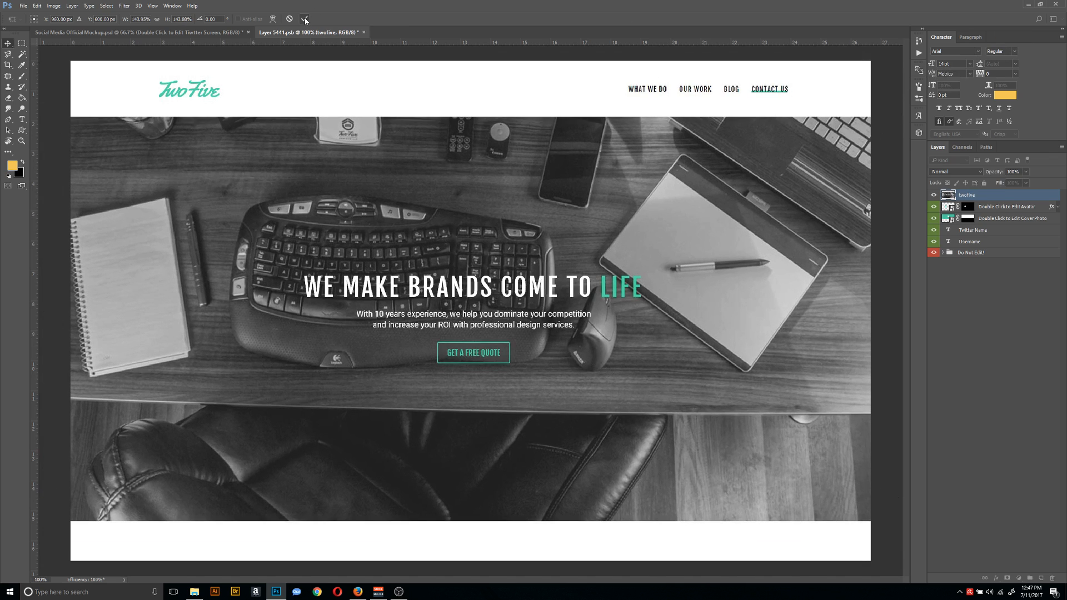
pyautogui.click(1013, 218)
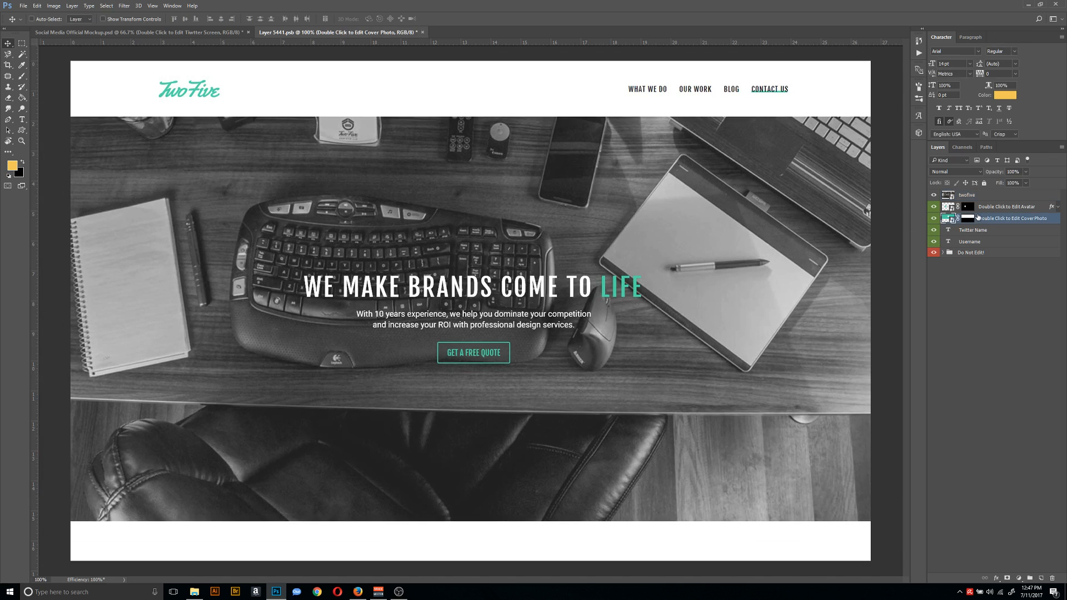
pyautogui.click(1010, 206)
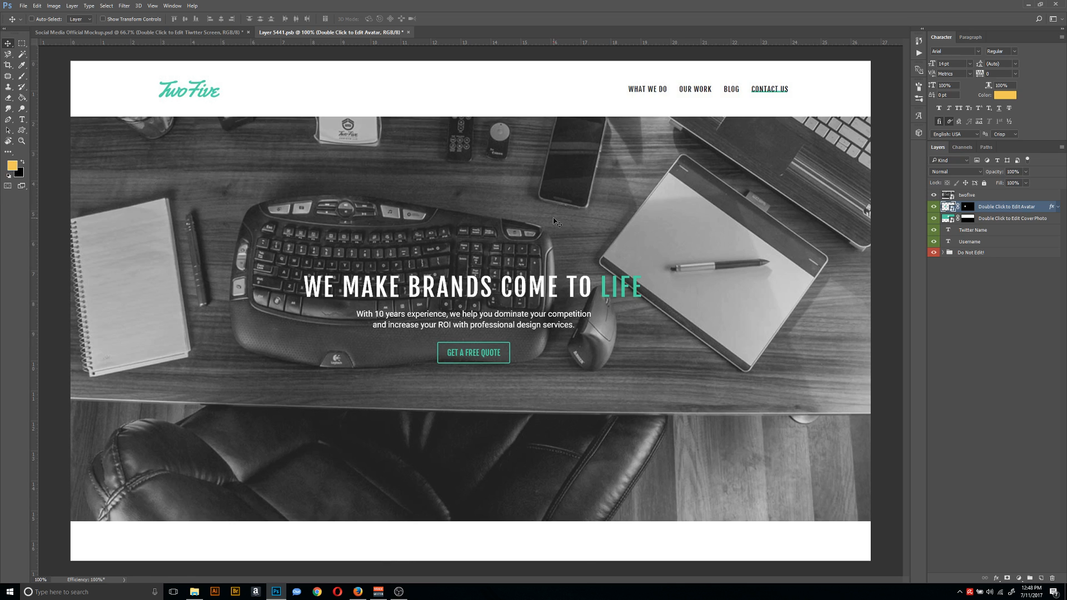
pyautogui.click(23, 6)
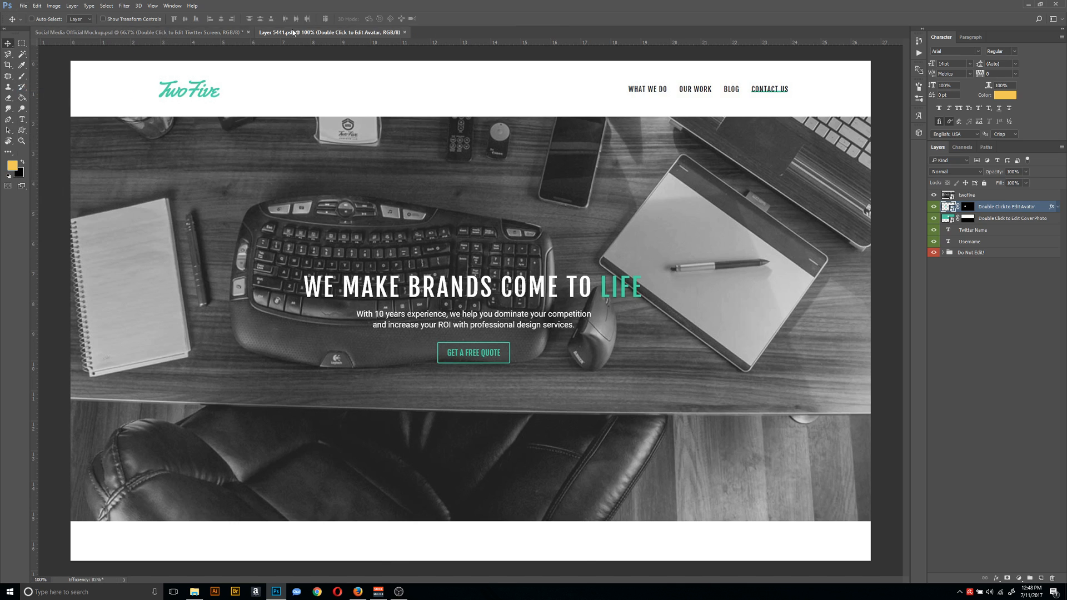
# Close the Layer 5441.psb tab so the monitor updates to the Two Five website.
pyautogui.click(130, 32)
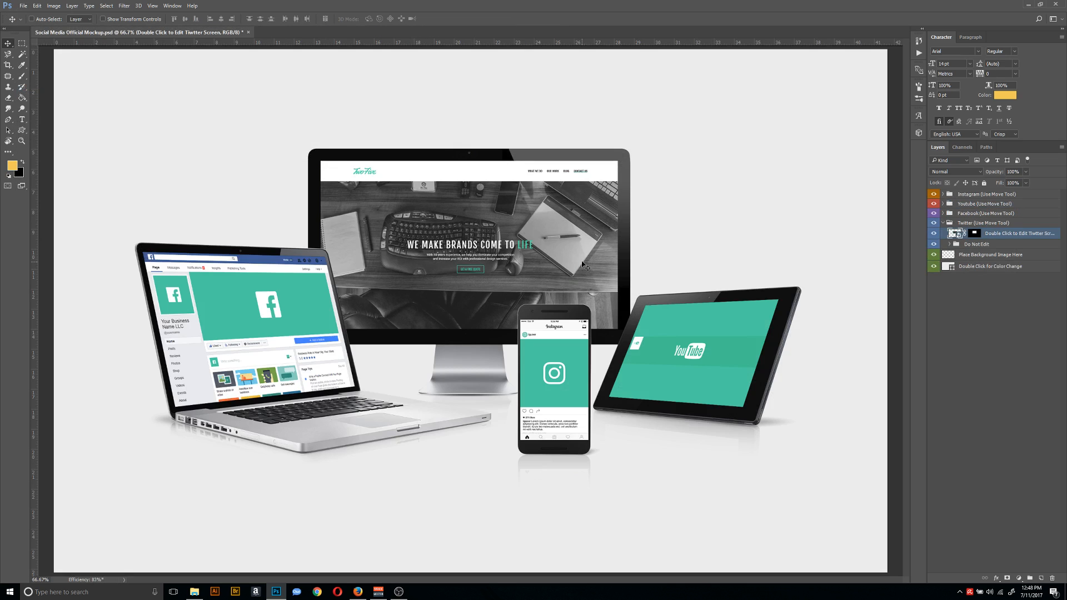
pyautogui.moveTo(633, 250)
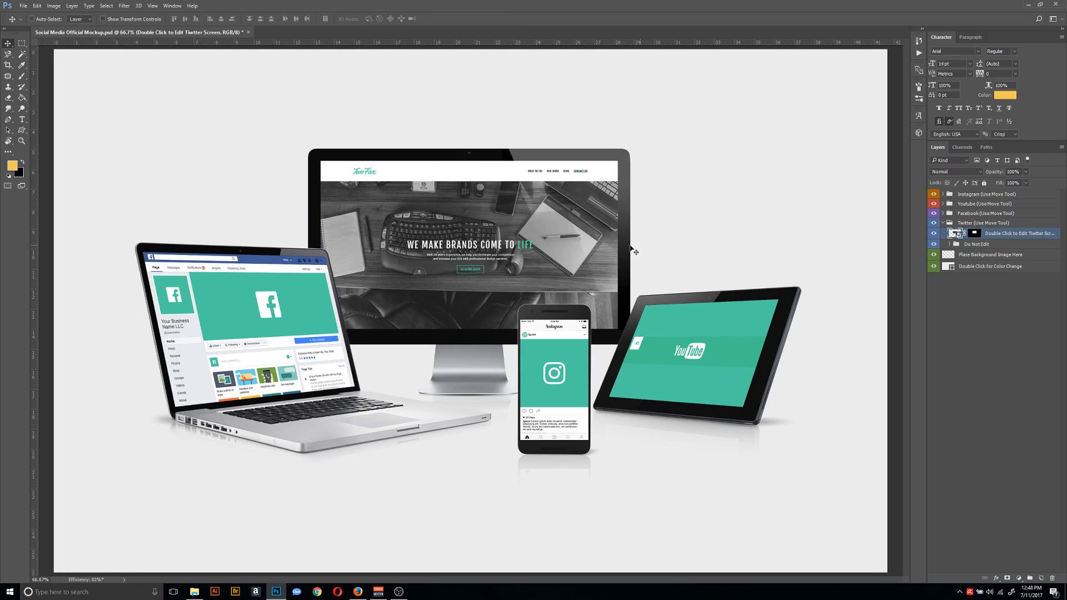
pyautogui.moveTo(921, 237)
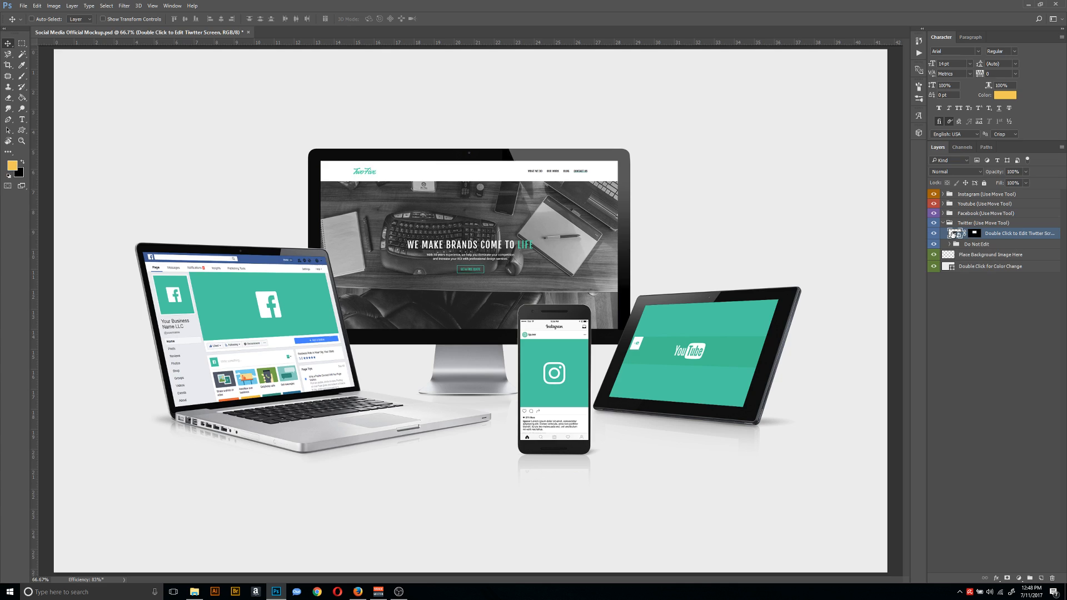
pyautogui.moveTo(955, 233)
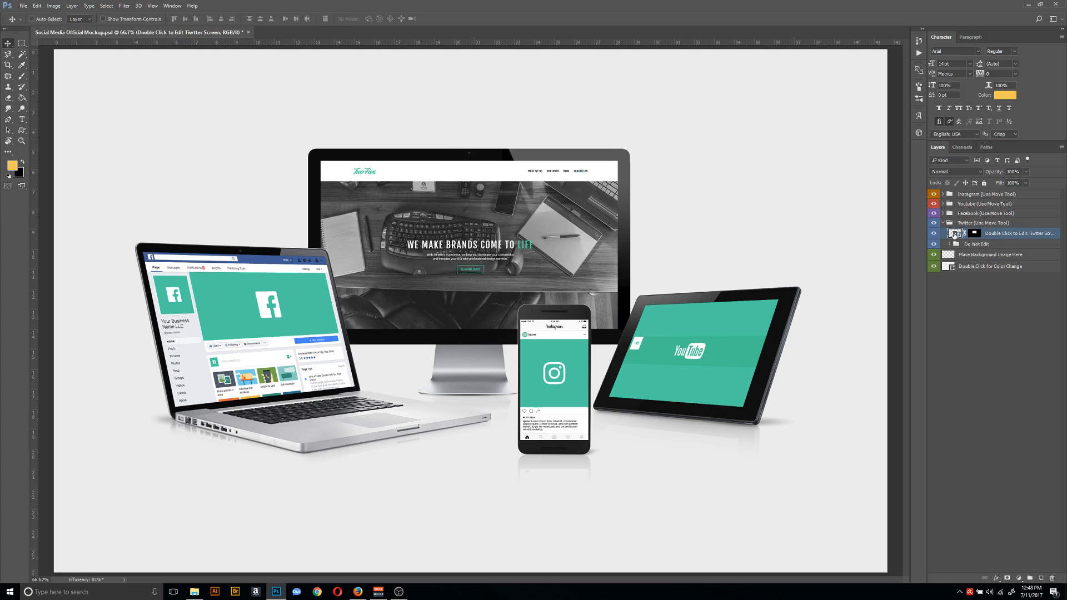
# Reopen the Twitter screen smart object as its own document.
pyautogui.doubleClick(956, 233)
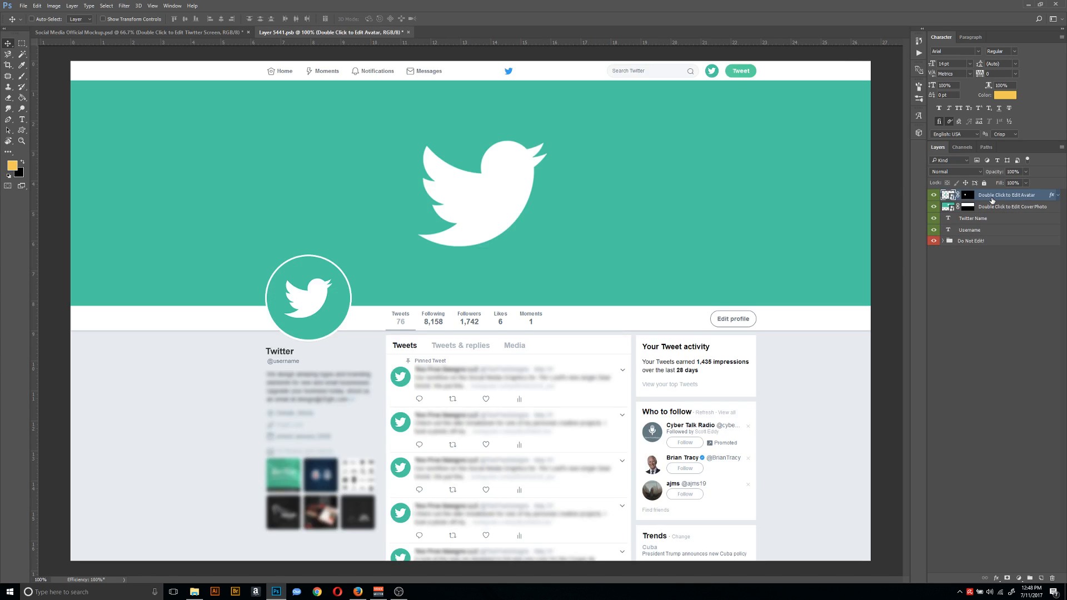
pyautogui.moveTo(966, 204)
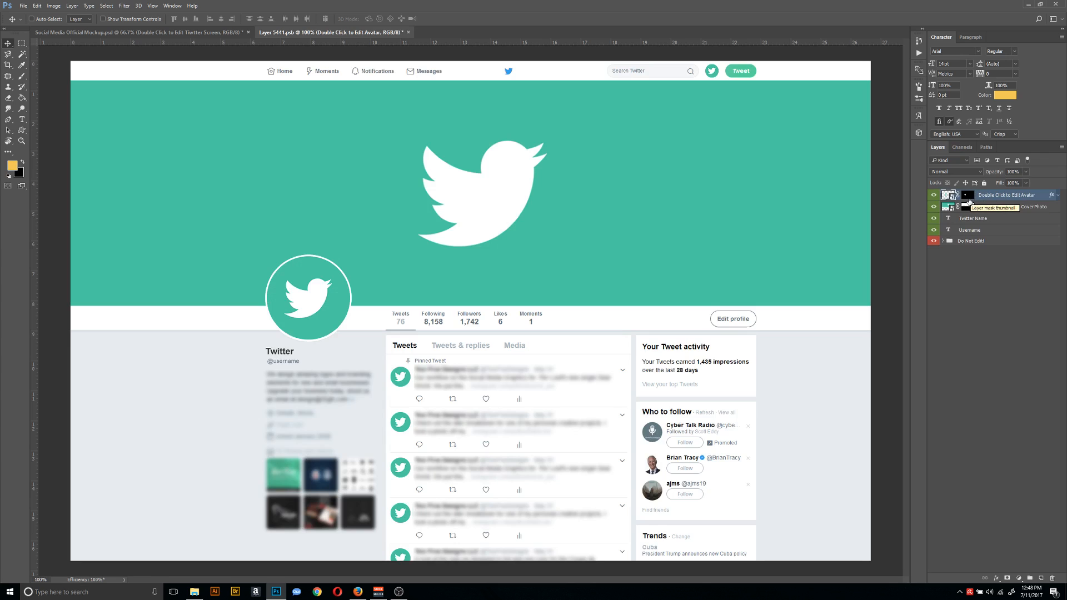
pyautogui.moveTo(958, 182)
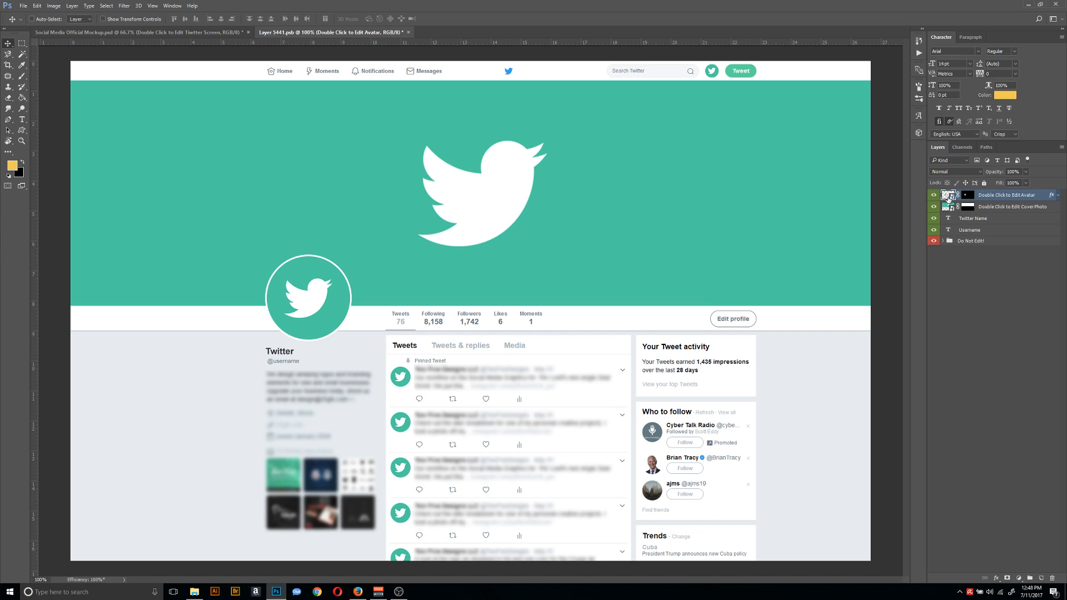
pyautogui.moveTo(952, 194)
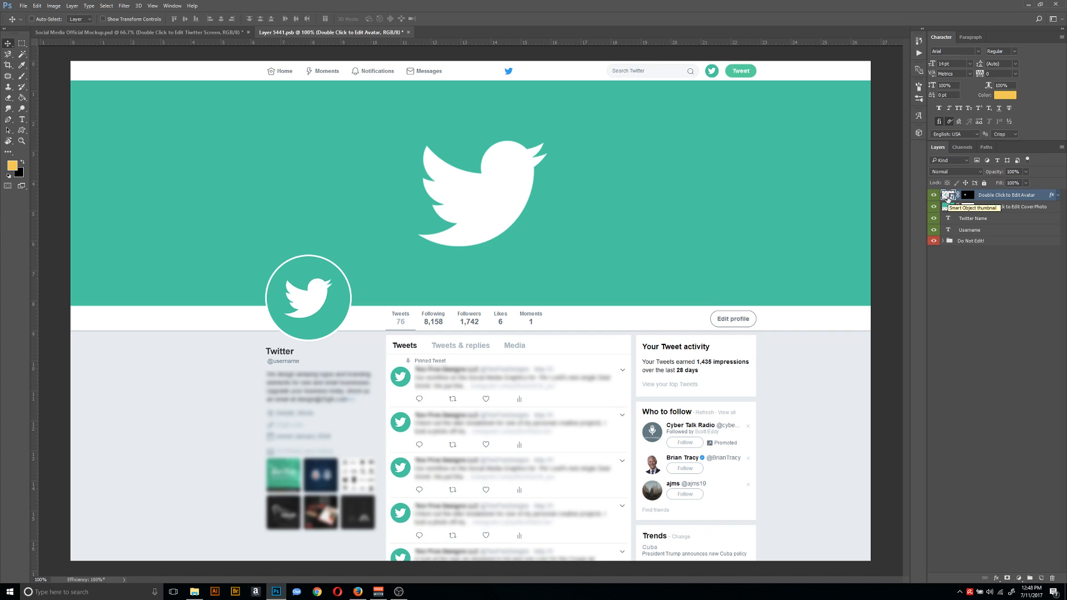
pyautogui.moveTo(398, 306)
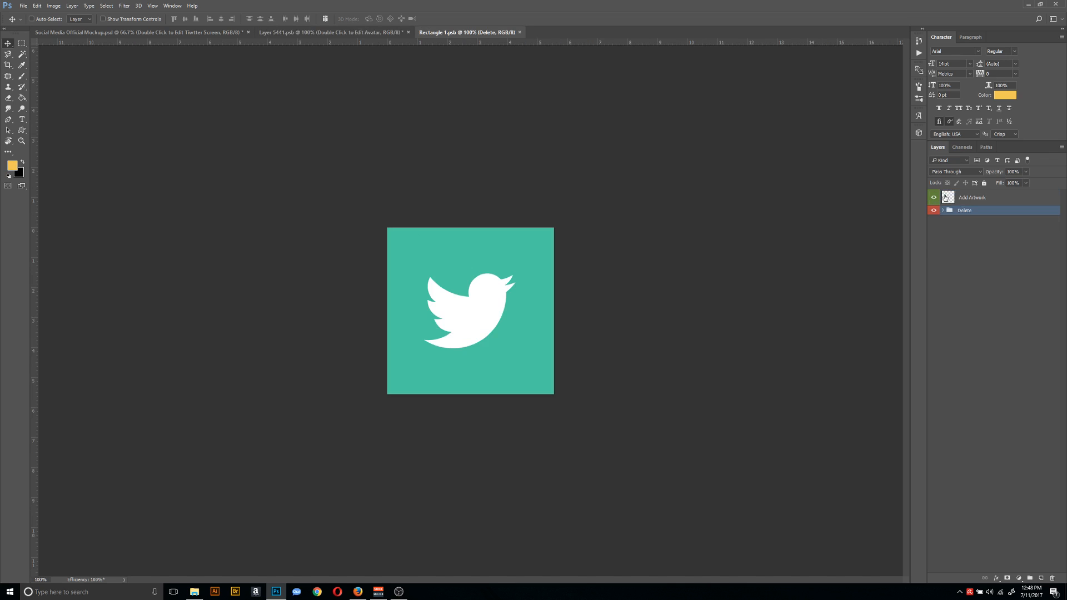
# Embed the Twitter Profile photo from the Geneve folder as the avatar and close the file.
pyautogui.click(23, 6)
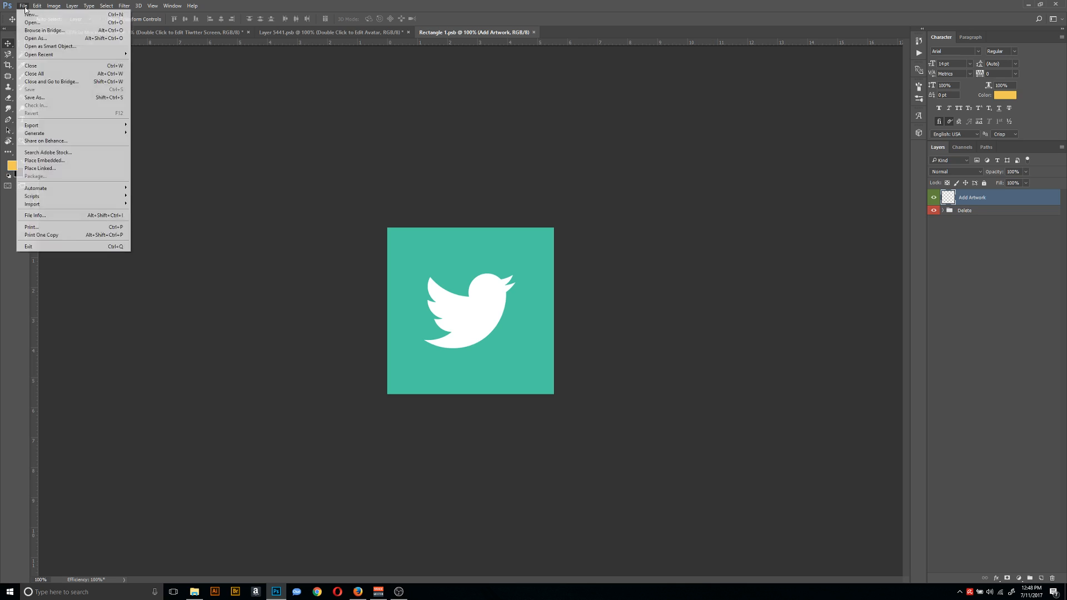
pyautogui.click(44, 161)
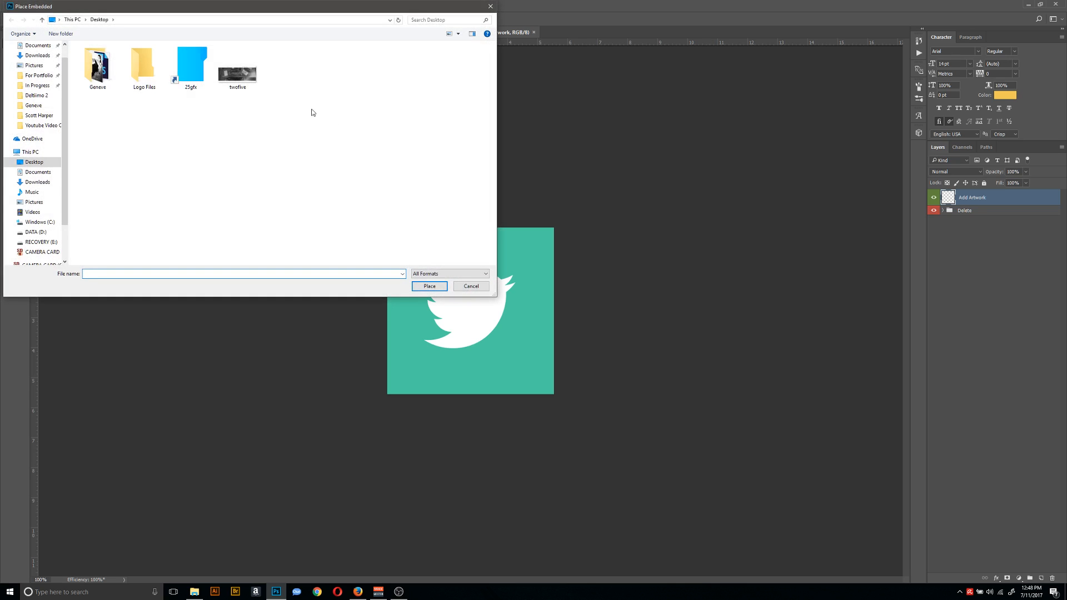
pyautogui.doubleClick(96, 61)
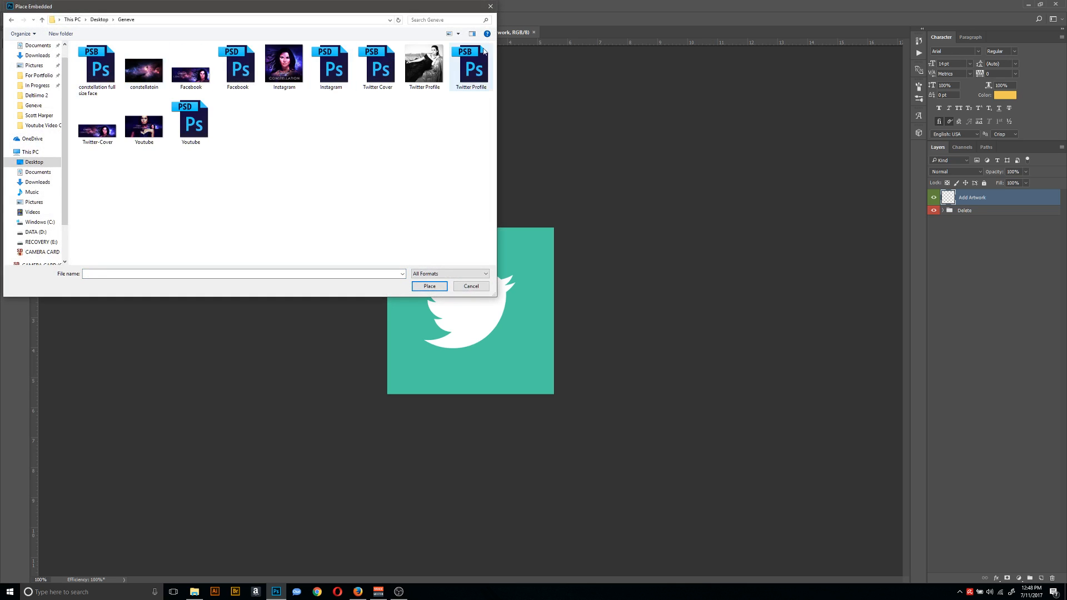
pyautogui.click(423, 61)
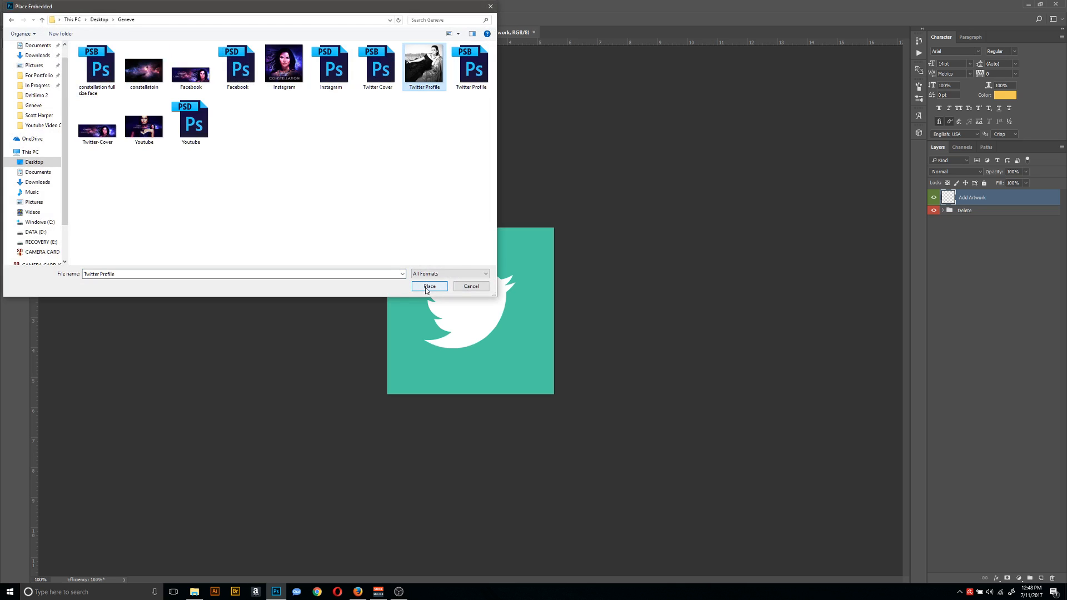
pyautogui.click(429, 286)
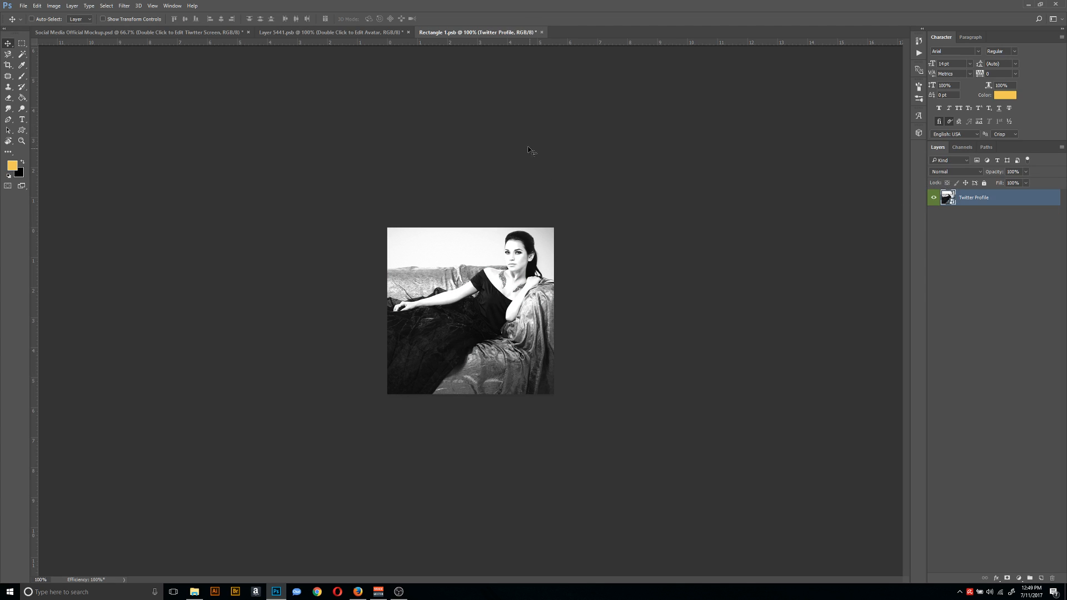
pyautogui.click(23, 6)
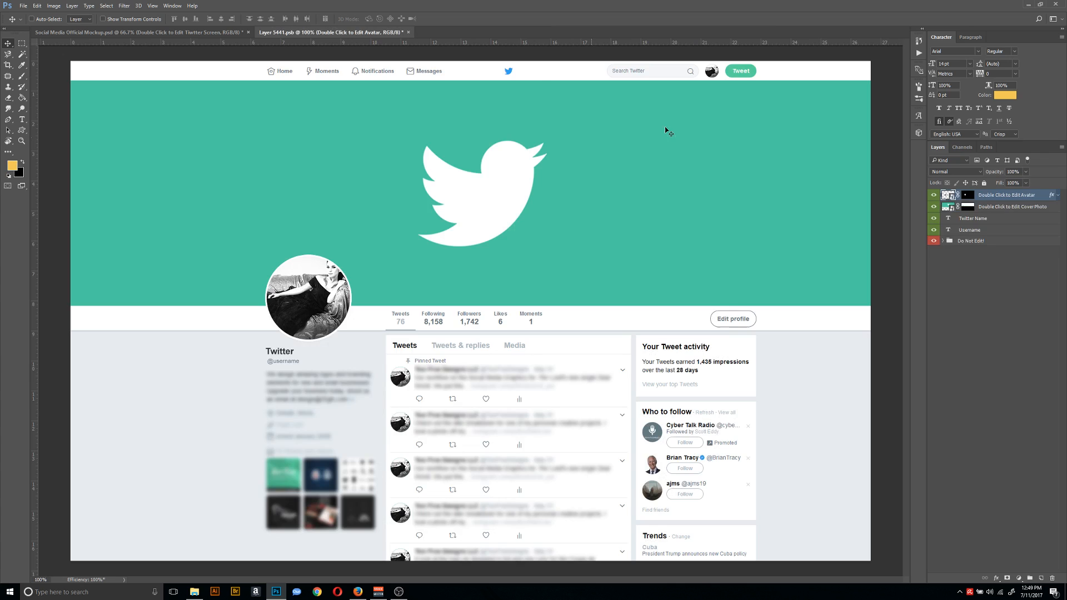
pyautogui.moveTo(211, 89)
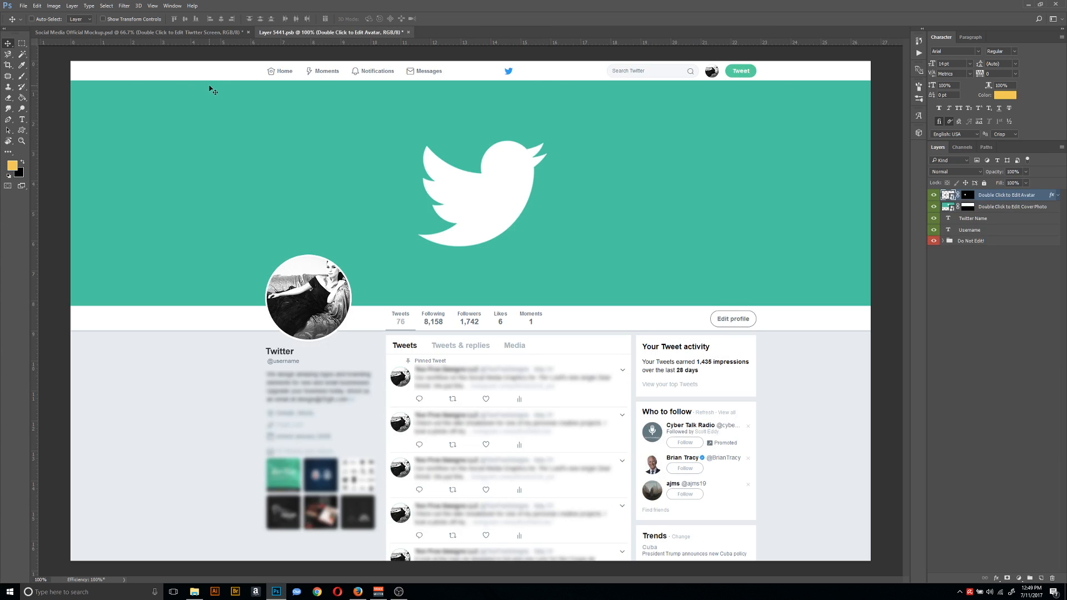
pyautogui.moveTo(518, 325)
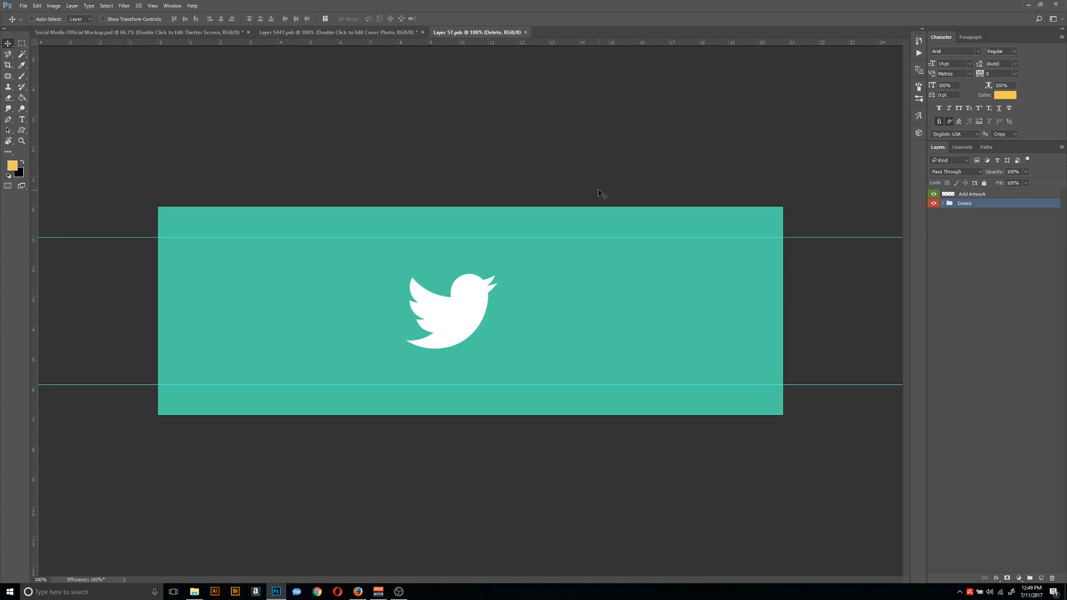
pyautogui.moveTo(163, 64)
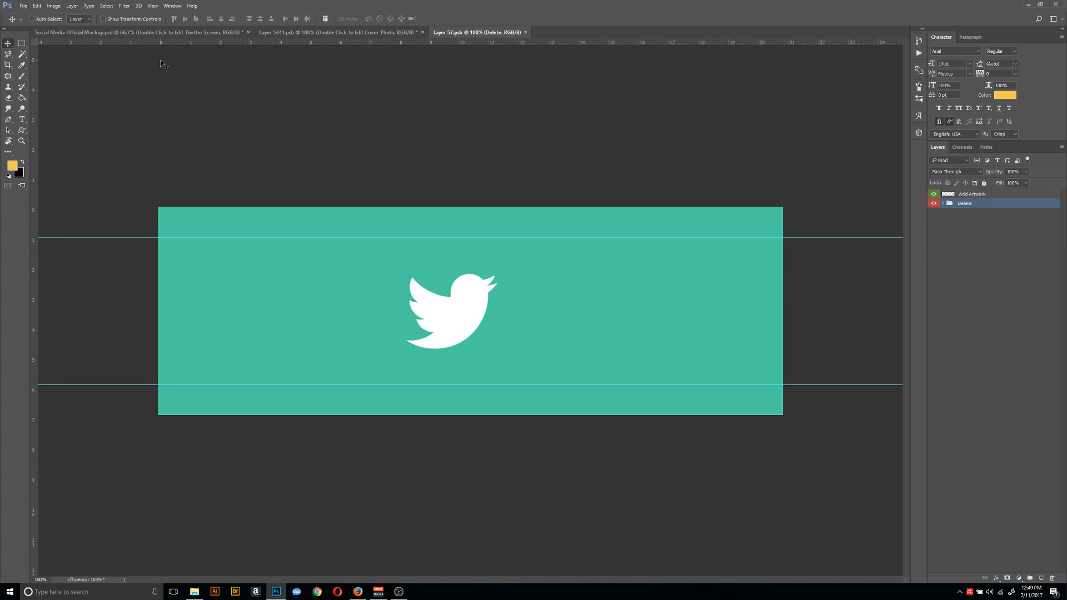
pyautogui.click(972, 194)
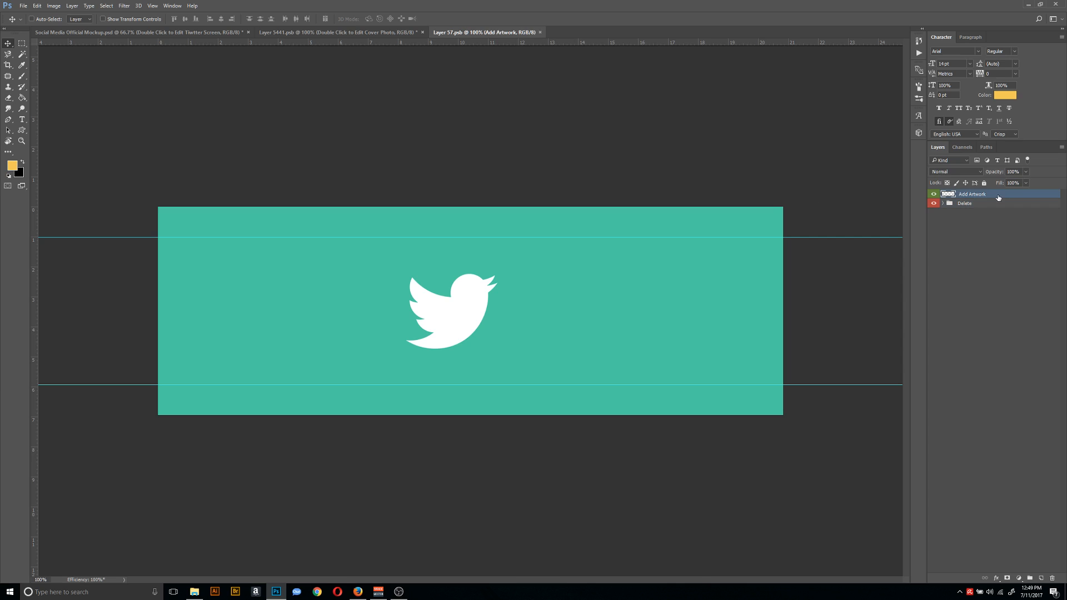
pyautogui.moveTo(592, 188)
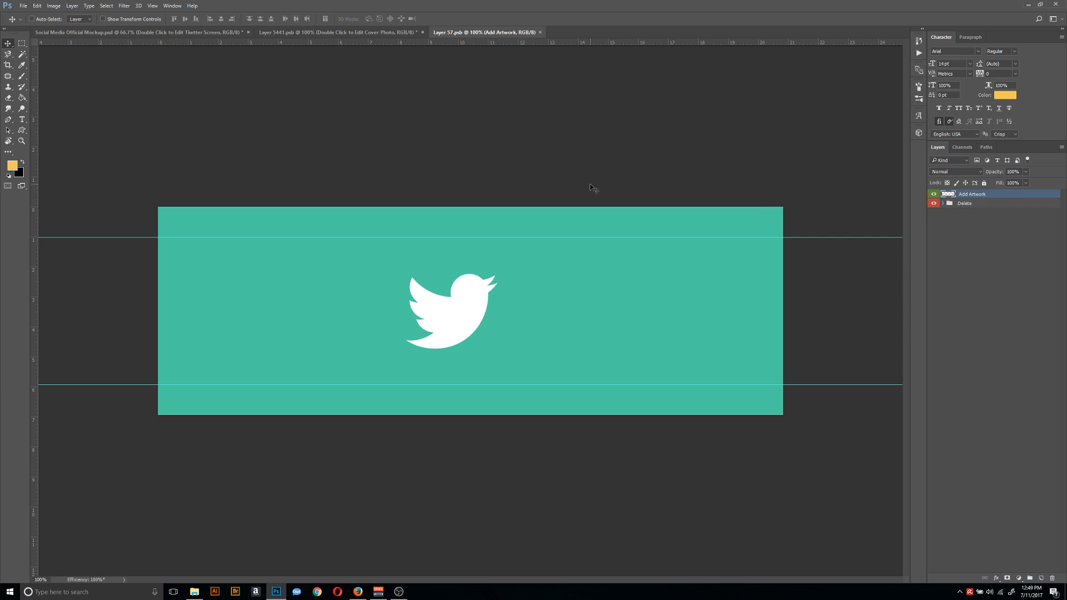
pyautogui.click(966, 203)
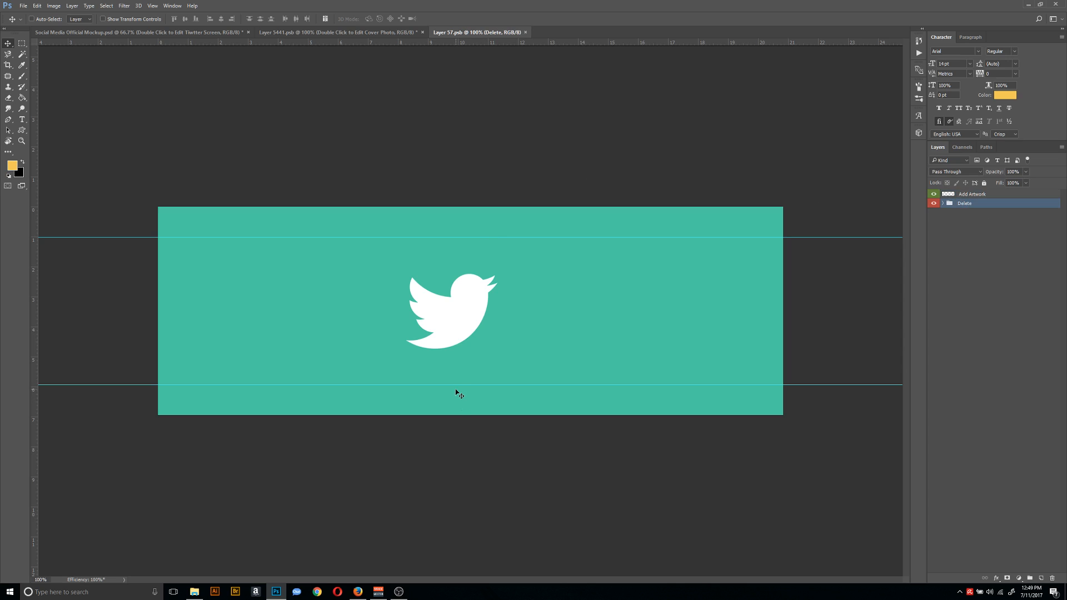
pyautogui.moveTo(155, 236)
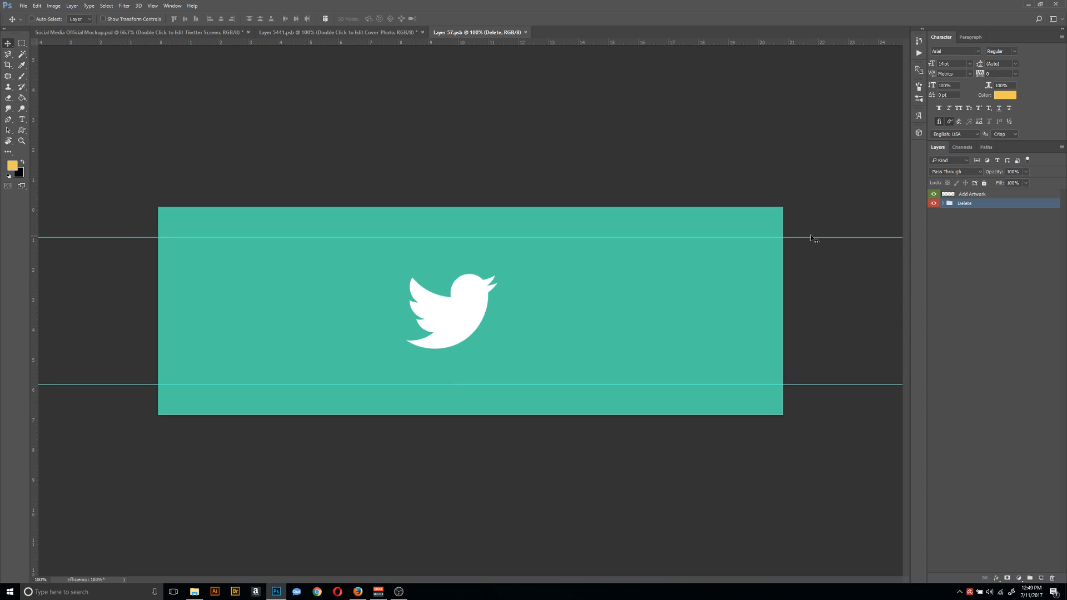
pyautogui.moveTo(488, 215)
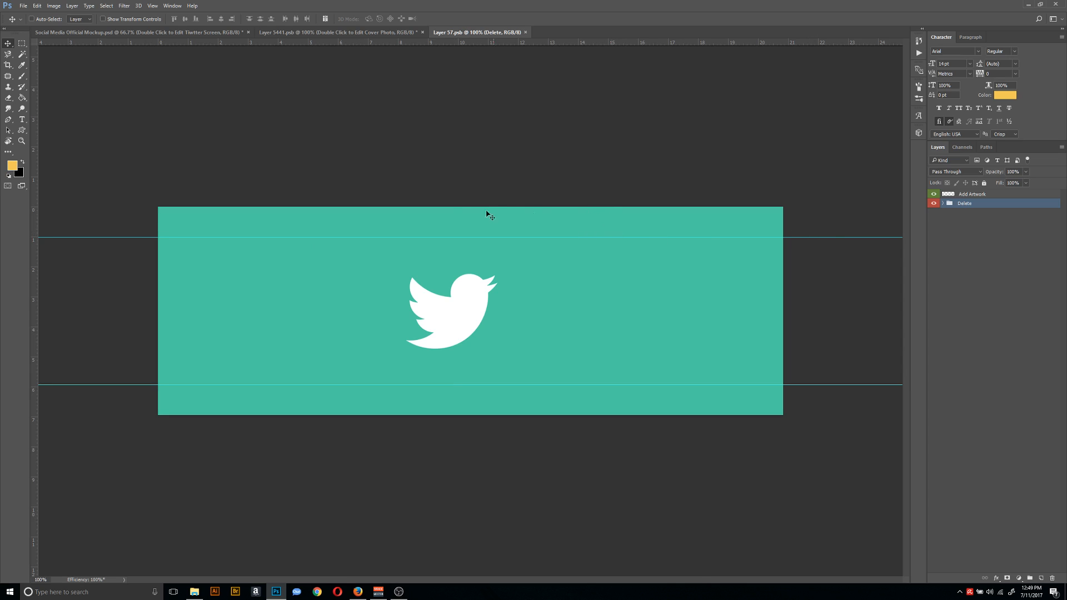
pyautogui.moveTo(448, 219)
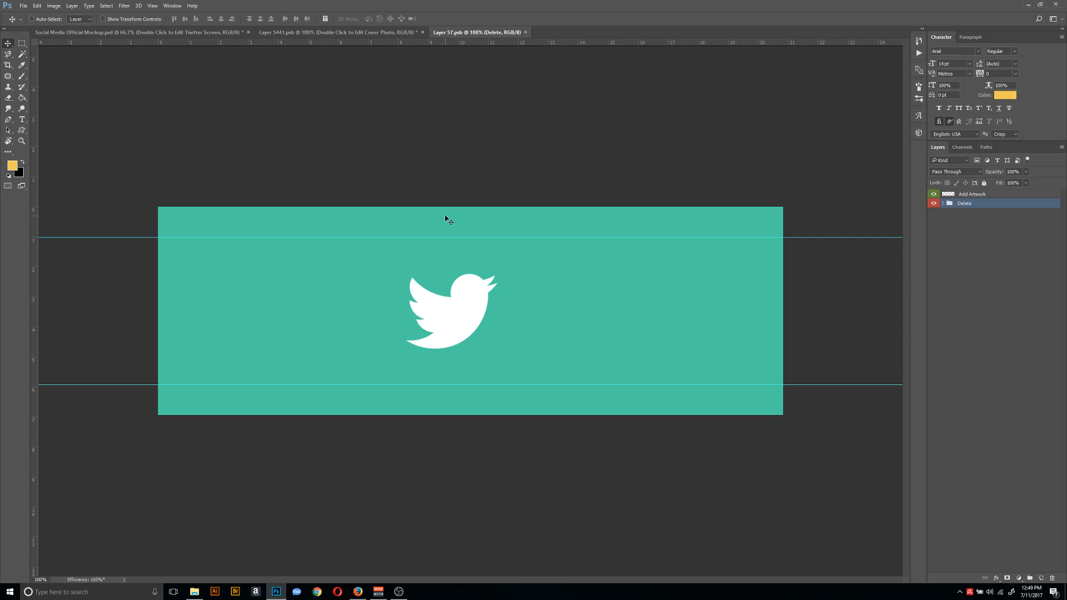
pyautogui.moveTo(427, 215)
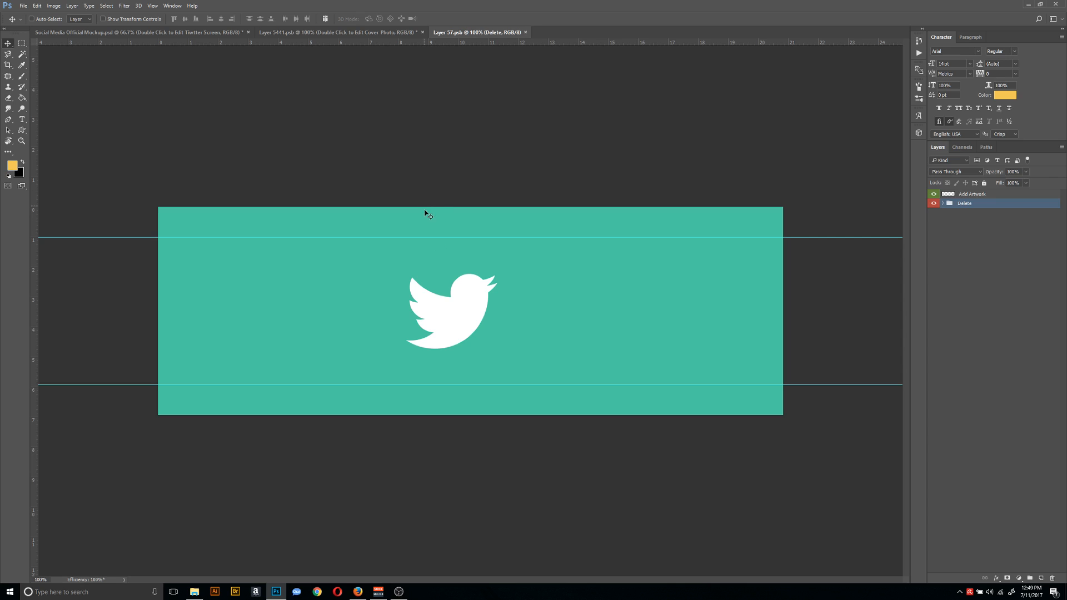
pyautogui.moveTo(187, 244)
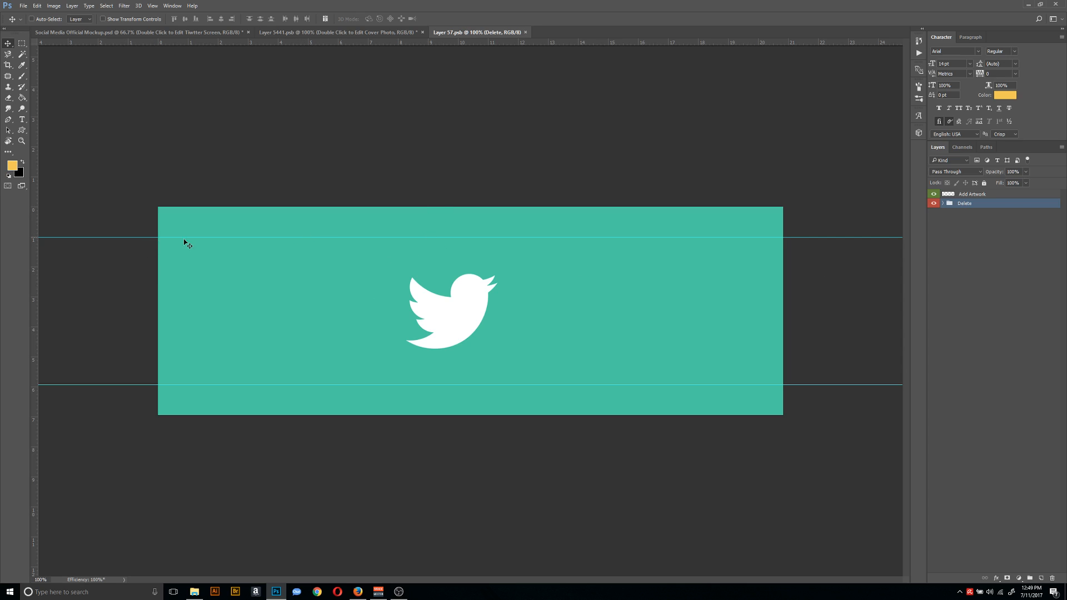
pyautogui.moveTo(230, 294)
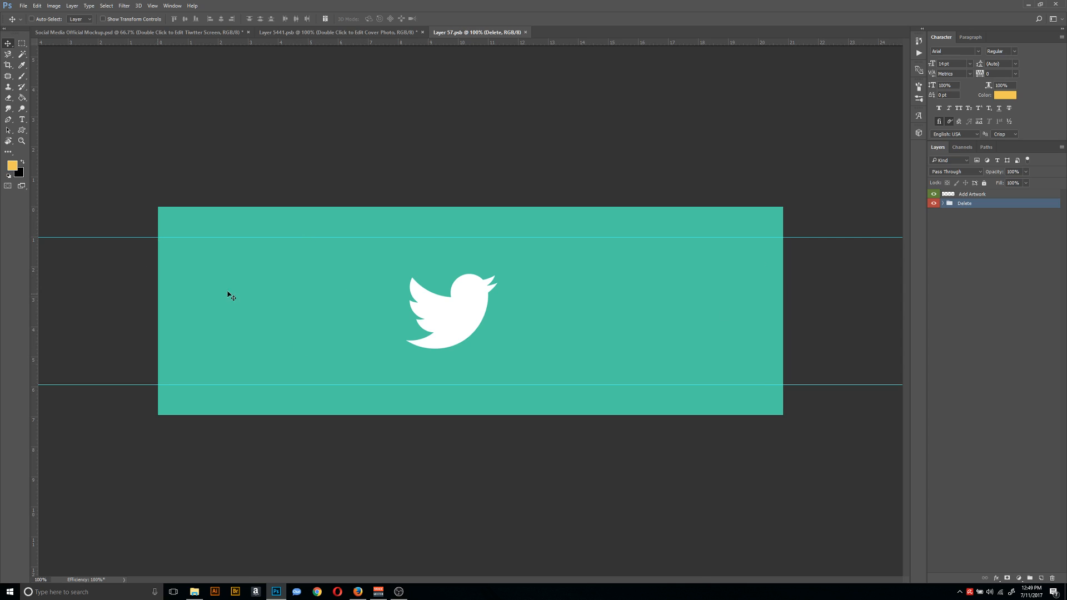
pyautogui.moveTo(966, 191)
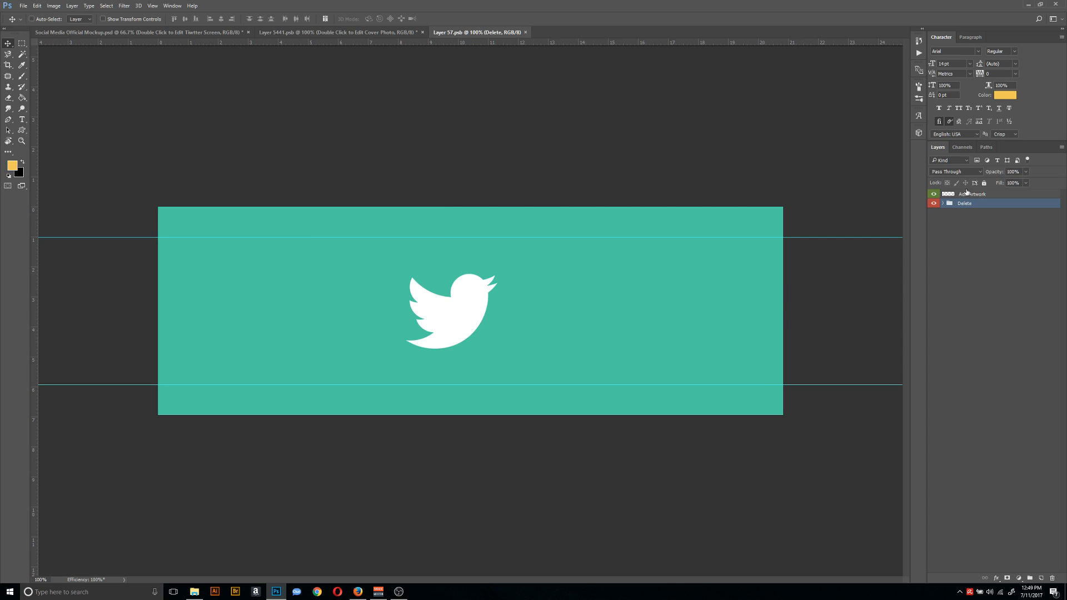
# Embed and commit the Twitter-Cover banner in Layer 57.psb, then close that file.
pyautogui.click(23, 6)
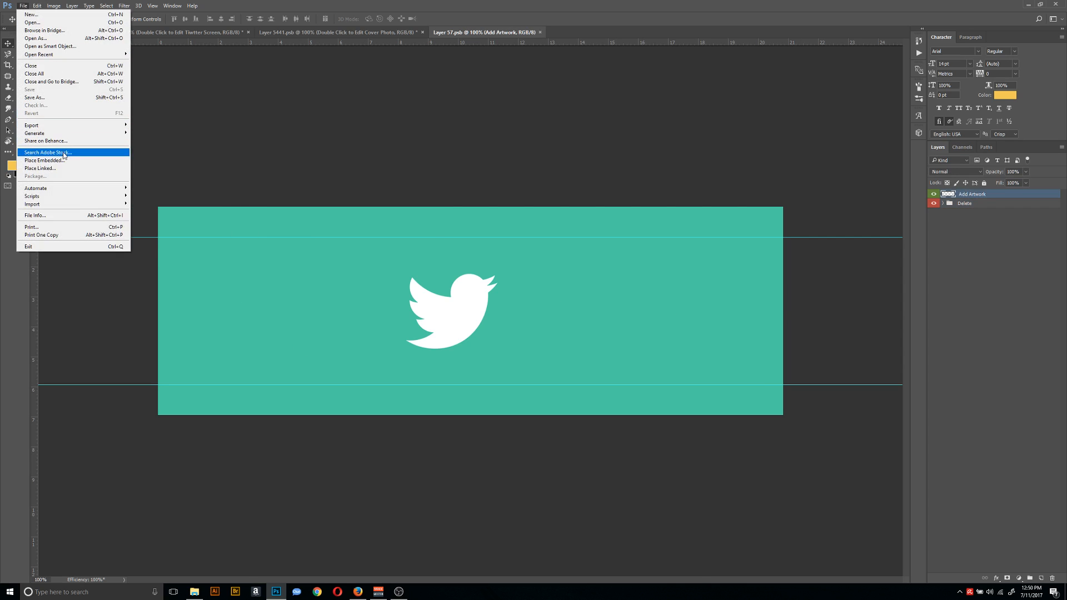
pyautogui.click(43, 160)
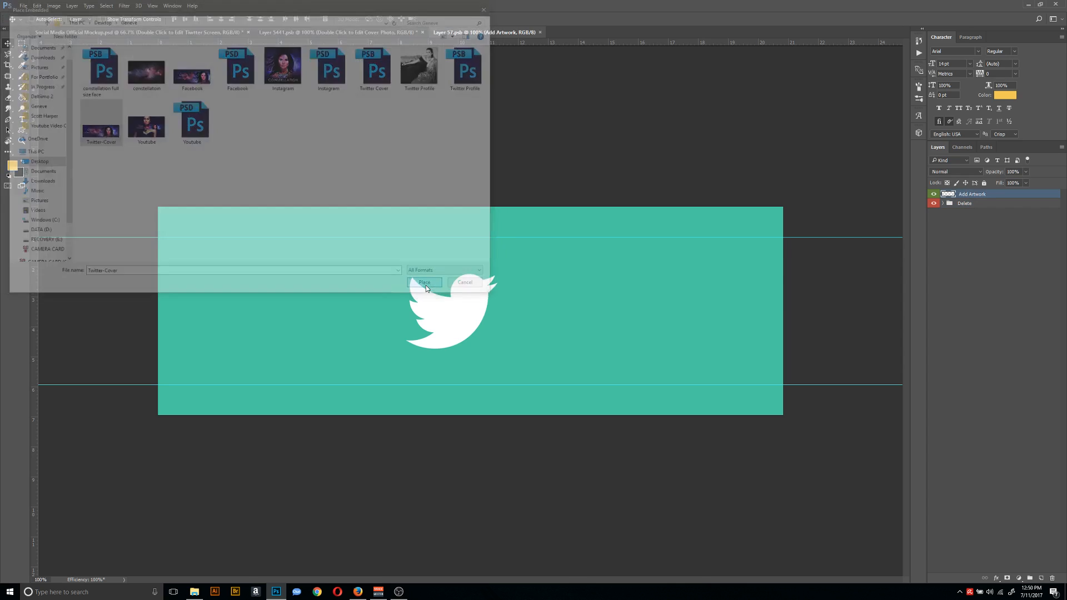
pyautogui.click(424, 283)
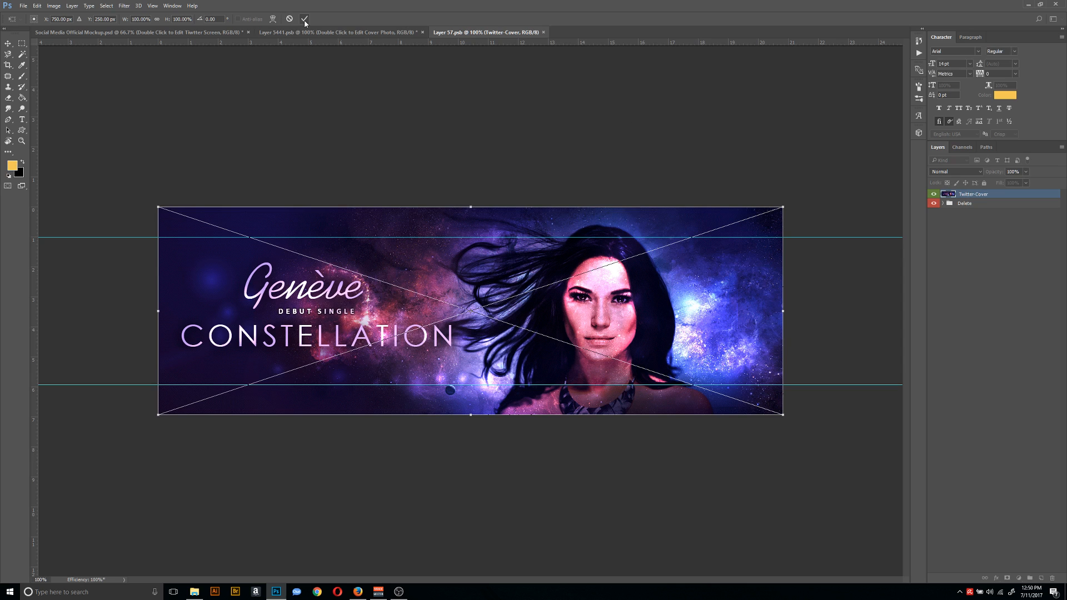
pyautogui.click(305, 18)
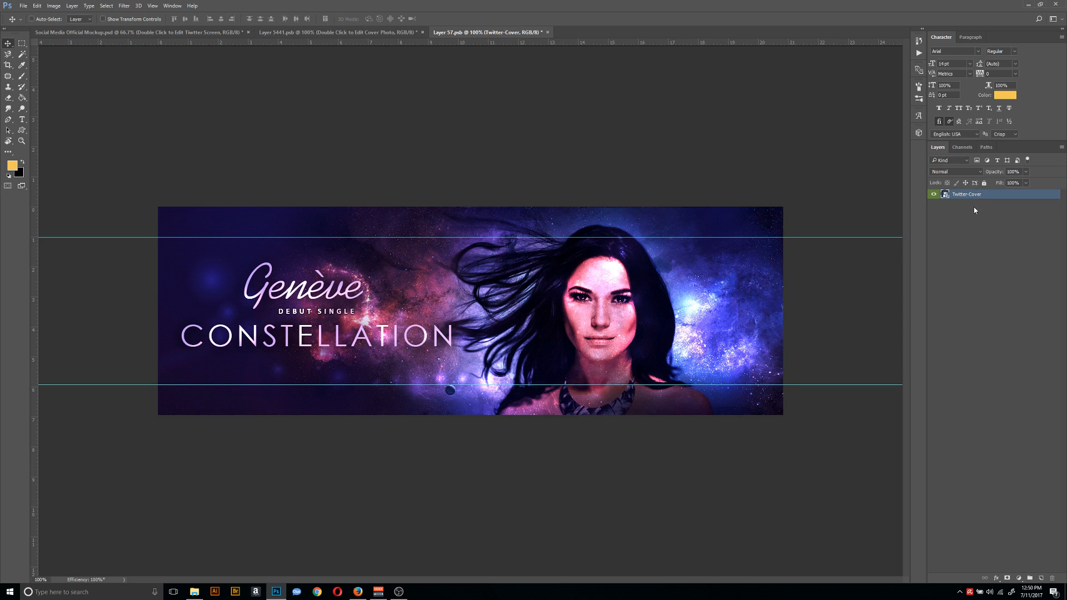
pyautogui.click(23, 6)
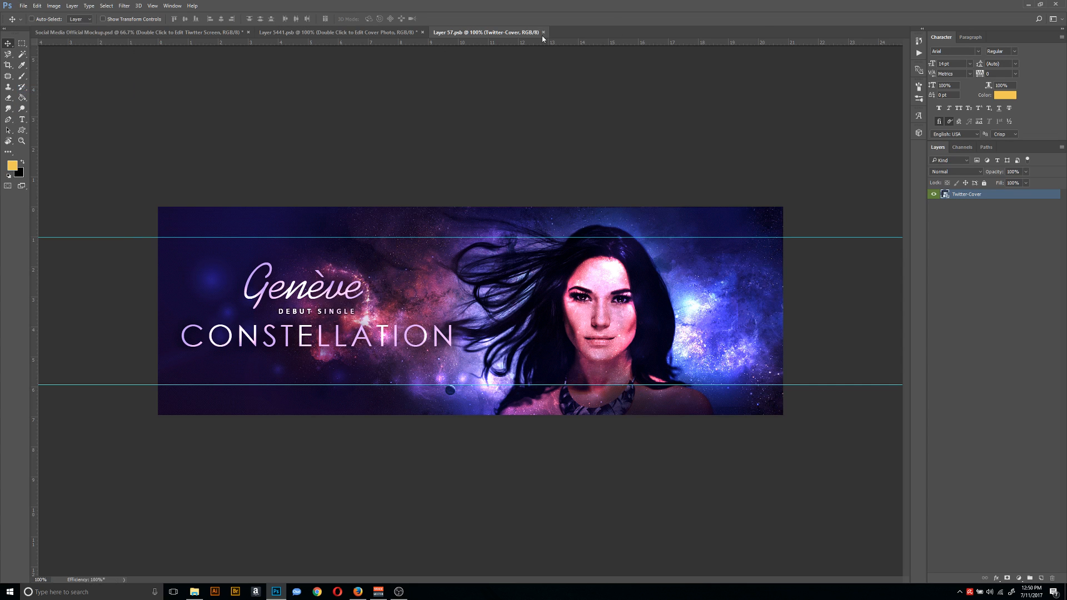
pyautogui.click(544, 33)
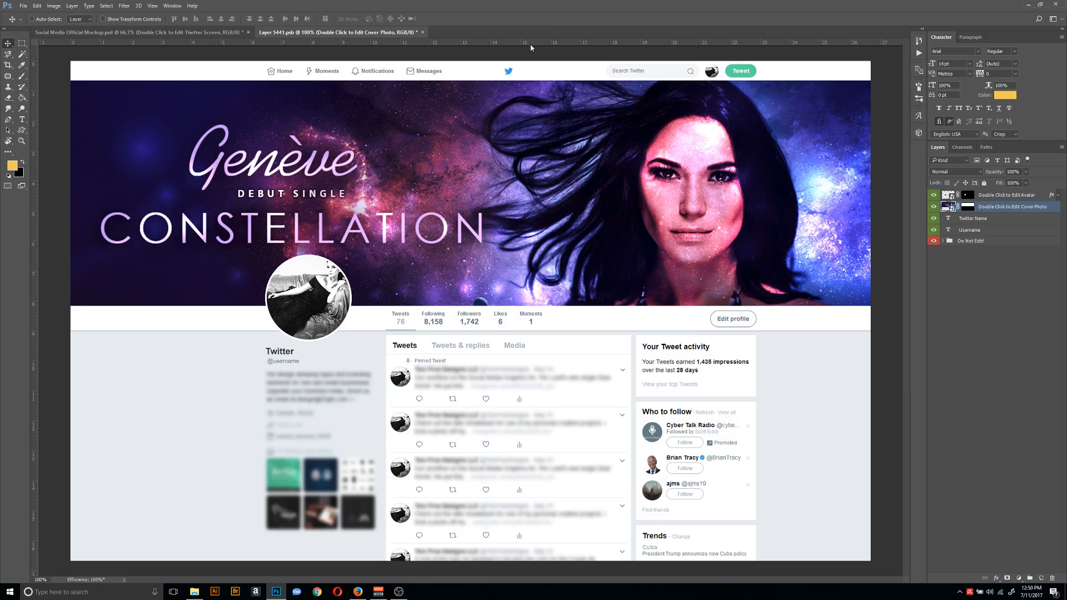
pyautogui.click(993, 218)
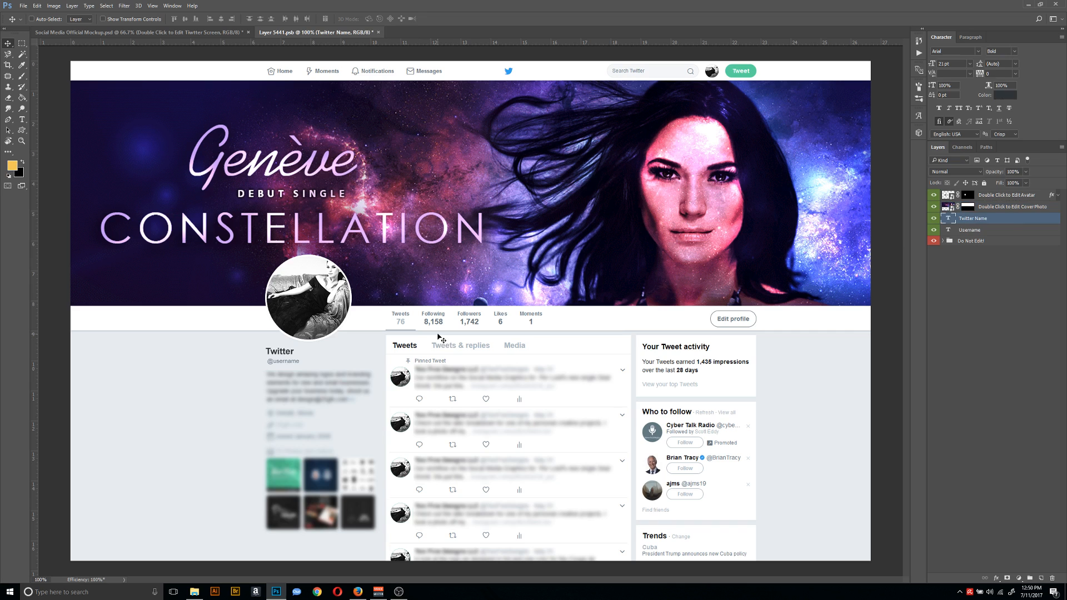
pyautogui.moveTo(297, 357)
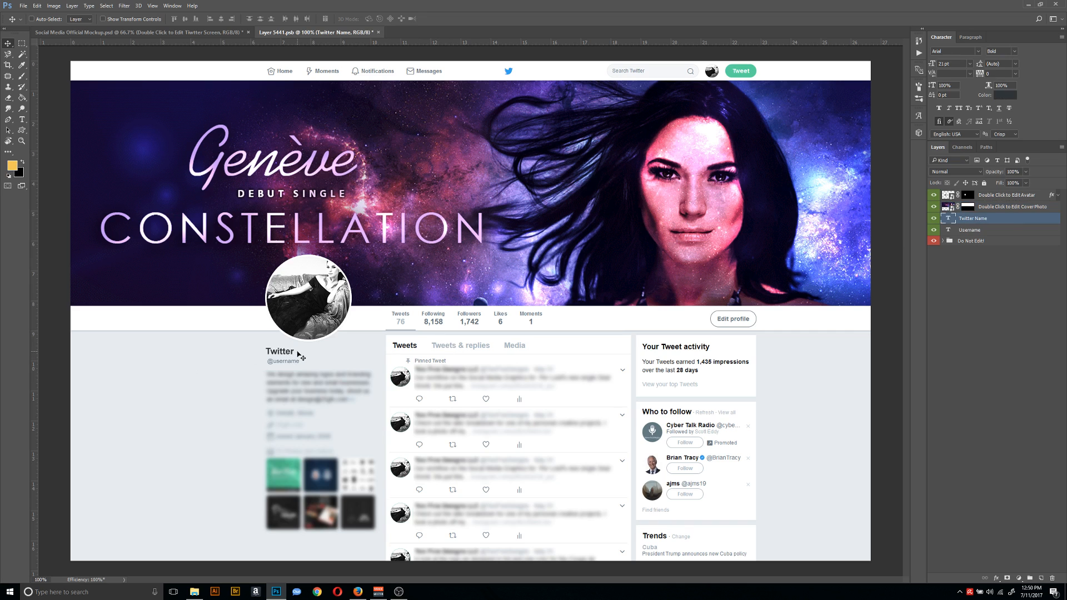
pyautogui.click(22, 118)
pyautogui.write('Geneve')
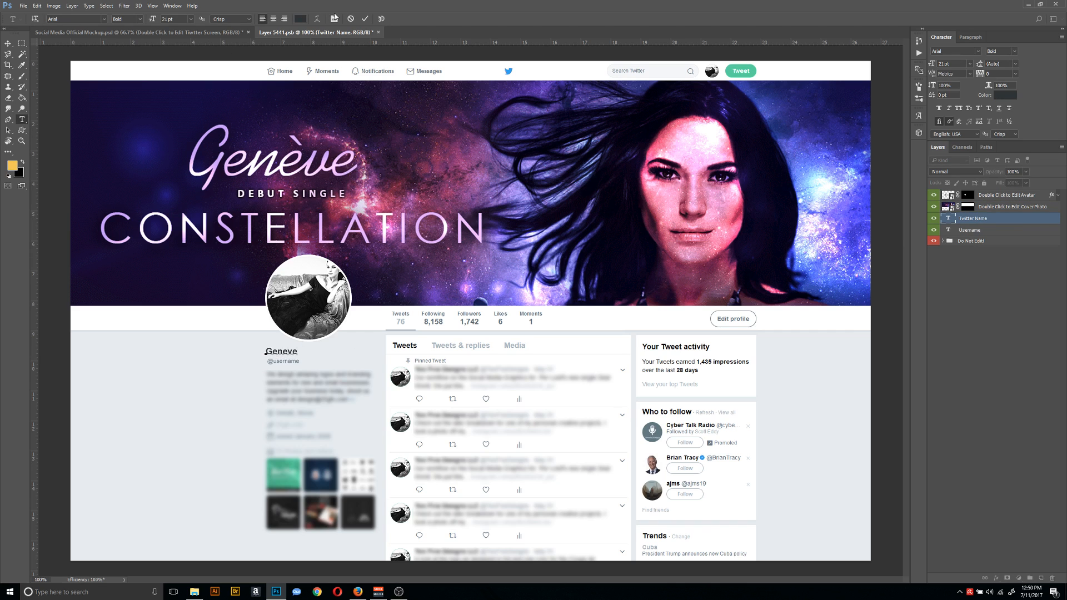
pyautogui.click(983, 230)
pyautogui.write('@geneve')
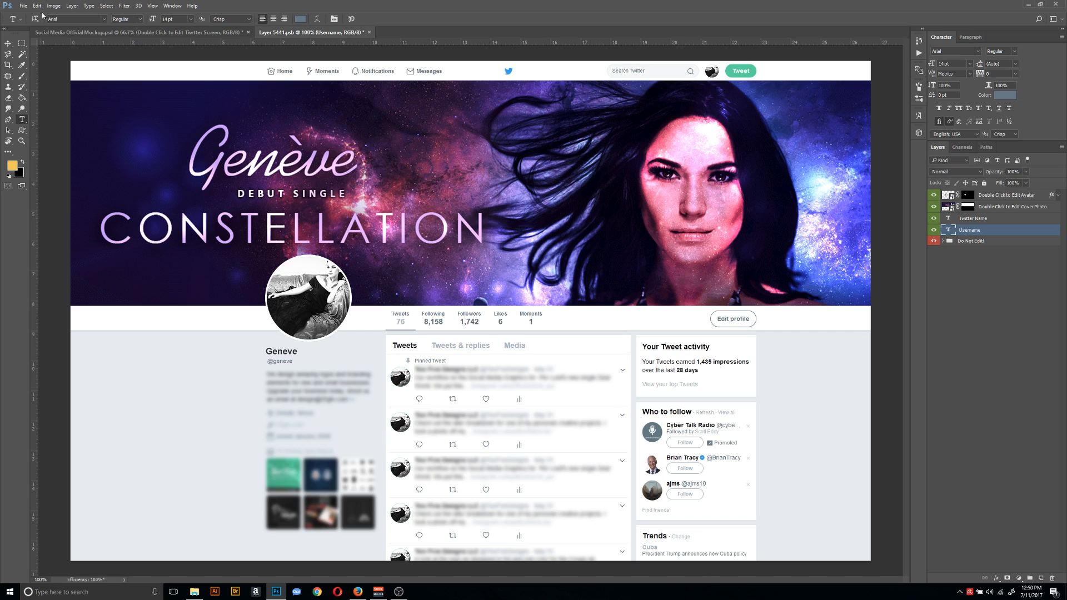
pyautogui.click(23, 5)
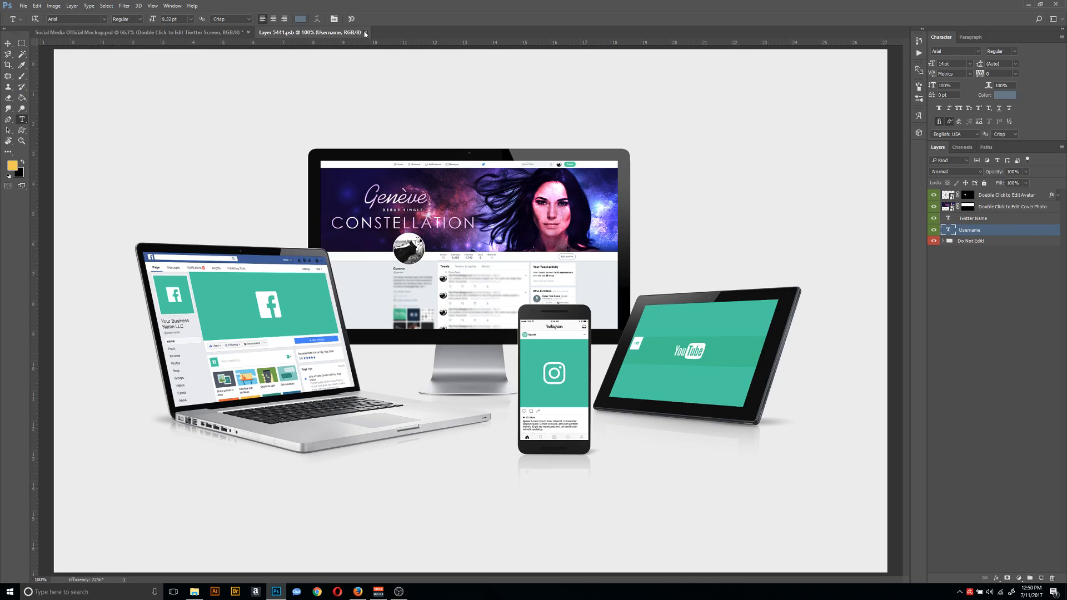
# Close the Twitter screen file, expand the Facebook group and select its screen smart object.
pyautogui.click(364, 33)
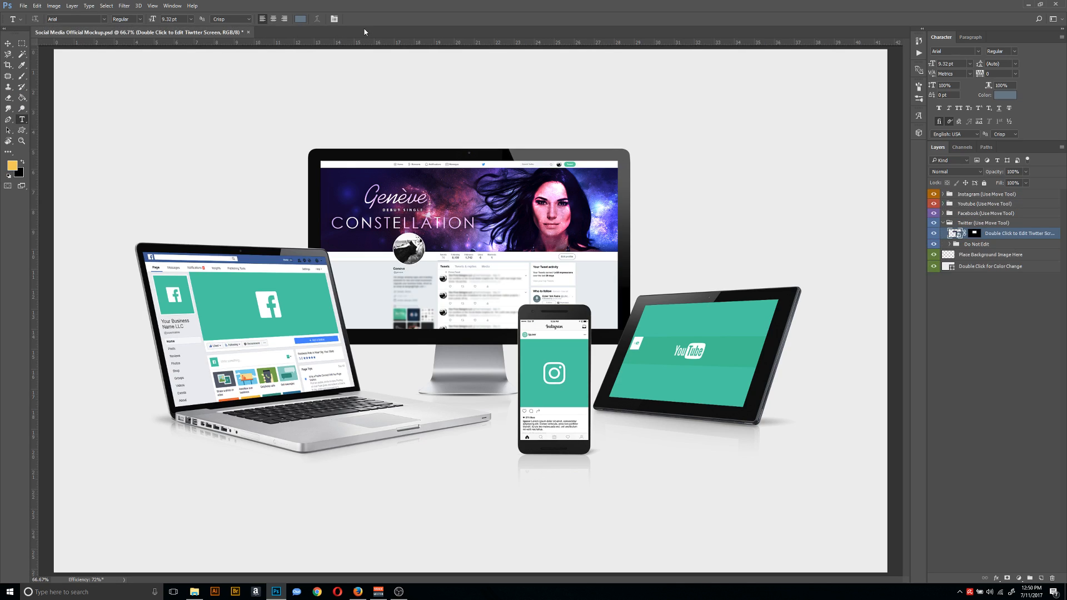
pyautogui.moveTo(524, 224)
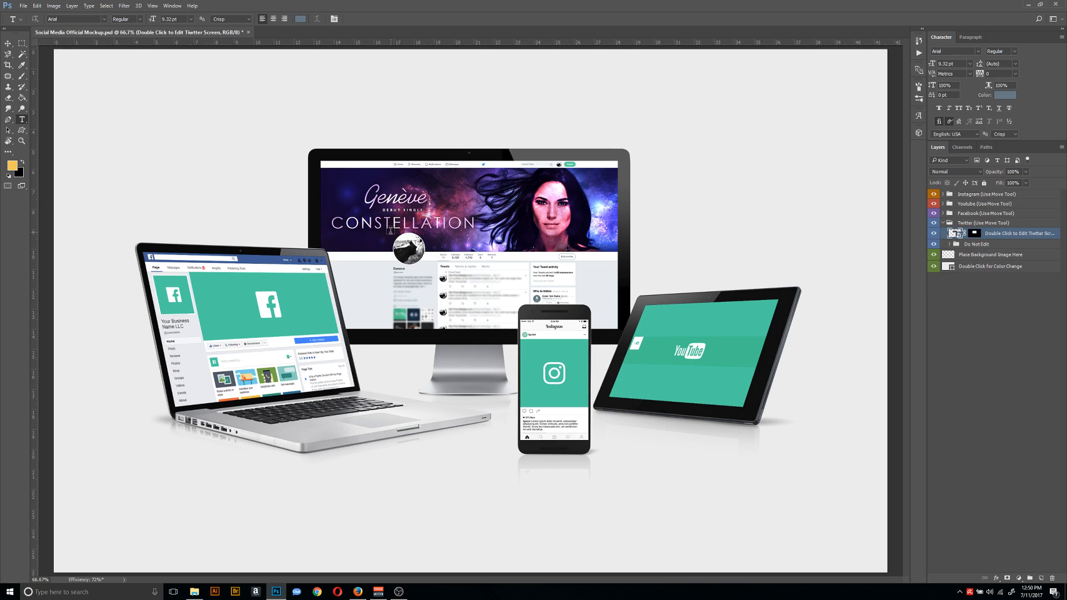
pyautogui.moveTo(991, 315)
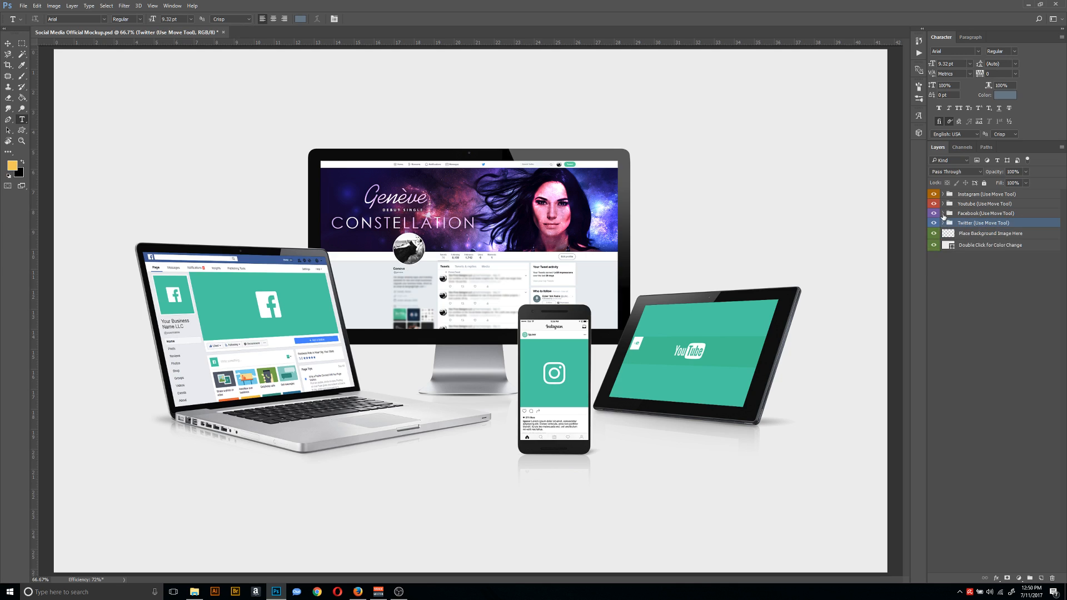
pyautogui.click(928, 213)
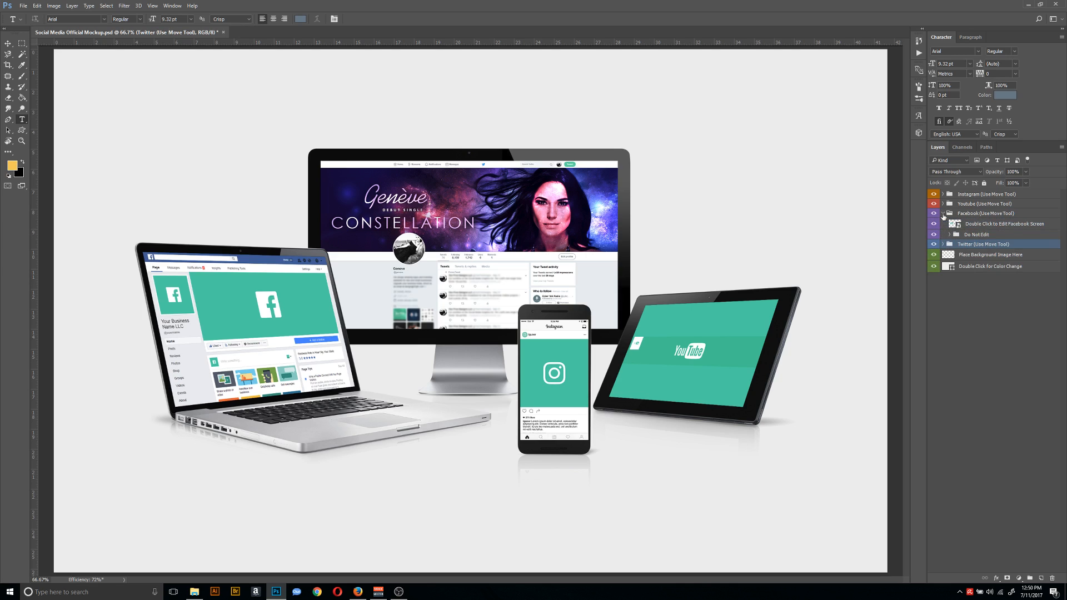
pyautogui.click(1007, 223)
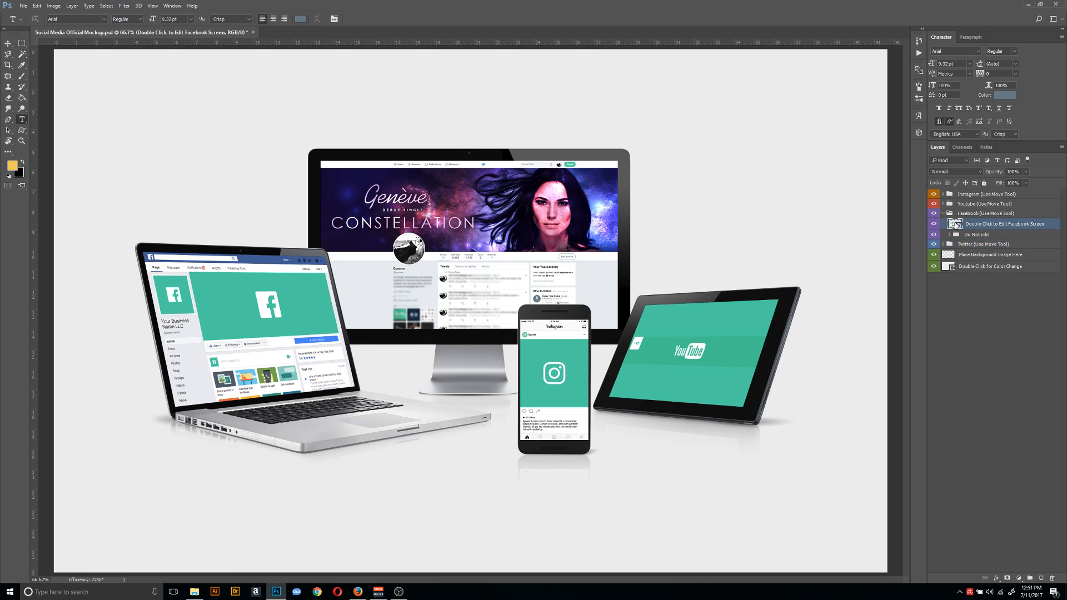
# Open the Facebook screen and cover smart objects and commit the Geneve Constellation banner.
pyautogui.doubleClick(1006, 223)
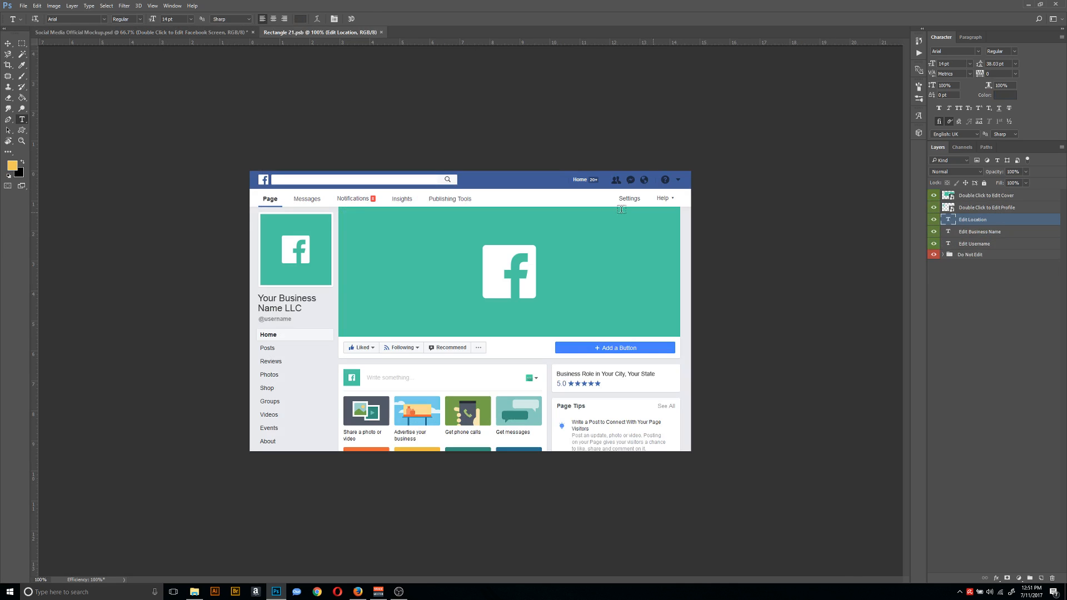
pyautogui.click(993, 195)
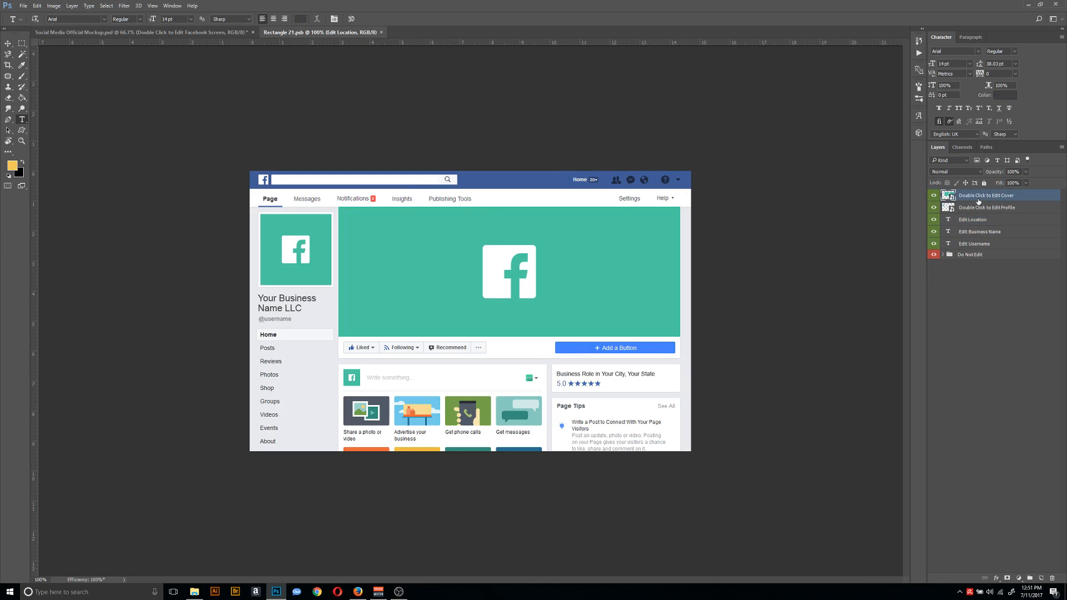
pyautogui.click(983, 196)
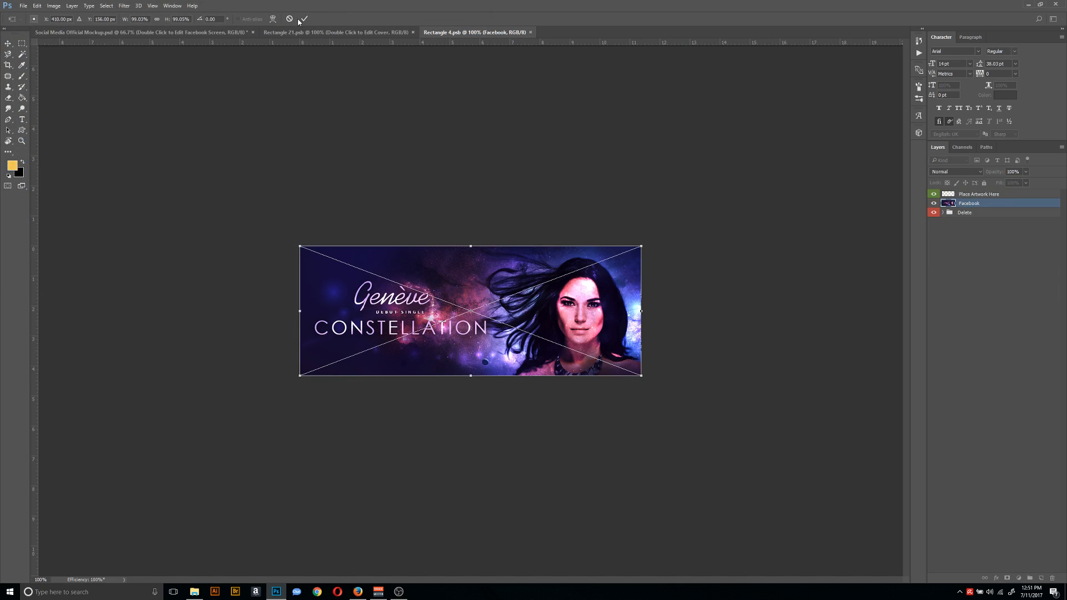
pyautogui.click(302, 18)
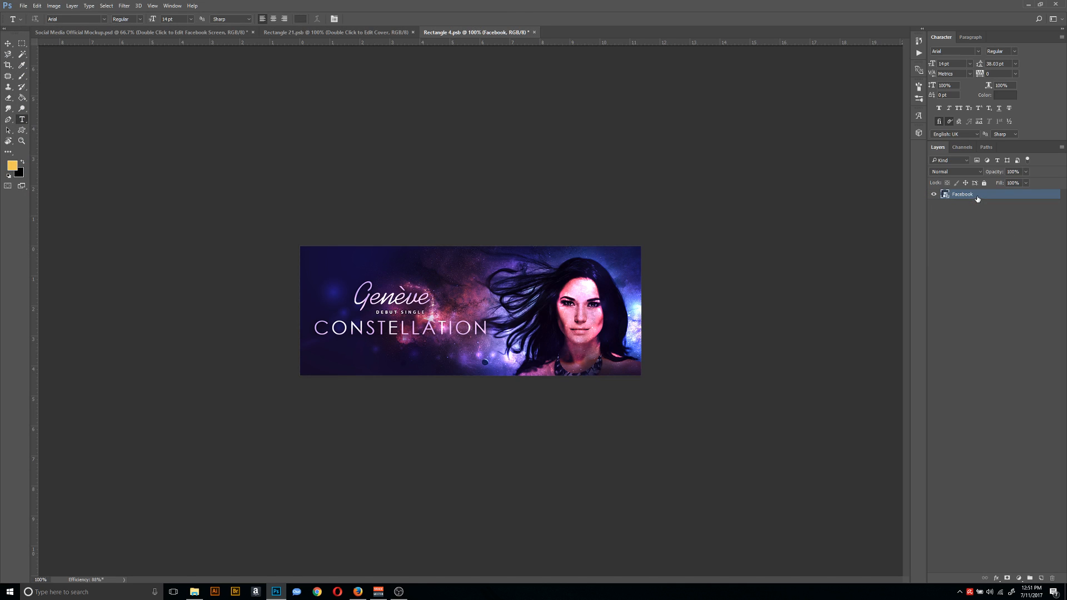
pyautogui.moveTo(536, 36)
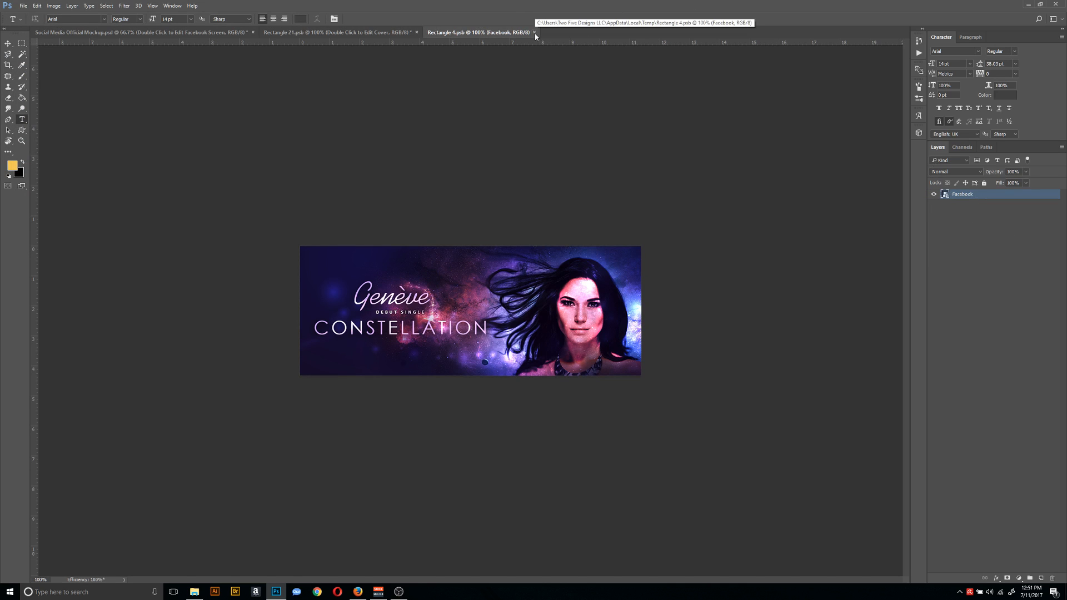
pyautogui.moveTo(535, 36)
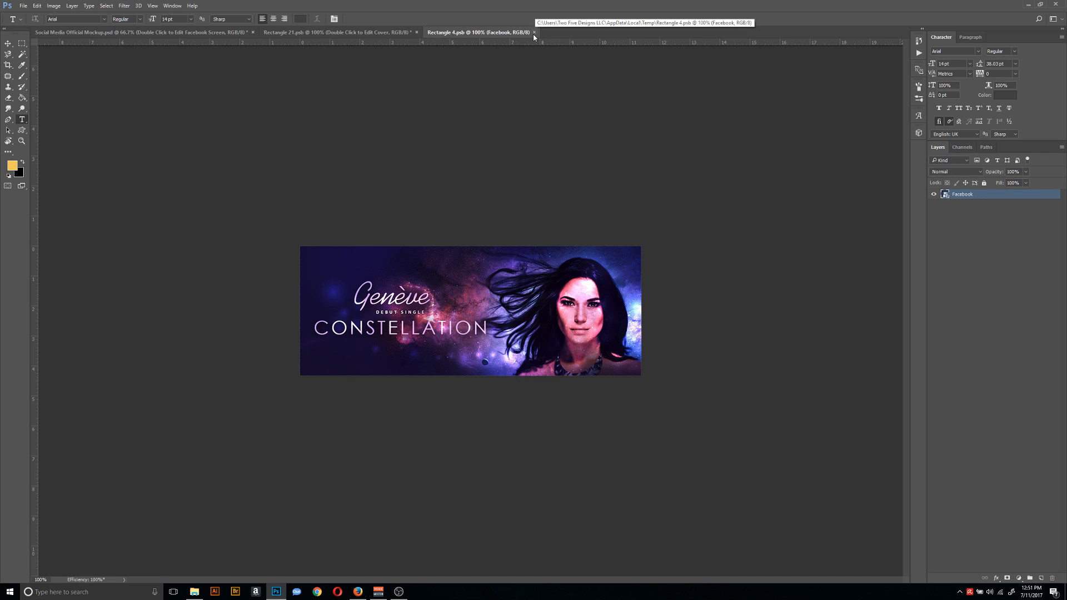
pyautogui.moveTo(536, 33)
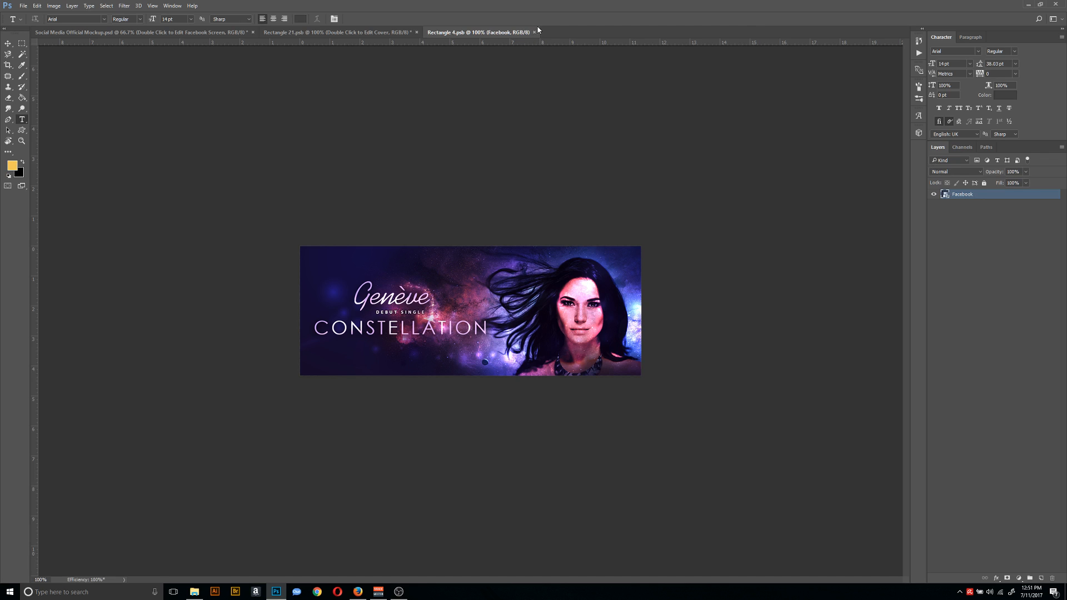
pyautogui.moveTo(536, 32)
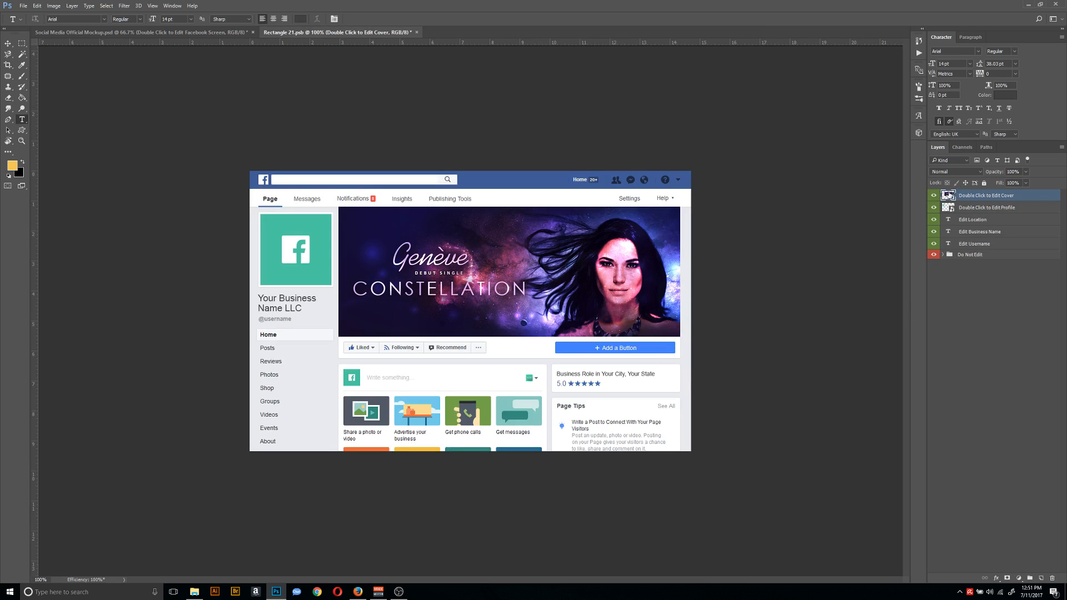
# Select the Facebook profile picture layer and embed the Twitter Profile photo into it.
pyautogui.click(987, 207)
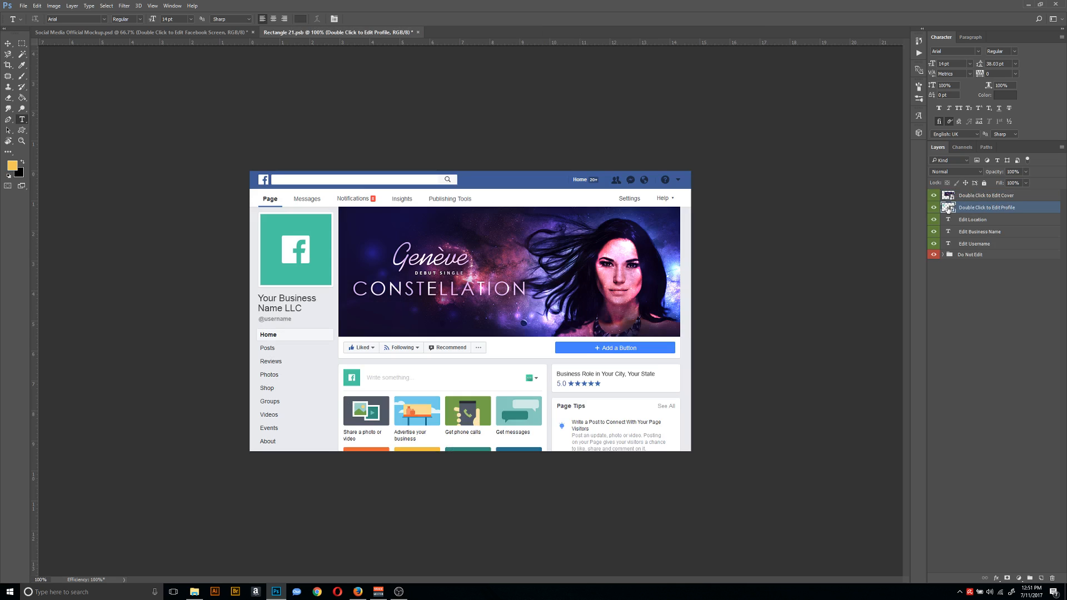
pyautogui.click(24, 5)
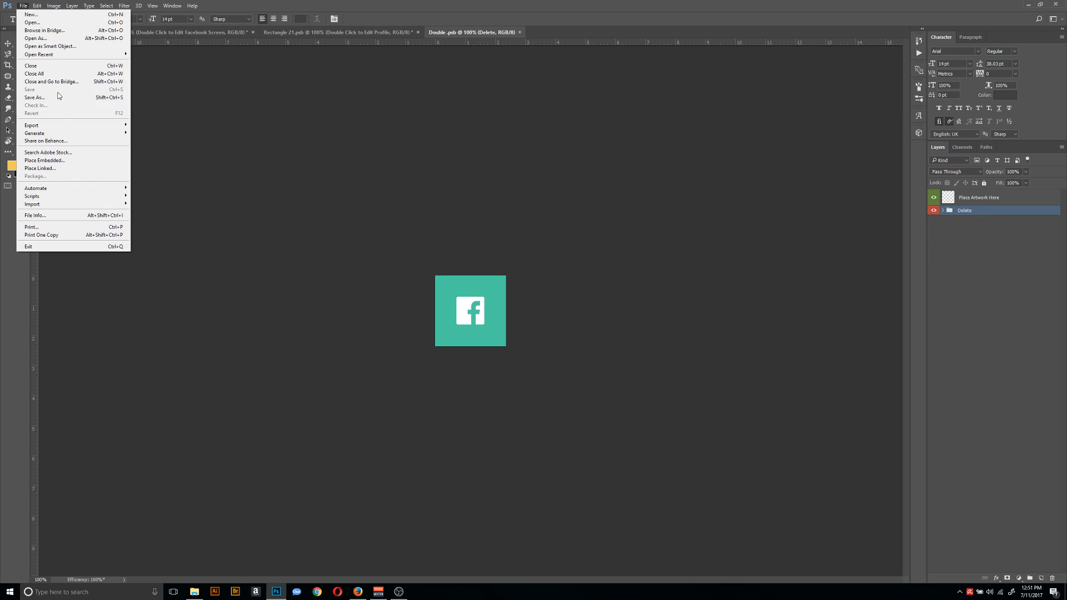
pyautogui.click(43, 160)
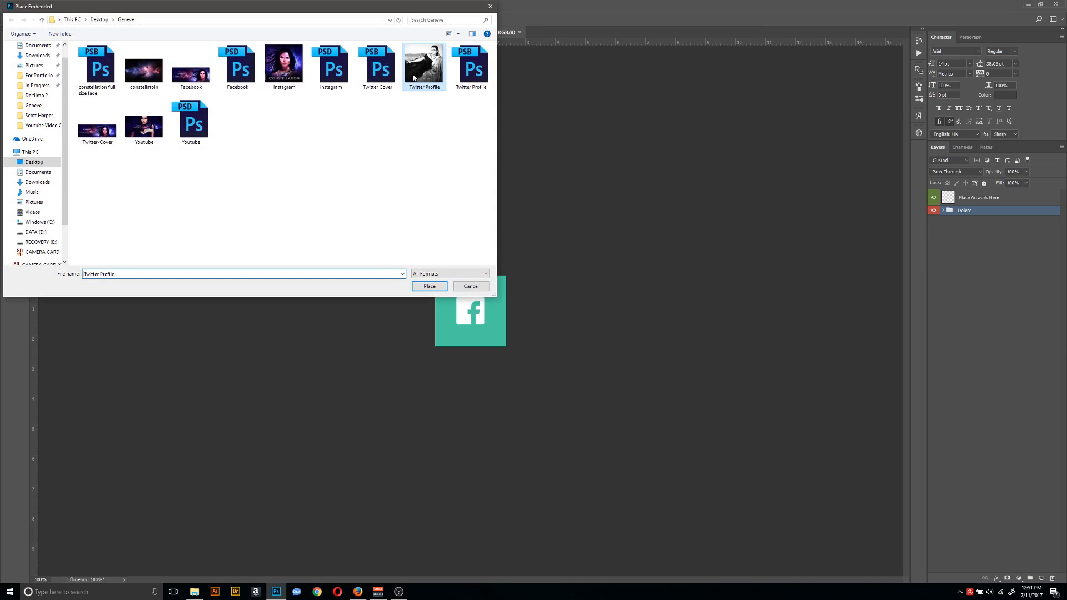
pyautogui.click(430, 286)
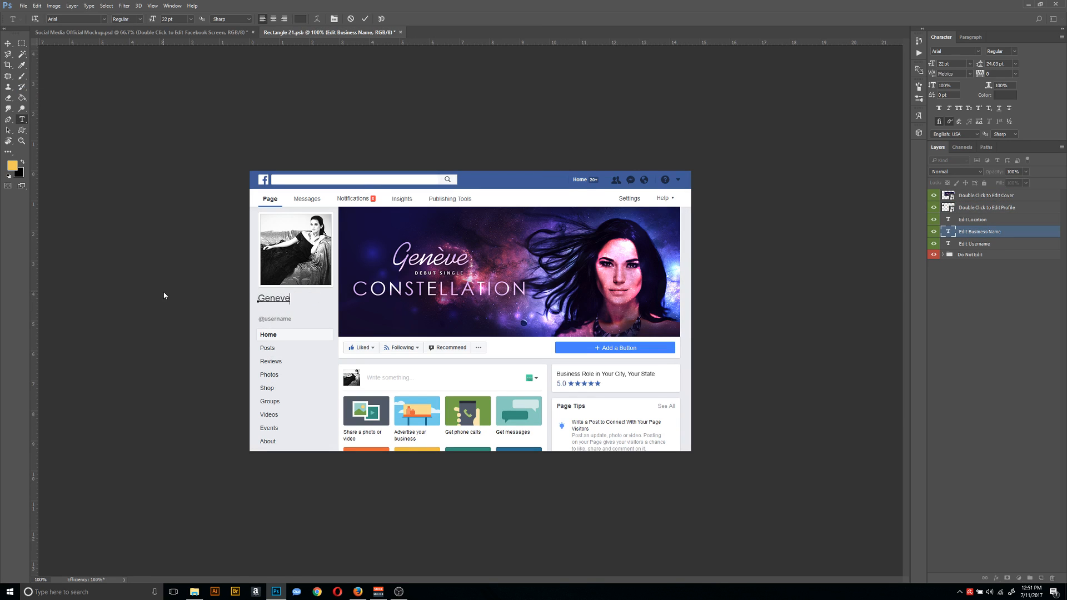
# Enter 'Music Artist' with the Chicago, Illinois location and commit the Geneve page text.
pyautogui.write('Music Artist')
pyautogui.click(276, 319)
pyautogui.write('@geneve')
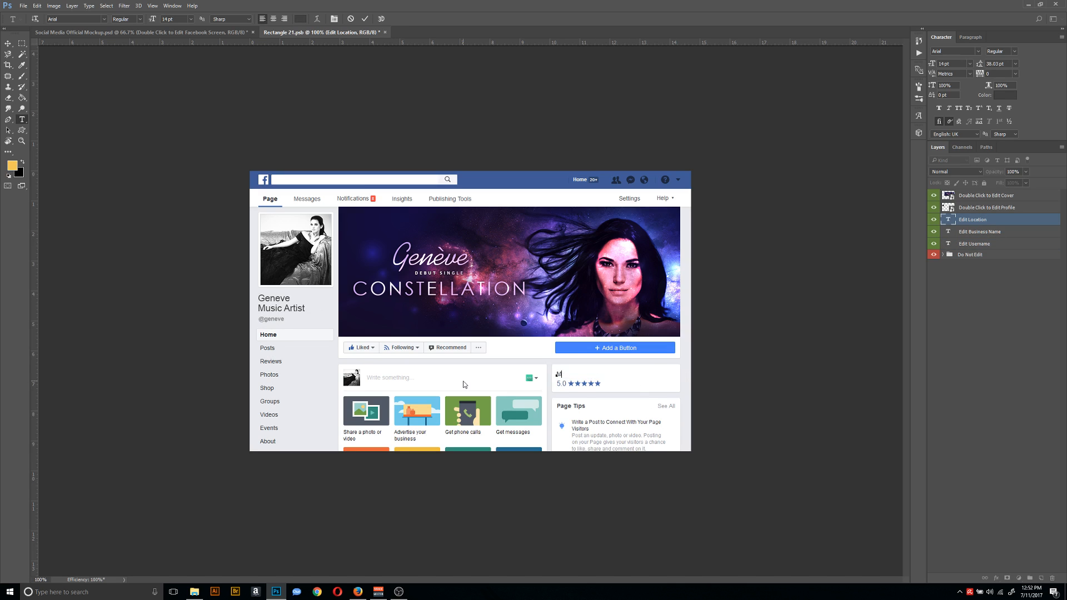
pyautogui.write('Music Artist in Chicago, Illinoi')
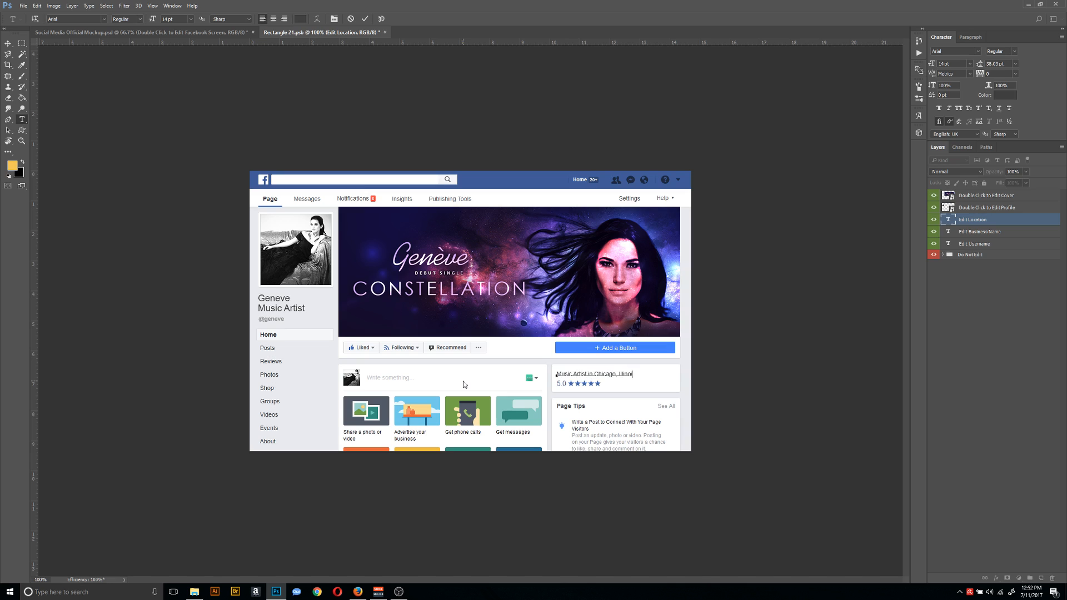
pyautogui.click(367, 18)
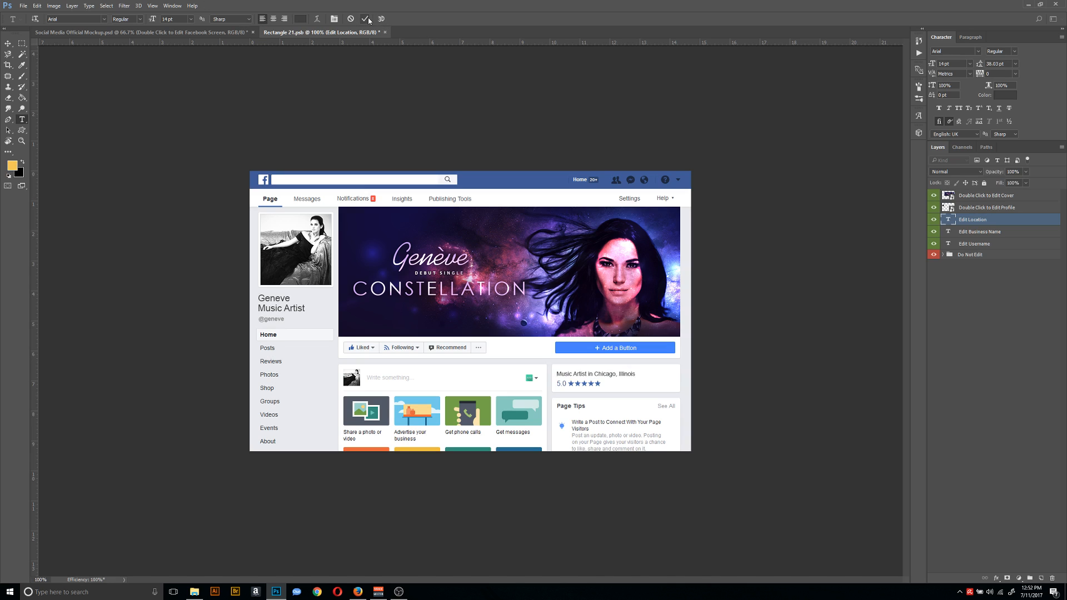
pyautogui.click(367, 18)
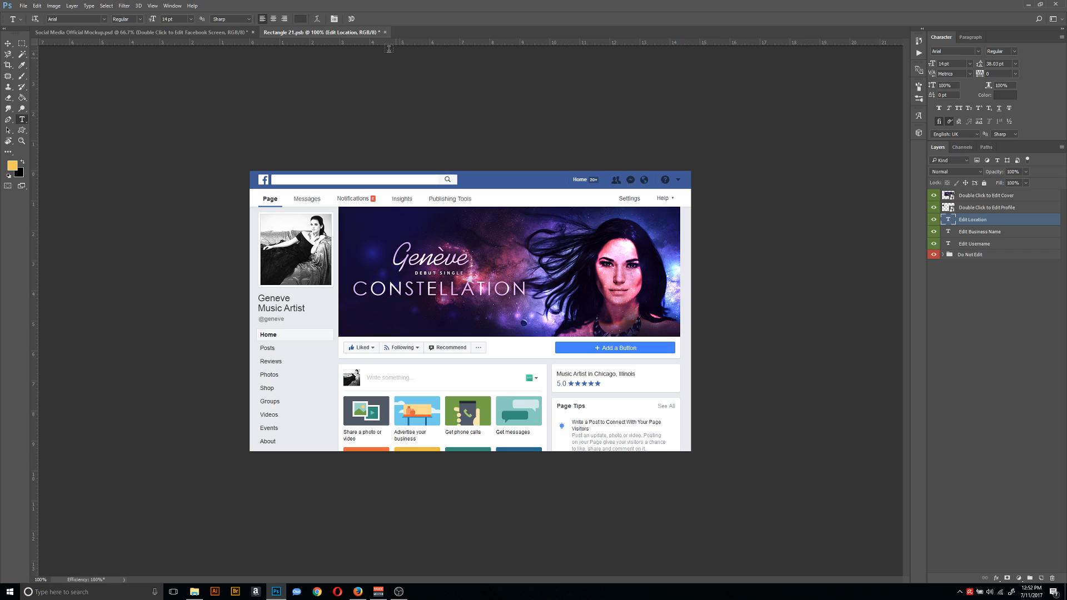
# Save Rectangle 21.psb and close it so the laptop shows the Geneve Facebook page.
pyautogui.click(23, 6)
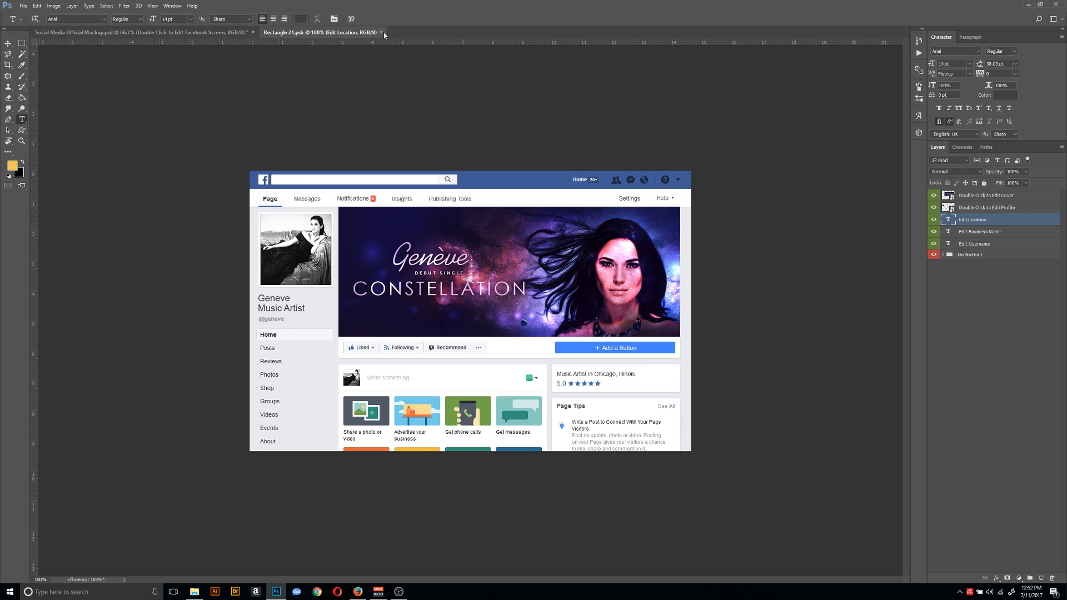
pyautogui.click(383, 32)
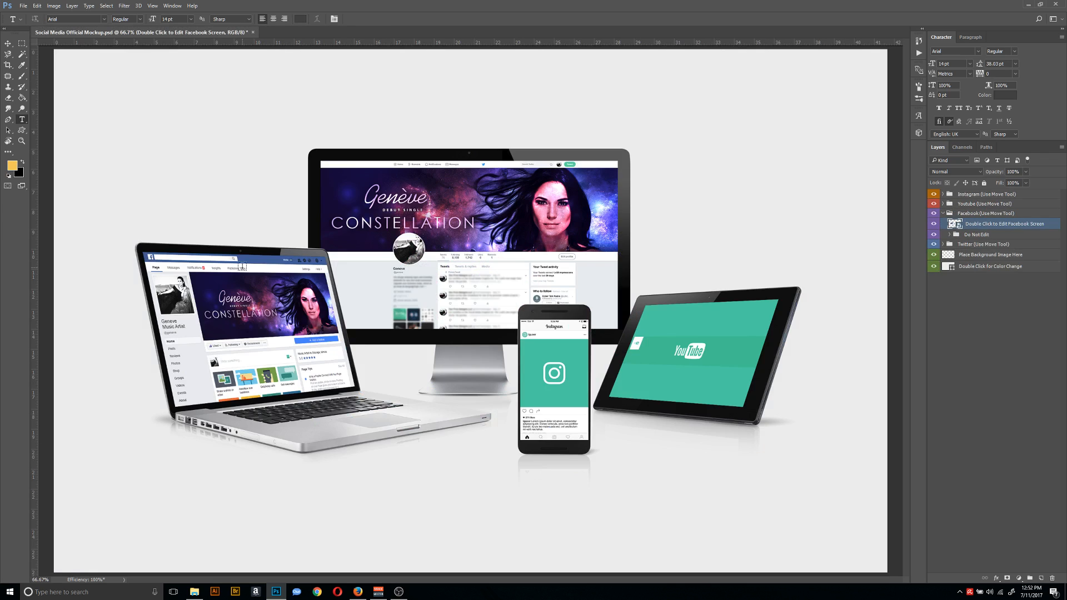
pyautogui.moveTo(833, 258)
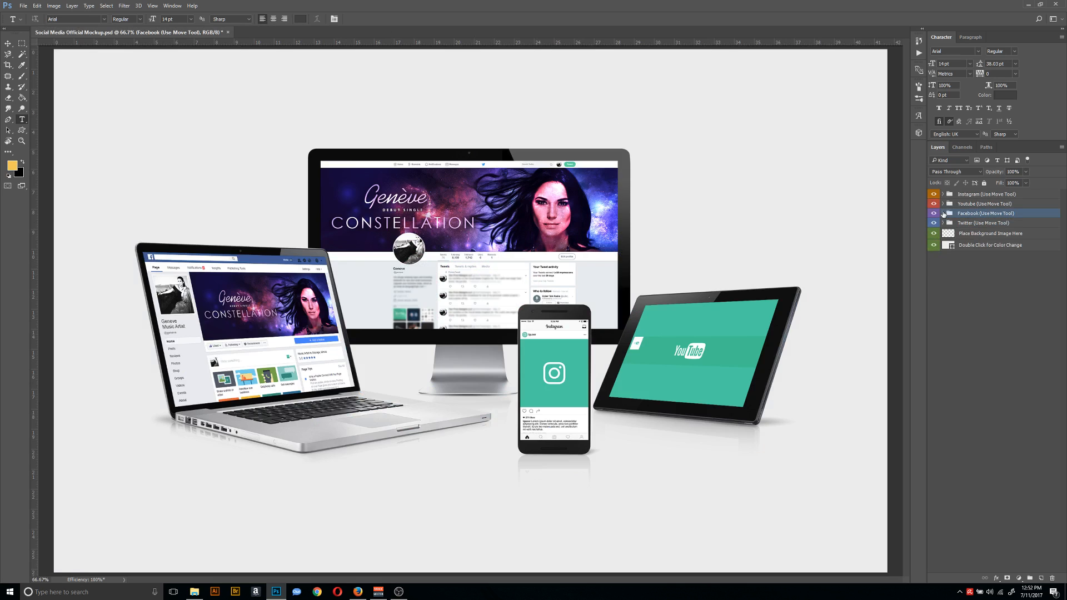
# Expand the YouTube device group in the Layers panel.
pyautogui.click(942, 204)
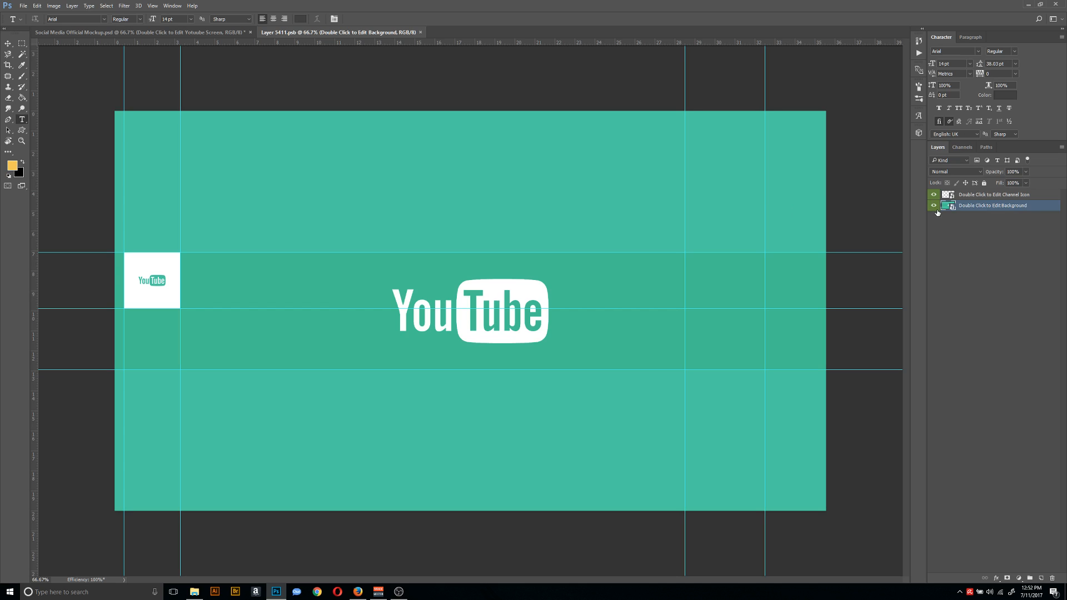
pyautogui.moveTo(933, 205)
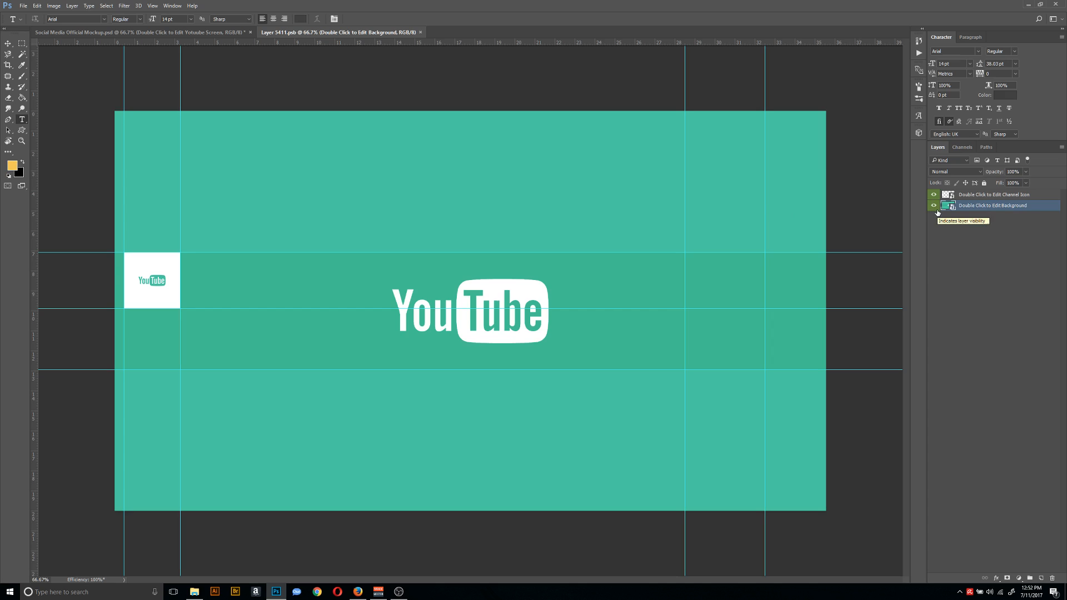
pyautogui.moveTo(934, 205)
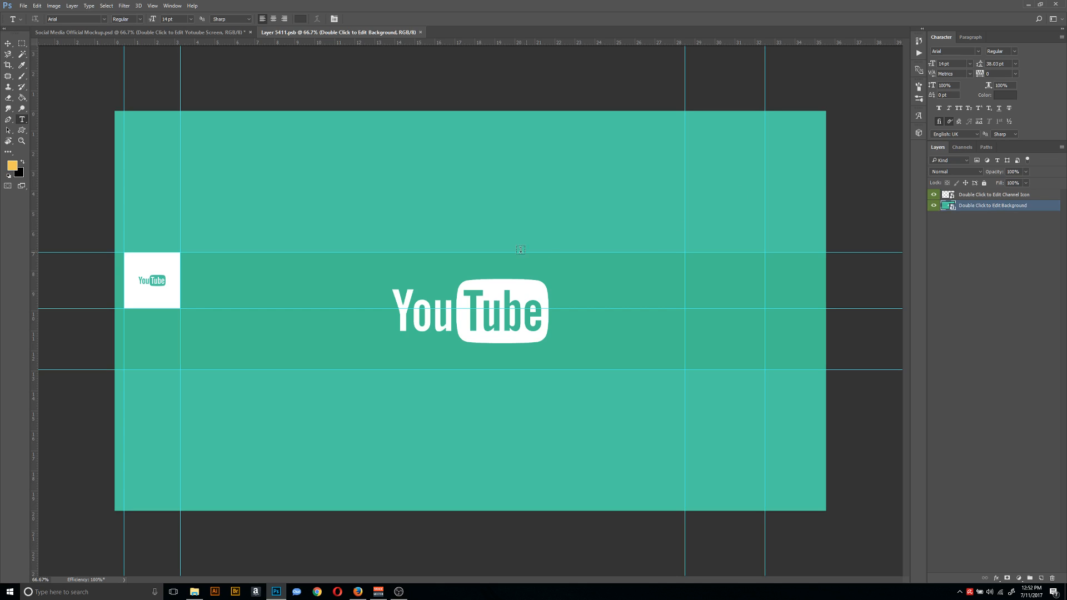
pyautogui.moveTo(74, 246)
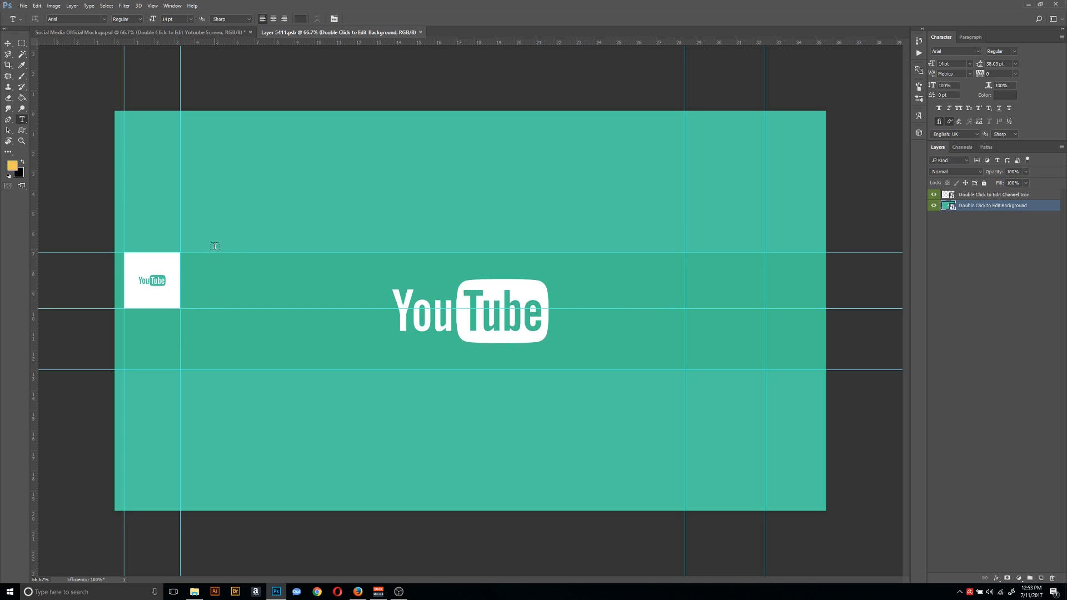
pyautogui.moveTo(215, 274)
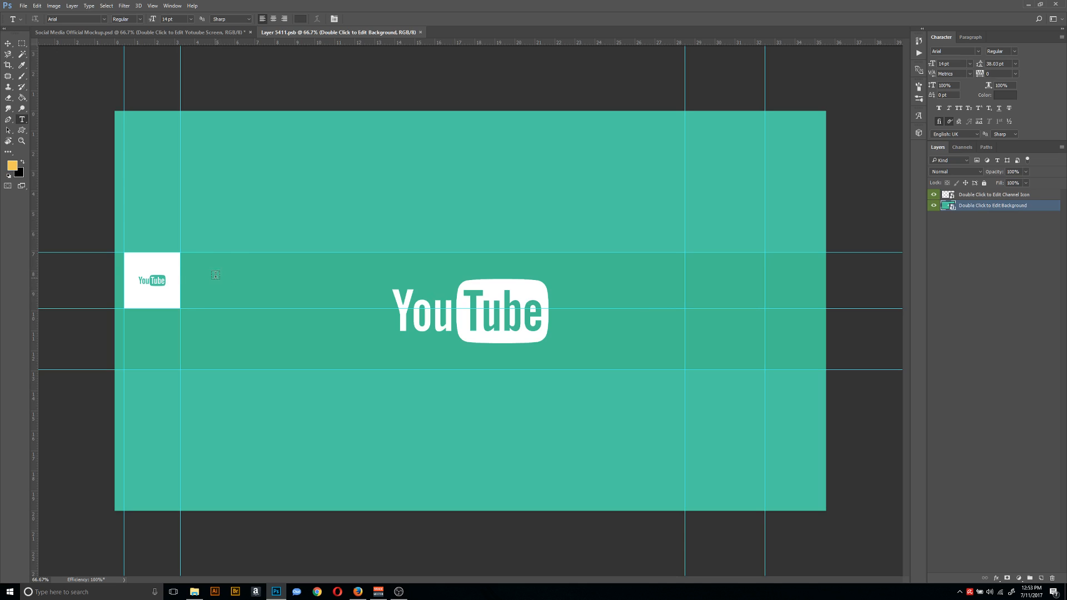
pyautogui.moveTo(195, 174)
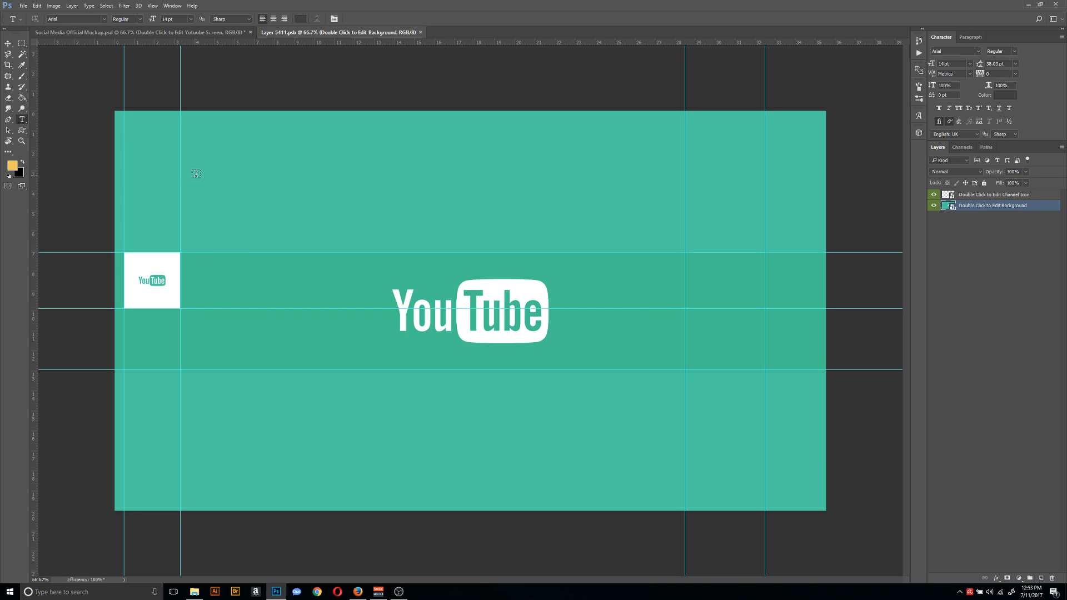
pyautogui.moveTo(363, 407)
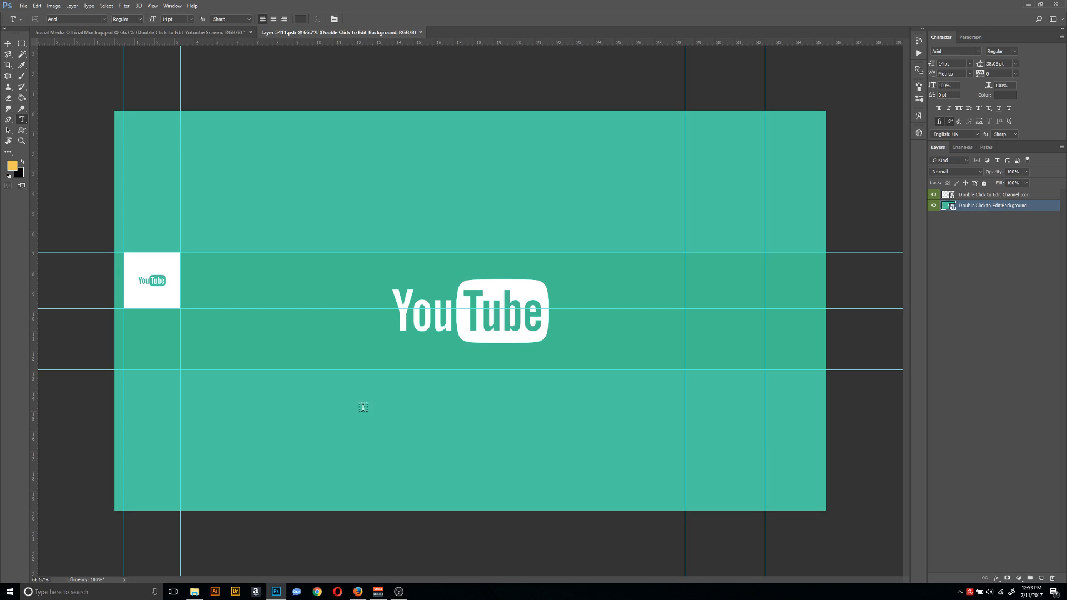
pyautogui.moveTo(219, 167)
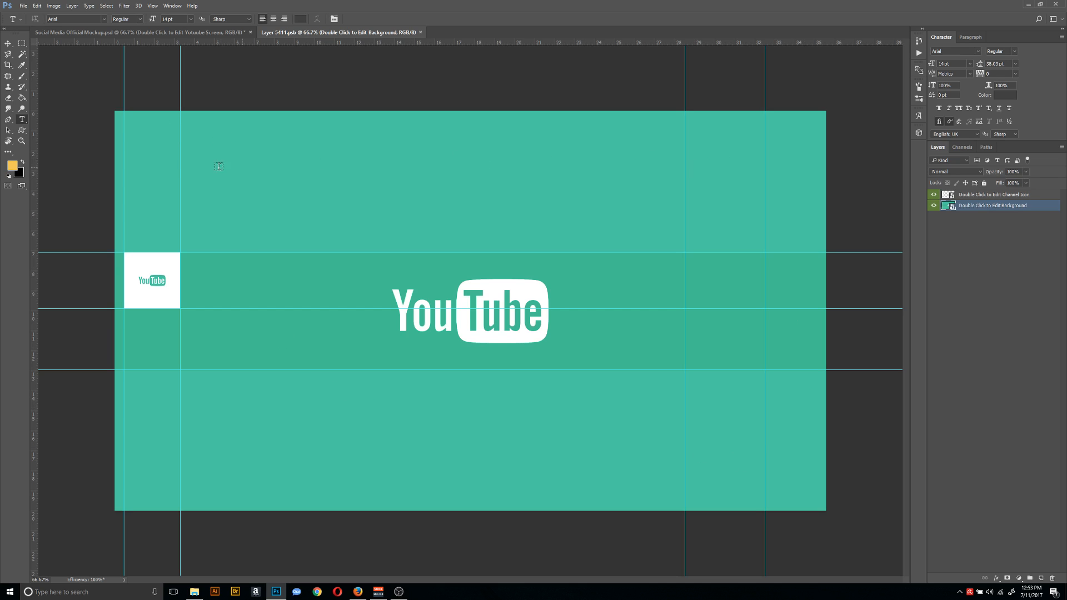
pyautogui.moveTo(284, 313)
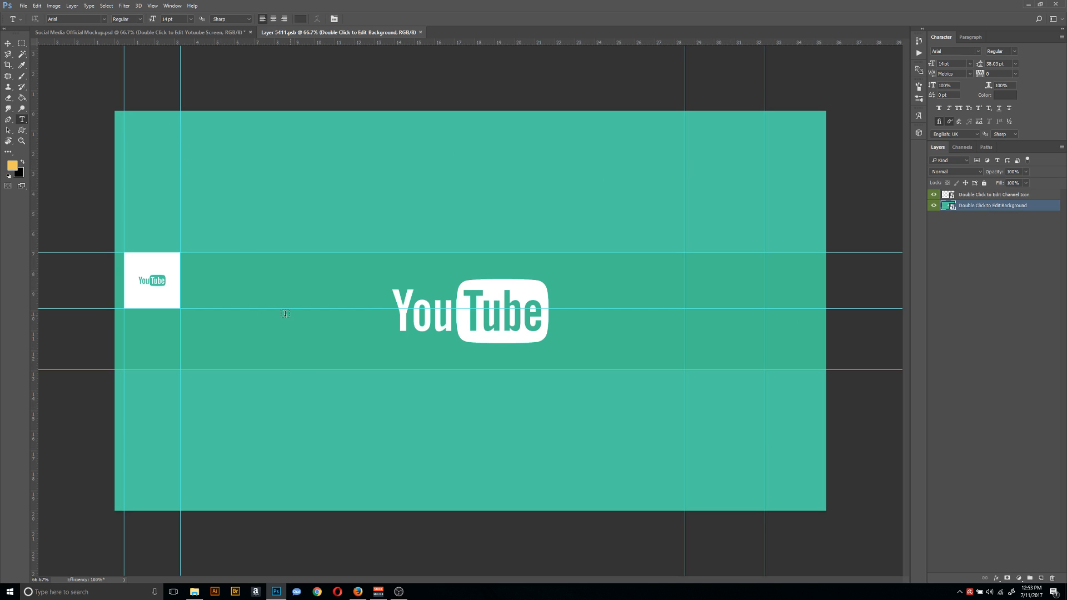
pyautogui.moveTo(633, 295)
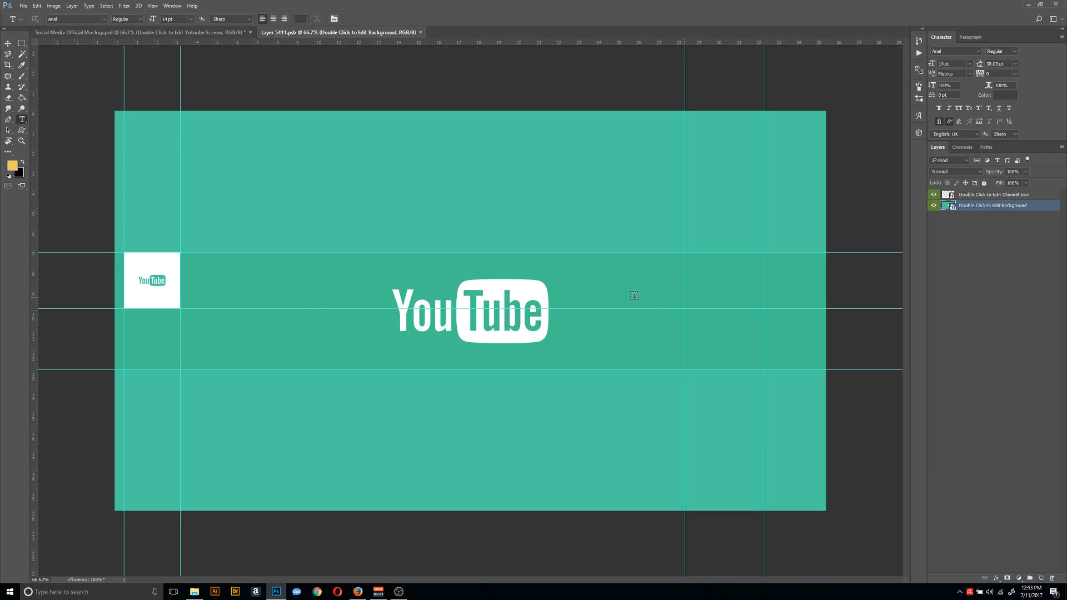
pyautogui.moveTo(149, 340)
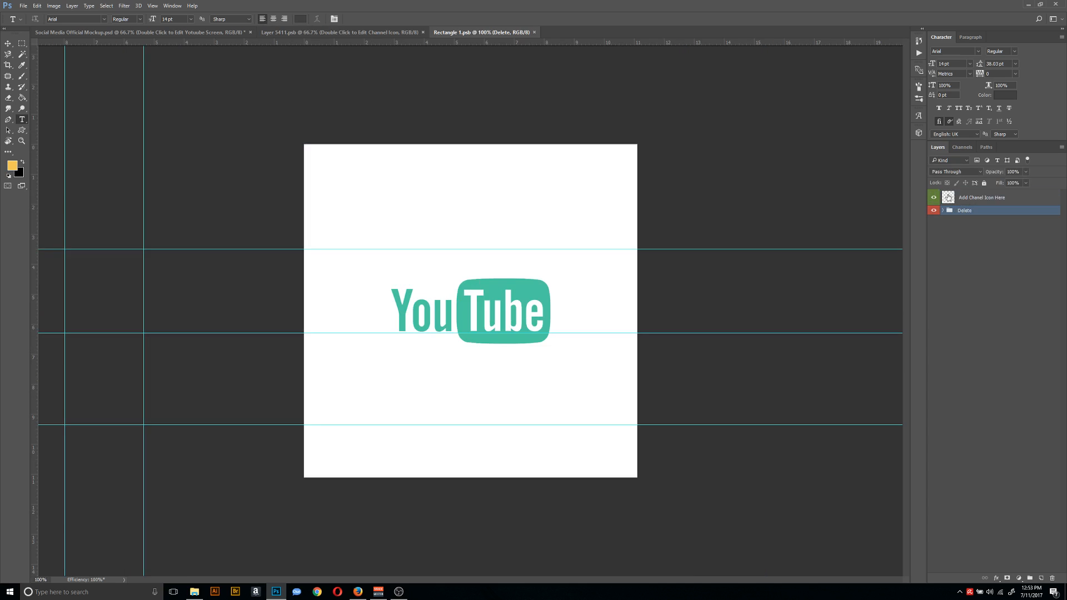
# Place the Twitter Profile portrait as an embedded image in the channel icon.
pyautogui.click(24, 6)
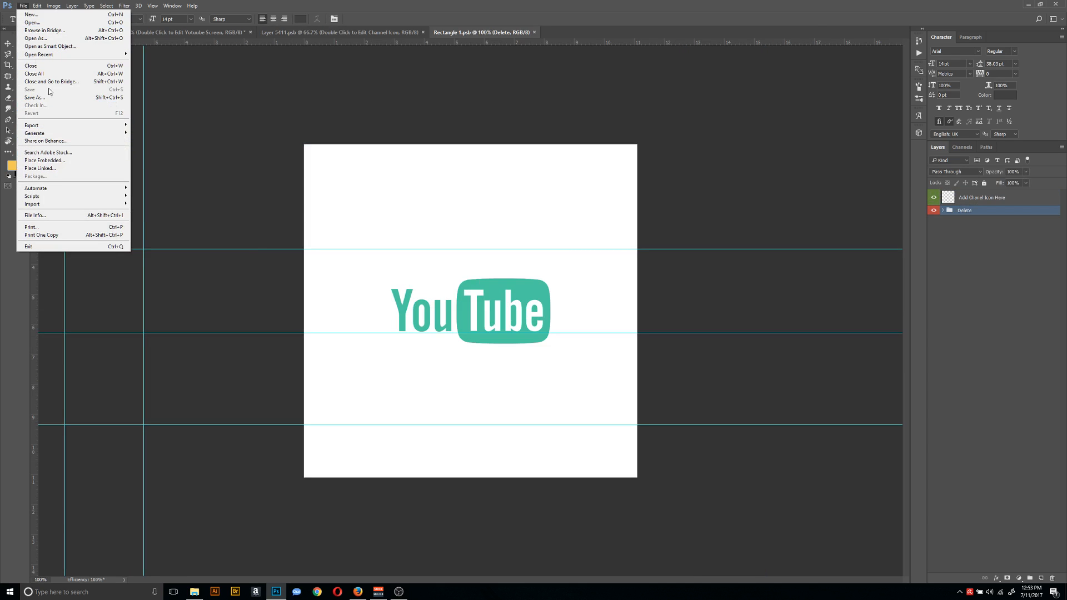
pyautogui.moveTo(45, 160)
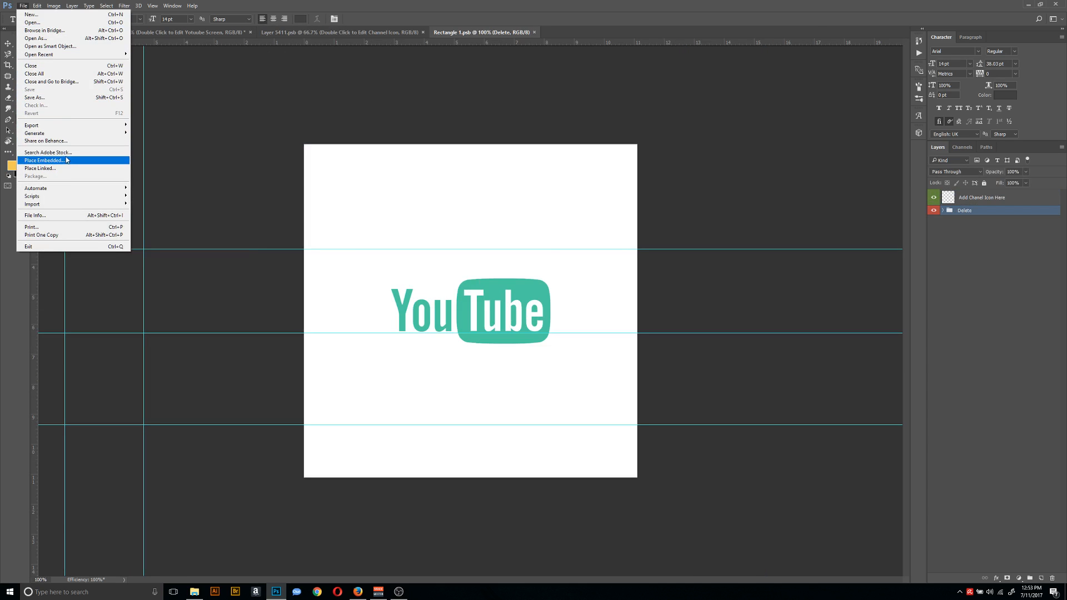
pyautogui.click(44, 160)
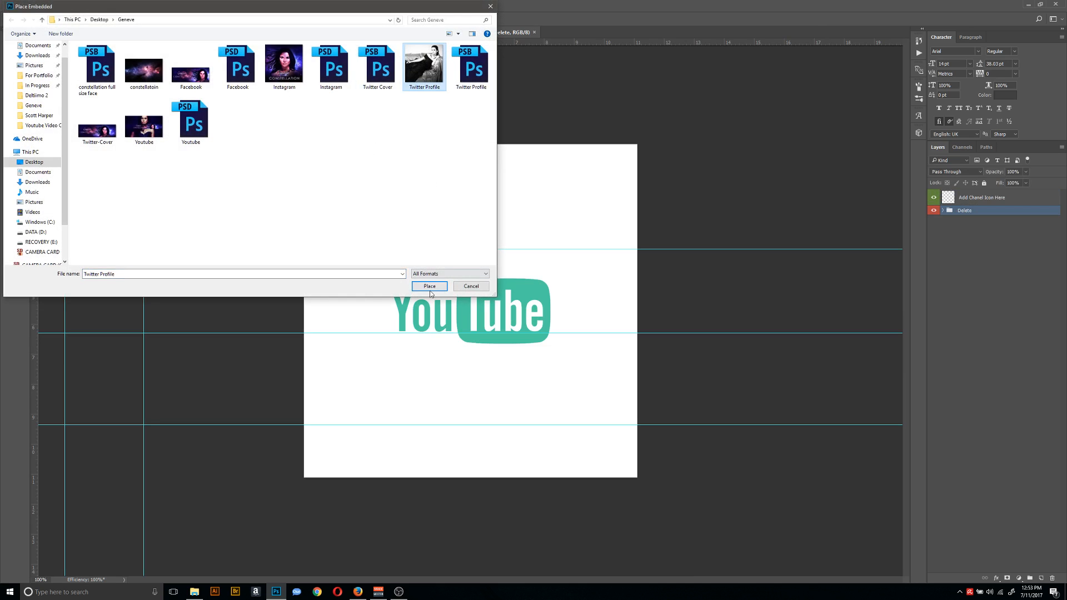
pyautogui.click(429, 285)
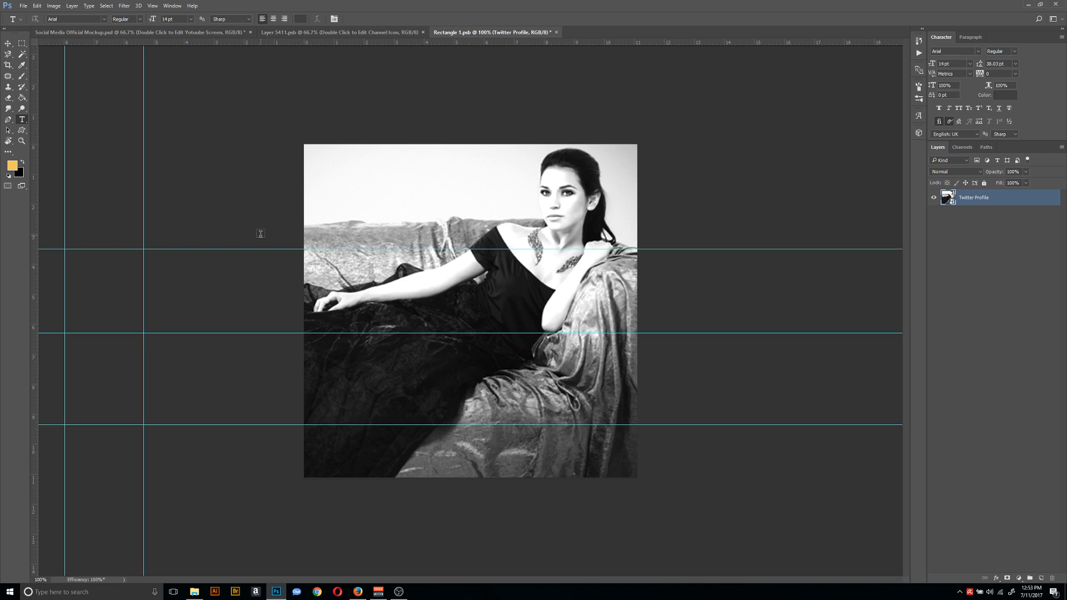
pyautogui.moveTo(224, 55)
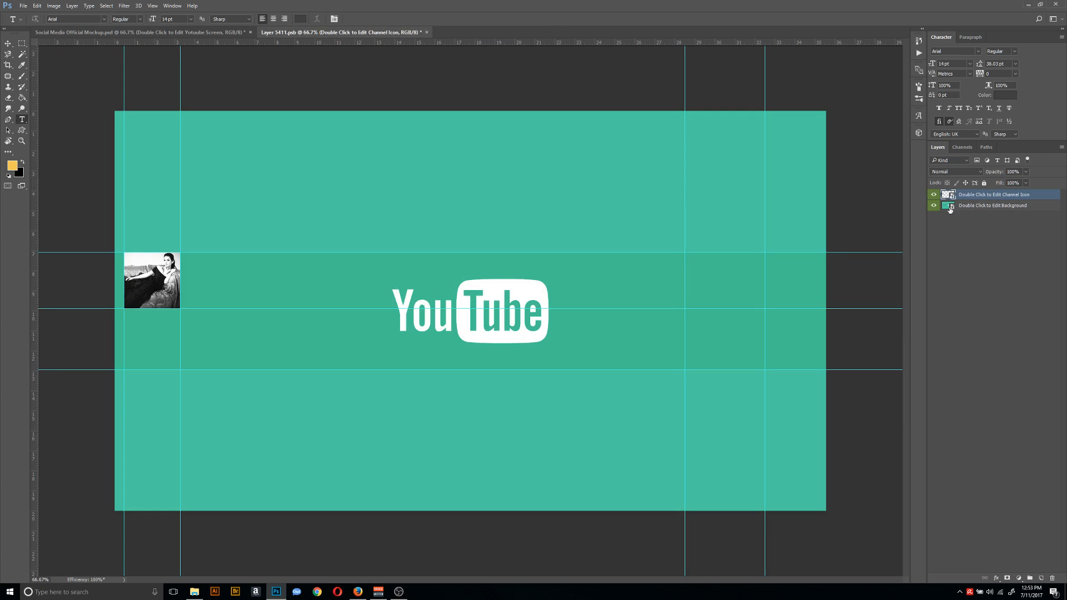
# Embed the Youtube banner image into the background and delete the teal Layer 4.
pyautogui.click(23, 5)
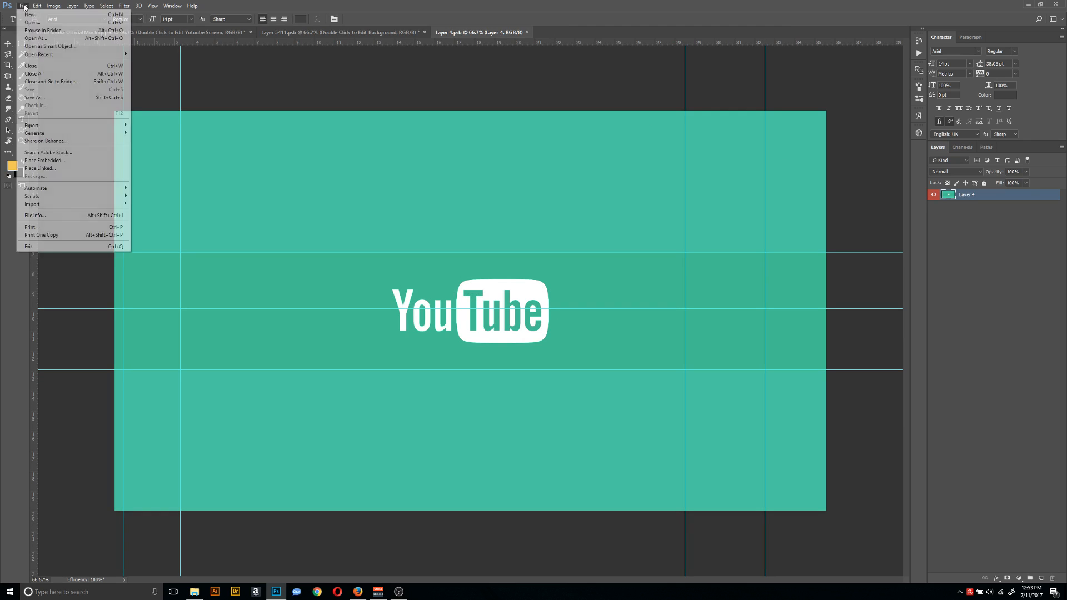
pyautogui.click(45, 161)
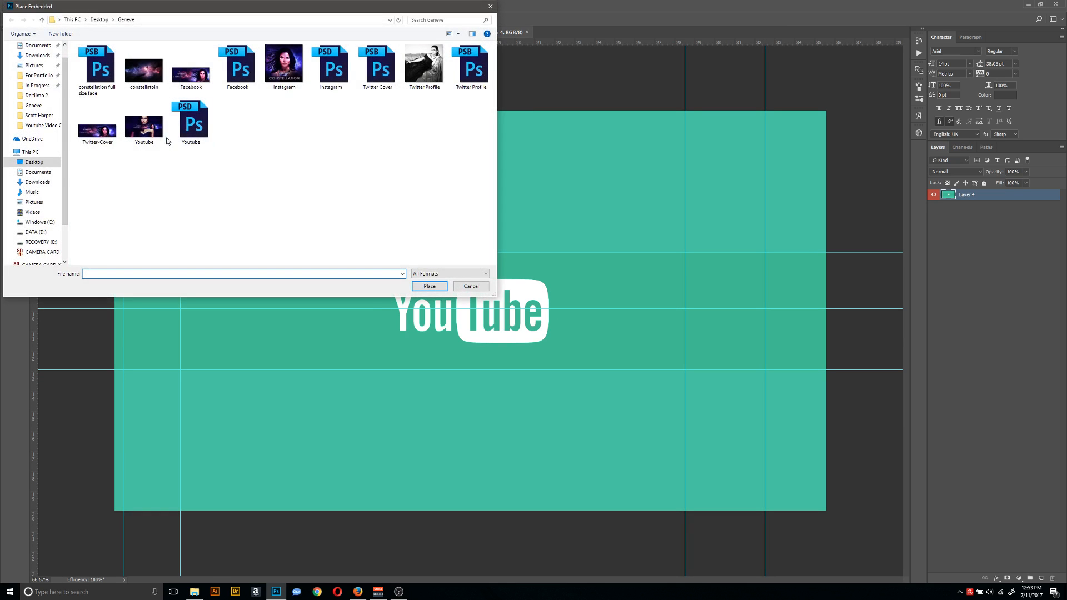
pyautogui.moveTo(651, 230)
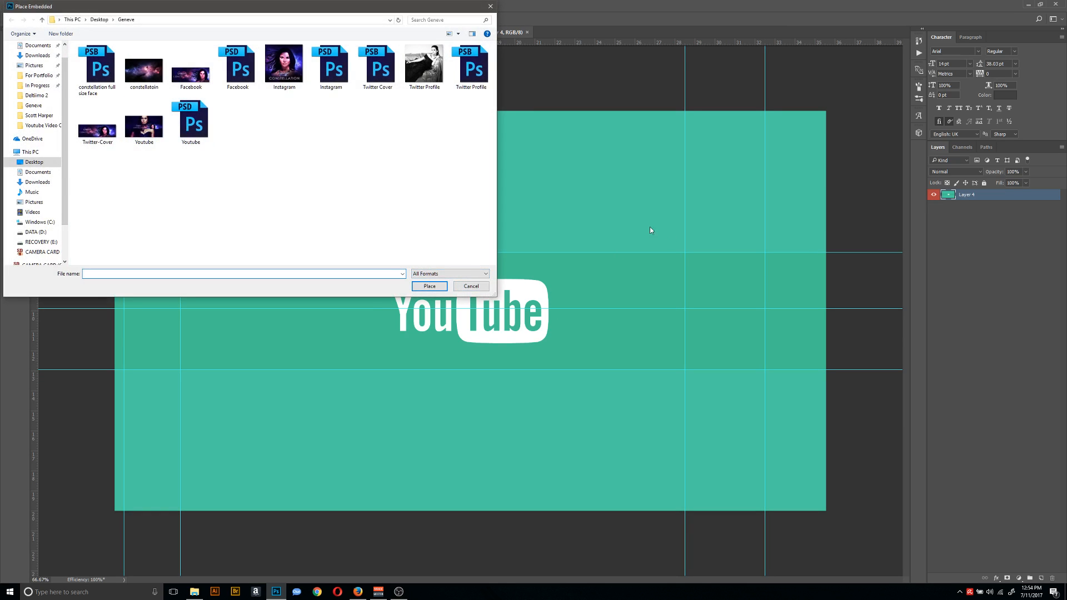
pyautogui.moveTo(590, 212)
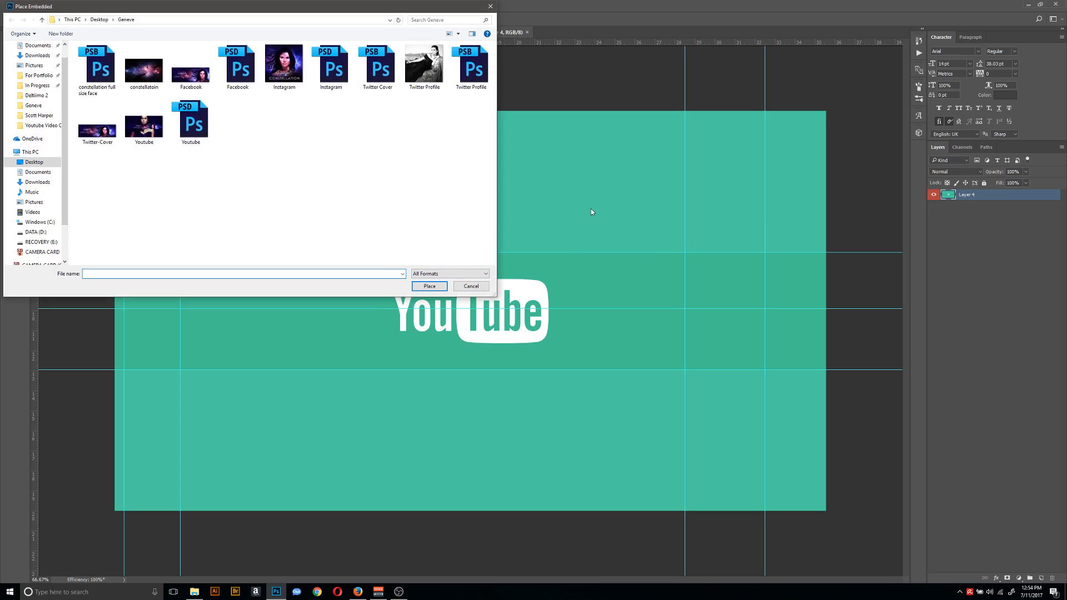
pyautogui.moveTo(567, 230)
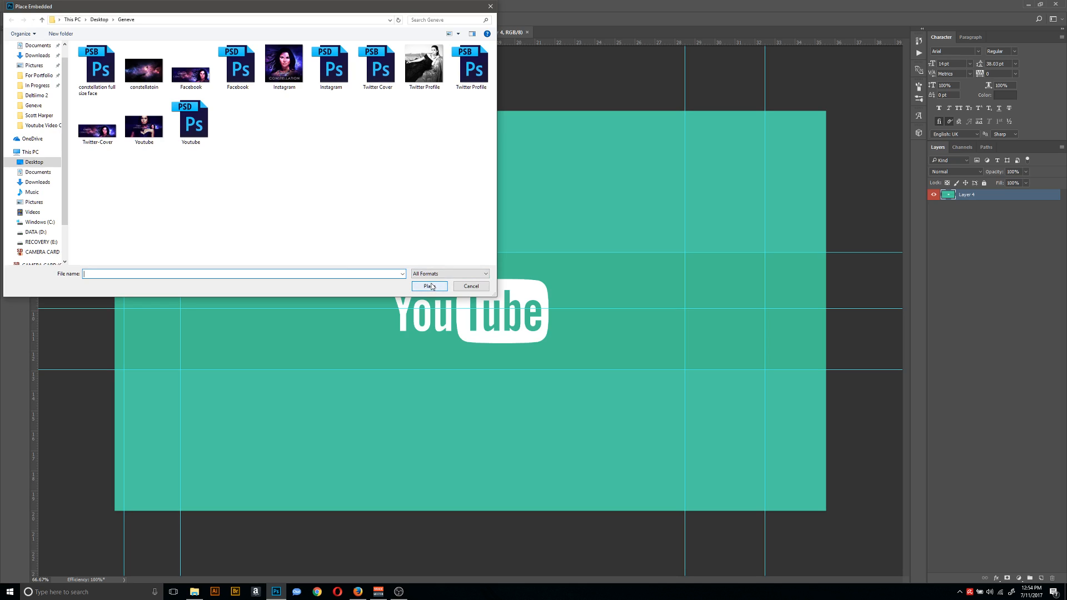
pyautogui.moveTo(190, 122)
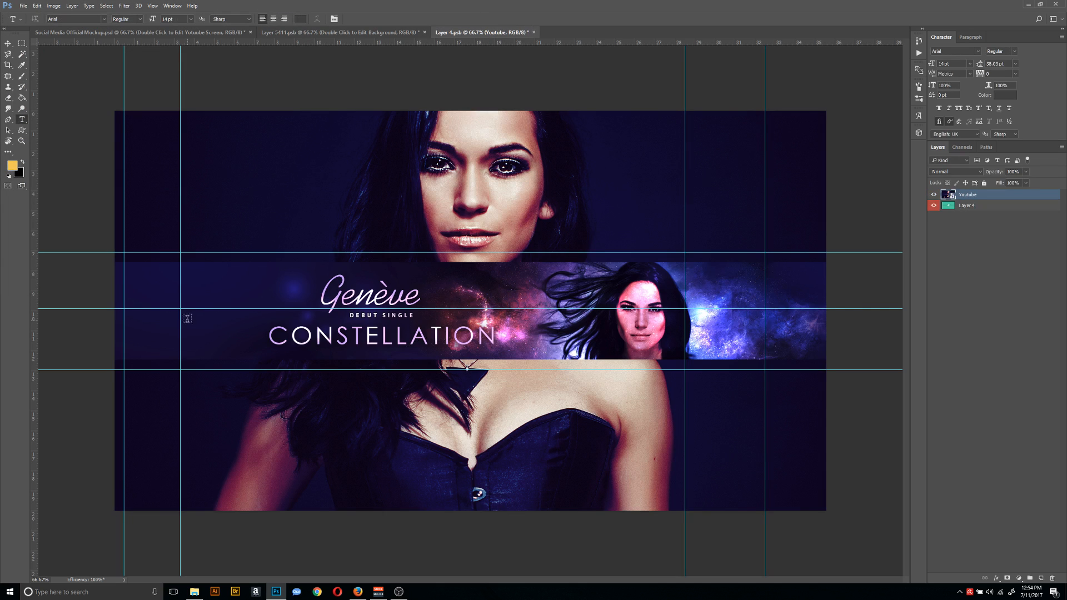
pyautogui.moveTo(427, 258)
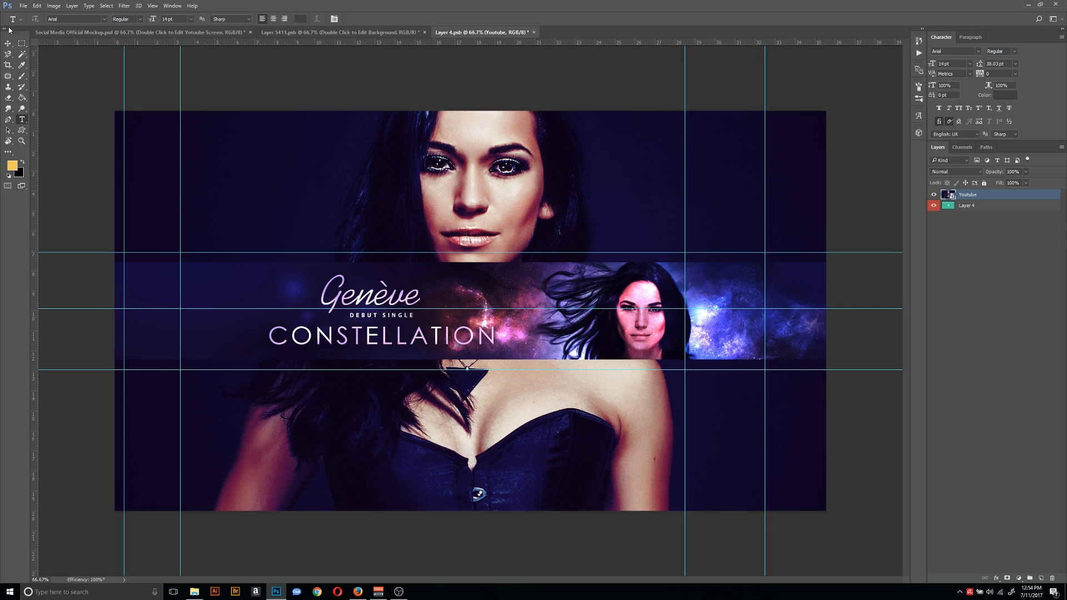
pyautogui.click(9, 34)
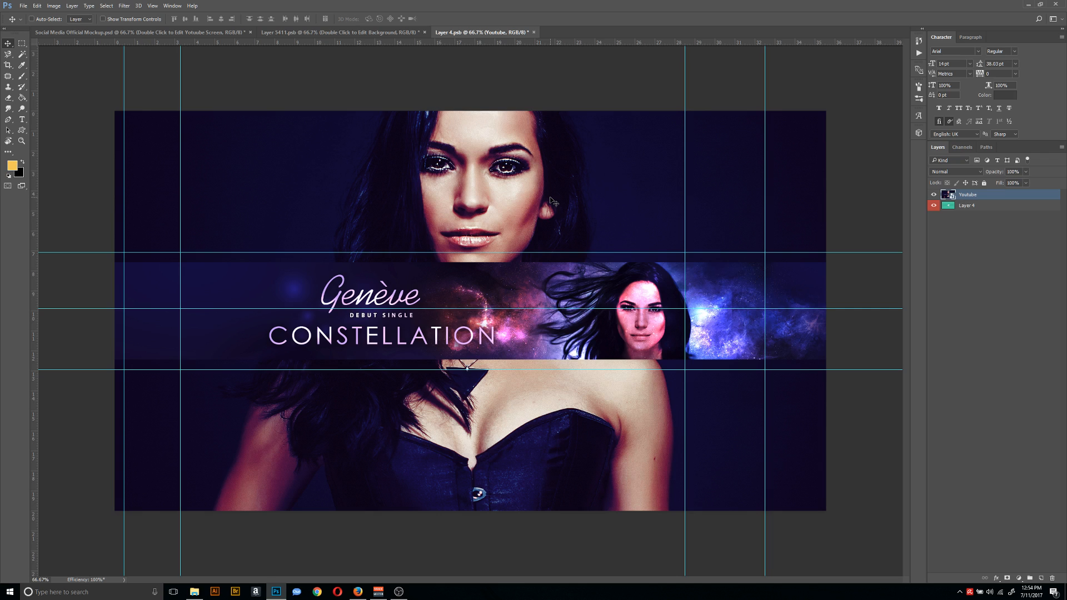
pyautogui.moveTo(554, 207)
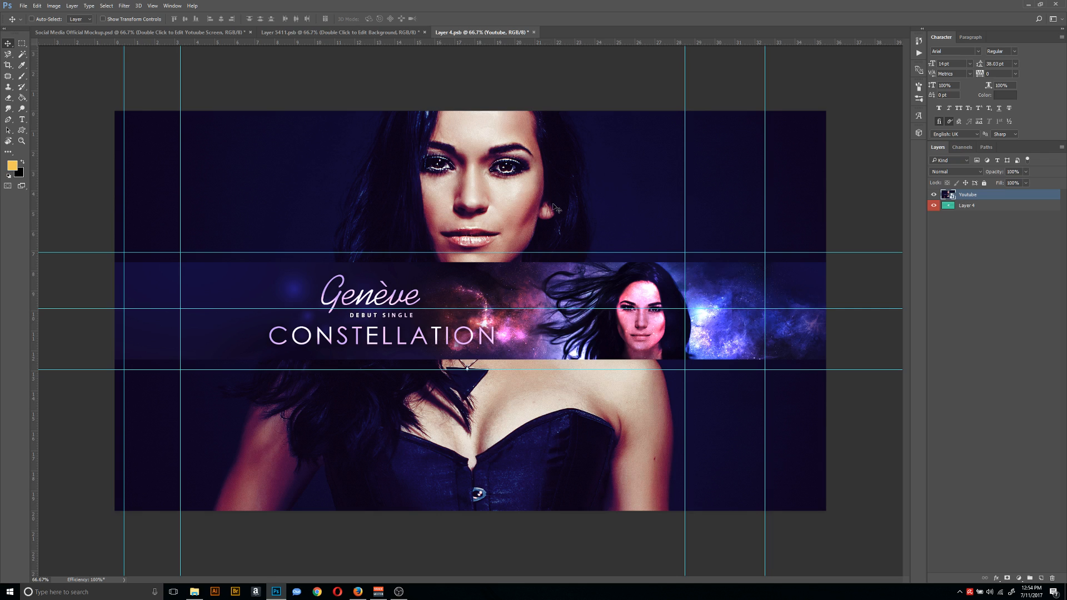
pyautogui.moveTo(721, 138)
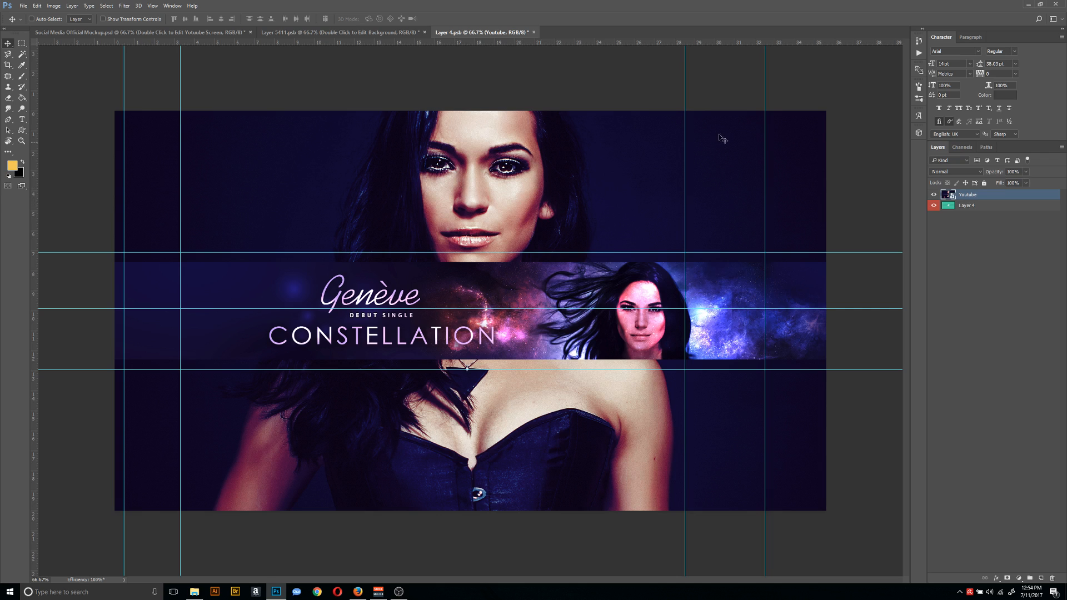
pyautogui.click(24, 6)
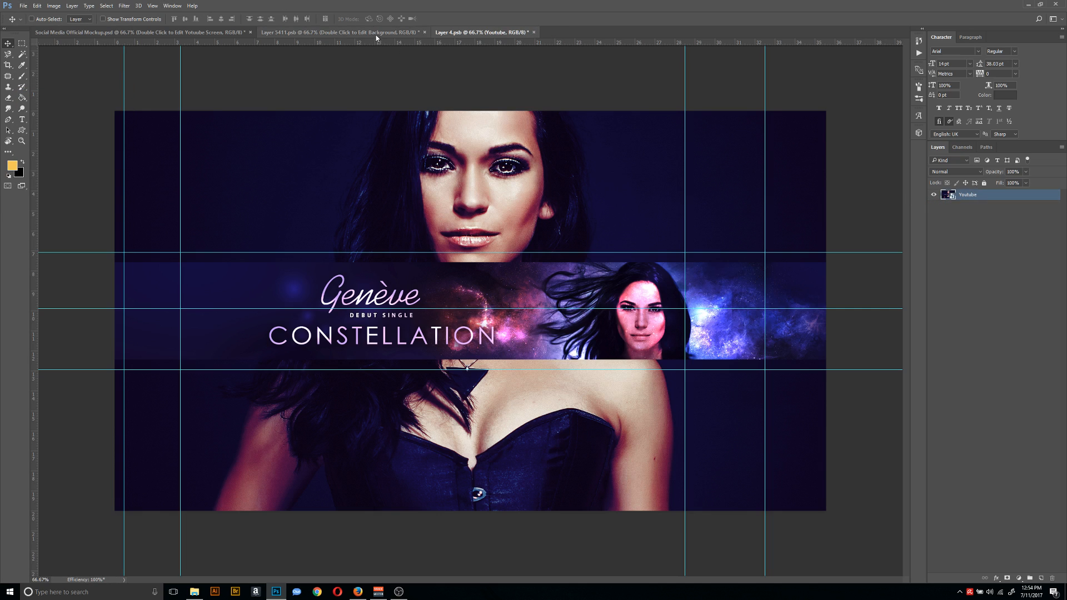
pyautogui.moveTo(535, 32)
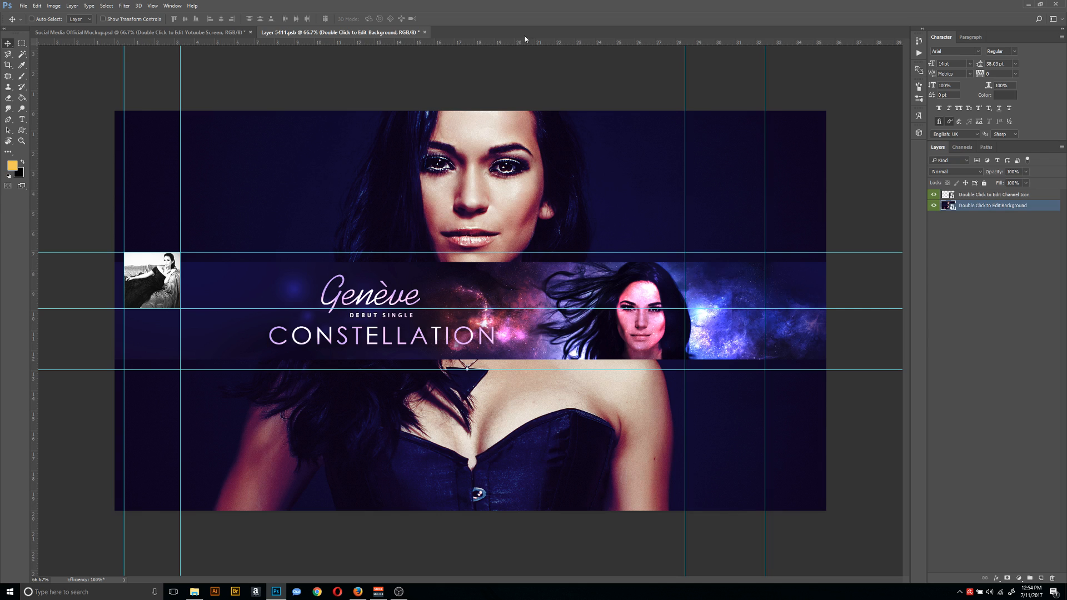
pyautogui.moveTo(455, 207)
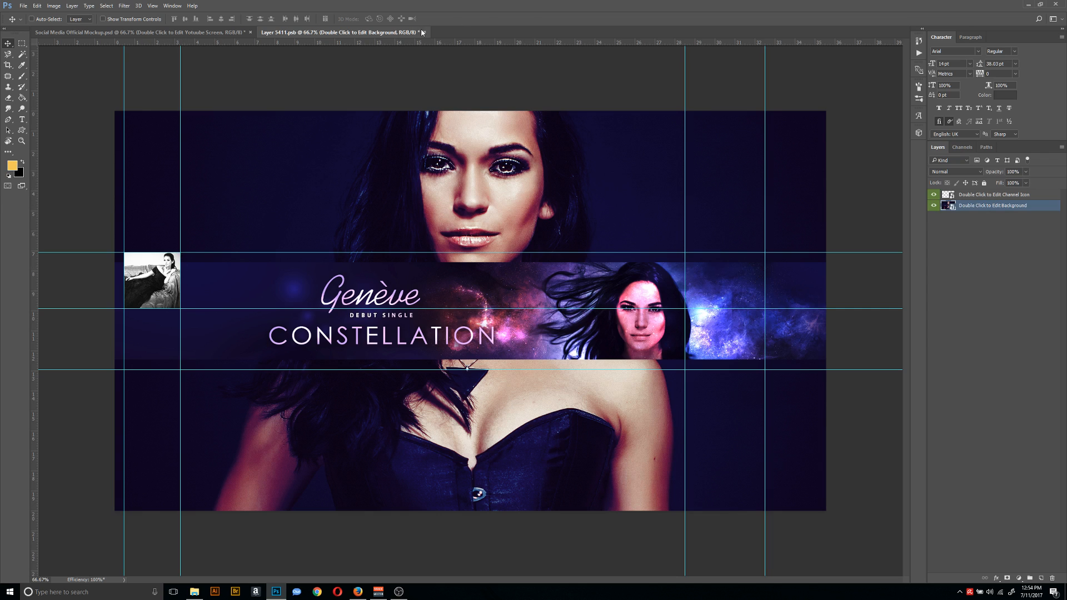
# Close Layer 5411.psb, saving changes, to update the tablet's YouTube screen.
pyautogui.click(24, 6)
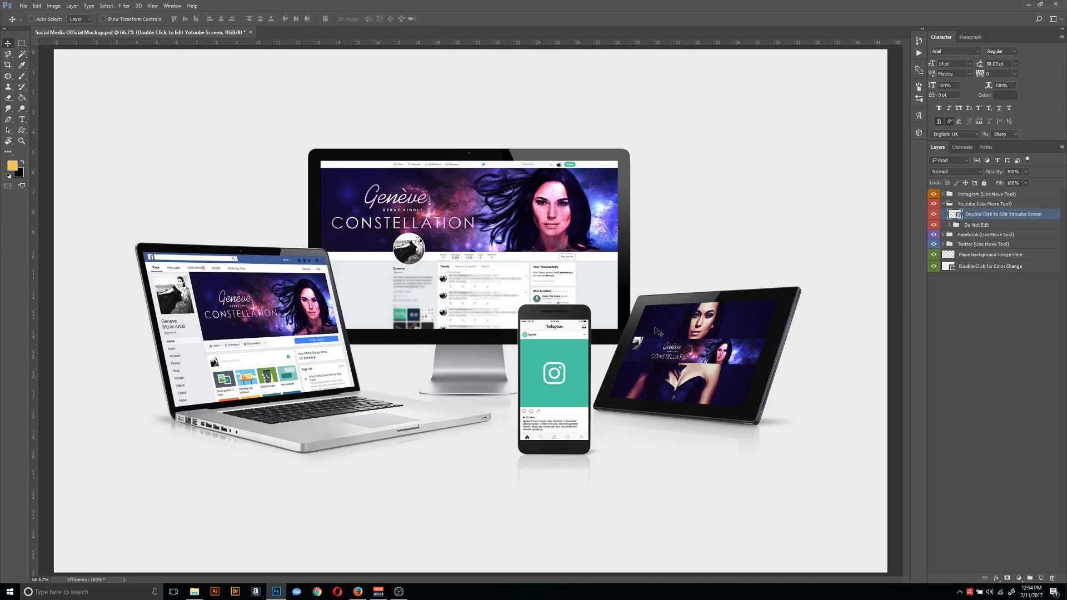
pyautogui.moveTo(761, 361)
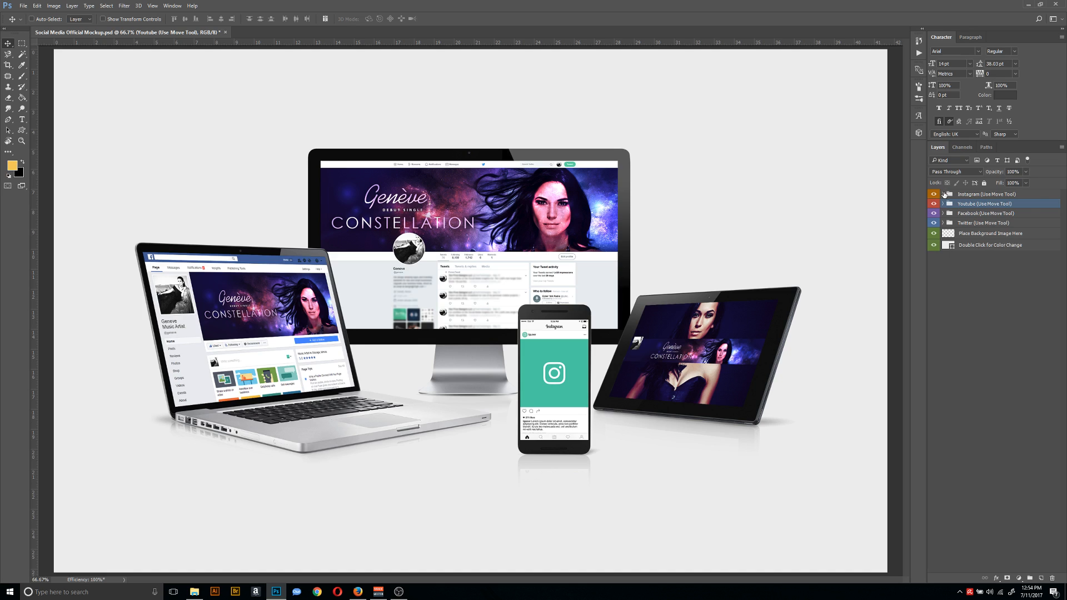
# Open the Instagram screen smart object, then its post photo smart object.
pyautogui.click(943, 194)
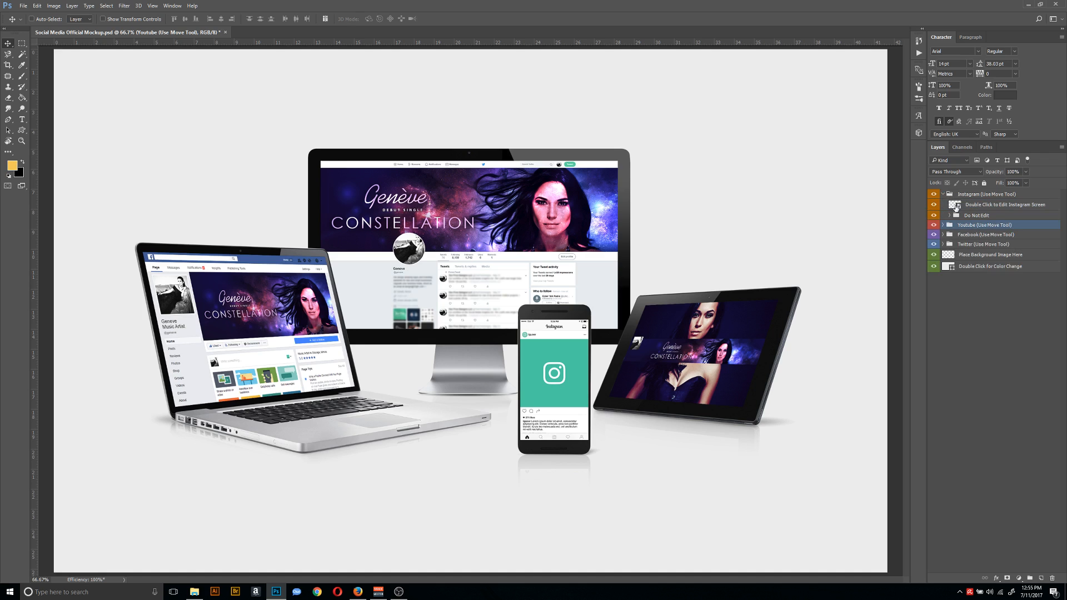
pyautogui.click(1005, 204)
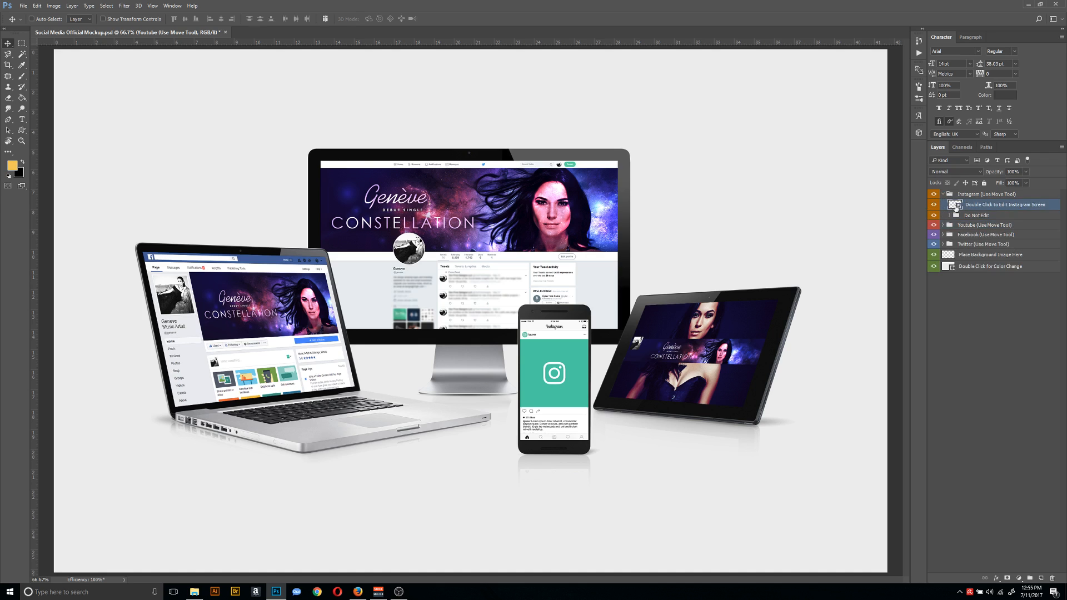
pyautogui.doubleClick(955, 204)
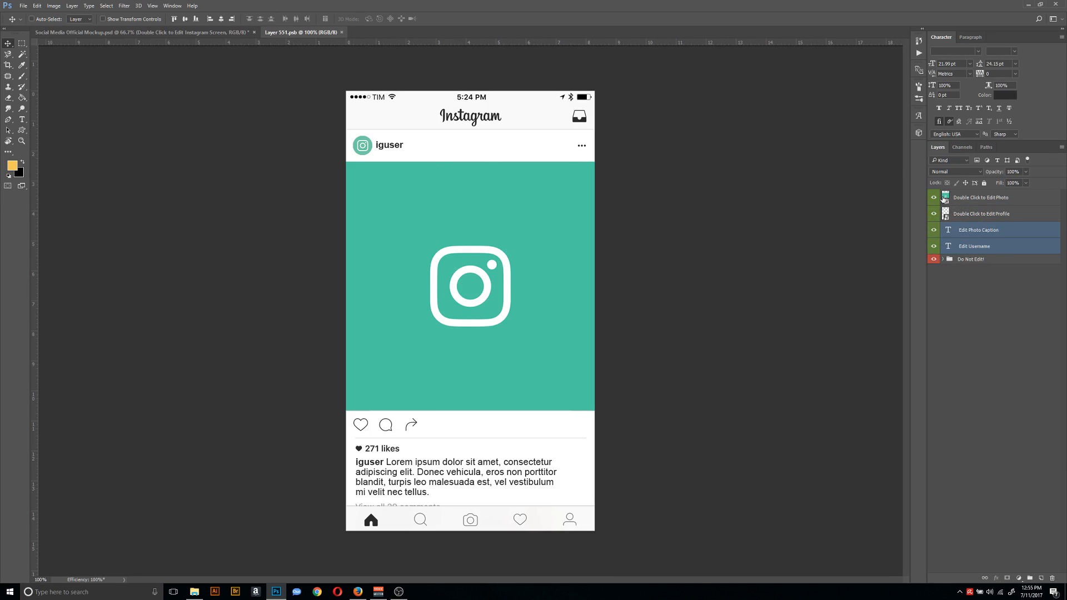
pyautogui.click(982, 198)
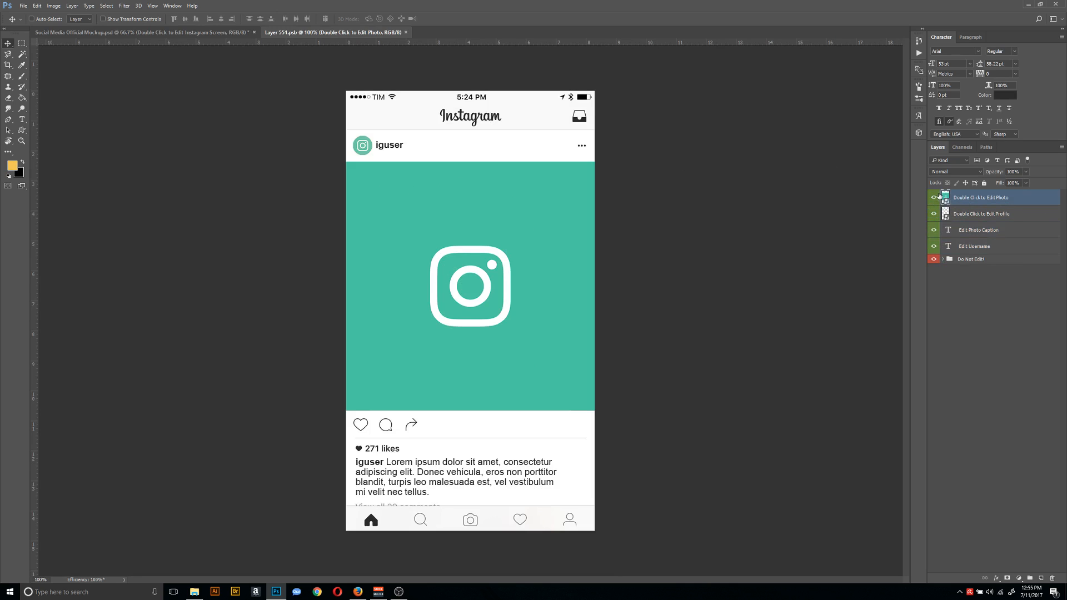
pyautogui.doubleClick(945, 197)
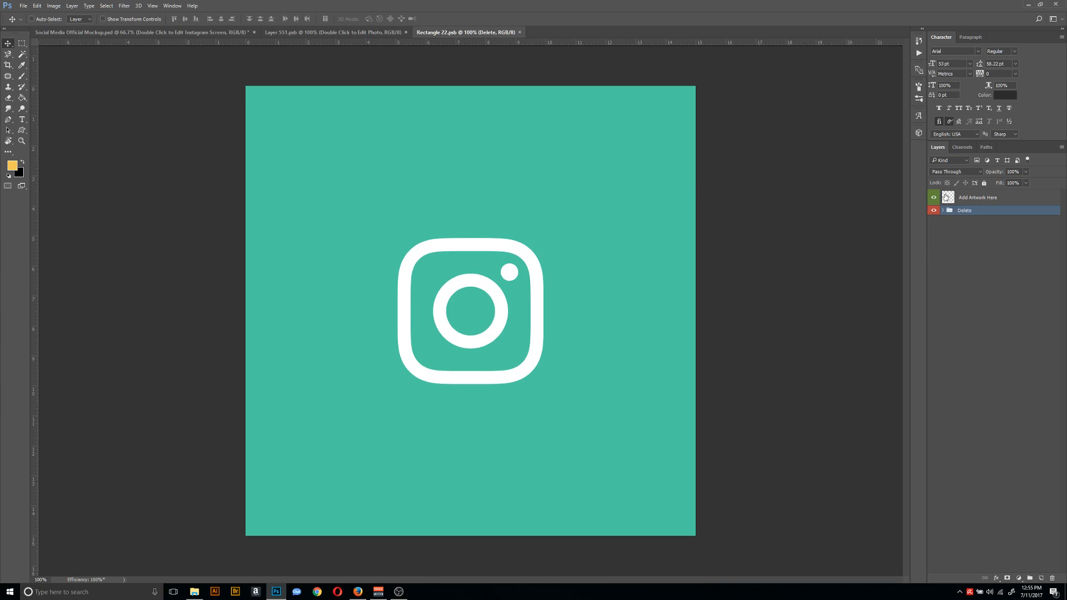
# Embed the Instagram cover art, remove placeholder layers, and close the photo file.
pyautogui.click(23, 6)
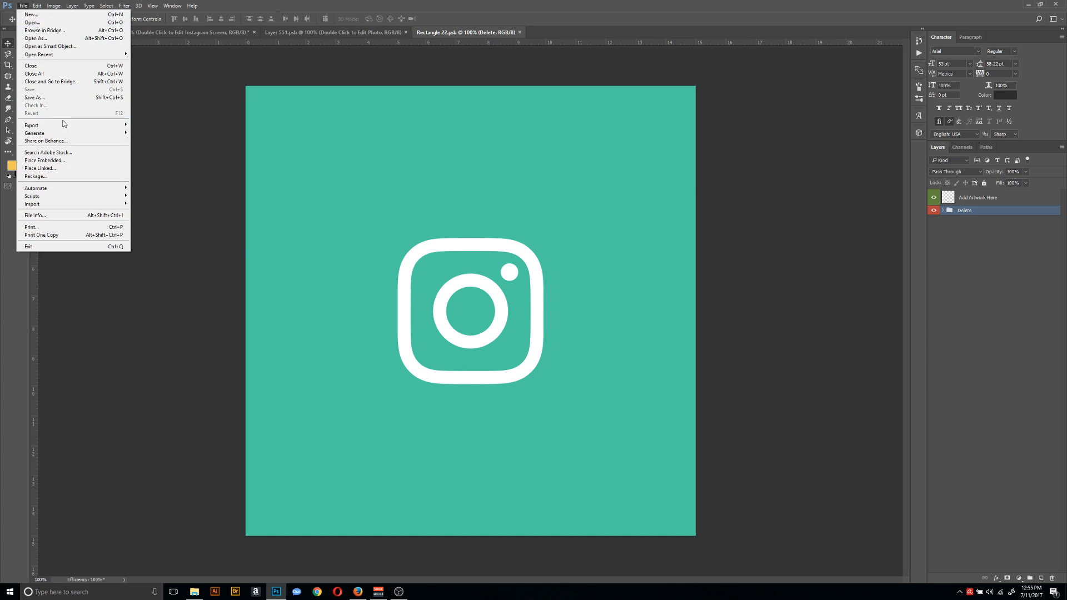
pyautogui.moveTo(45, 160)
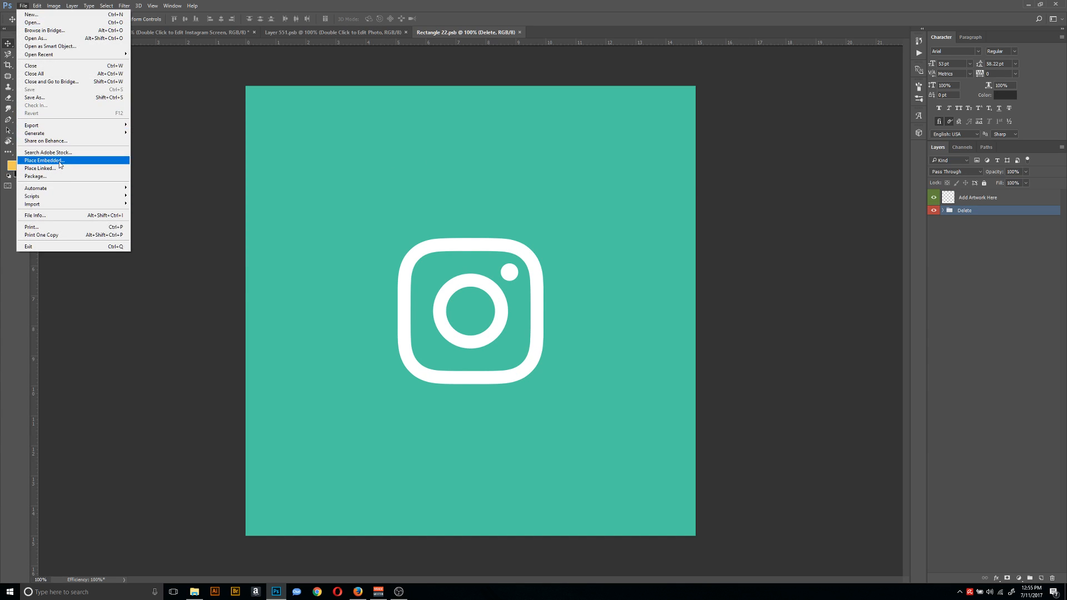
pyautogui.click(43, 160)
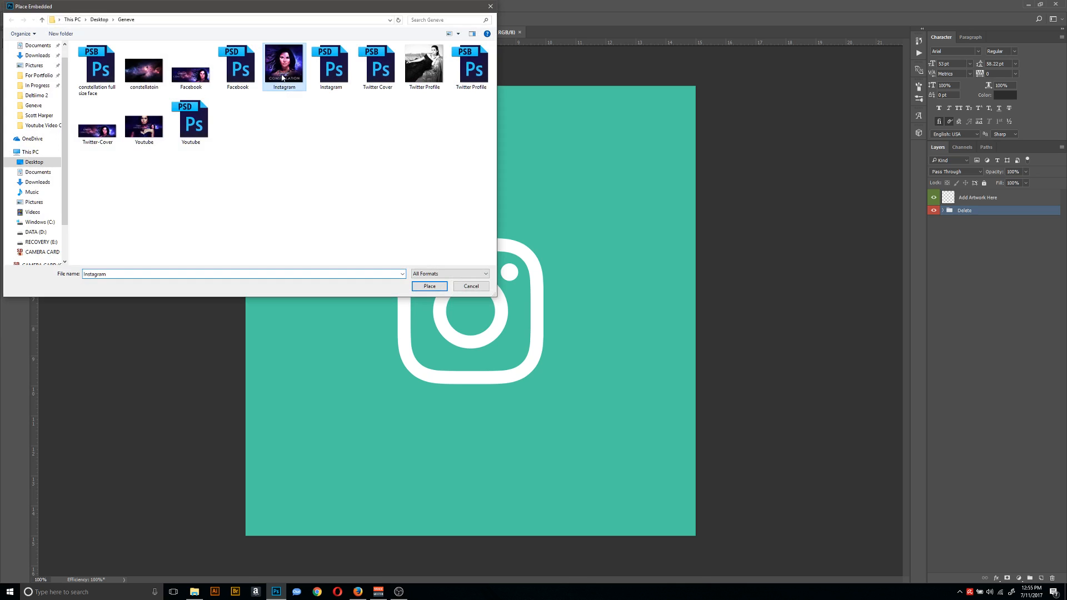
pyautogui.click(429, 286)
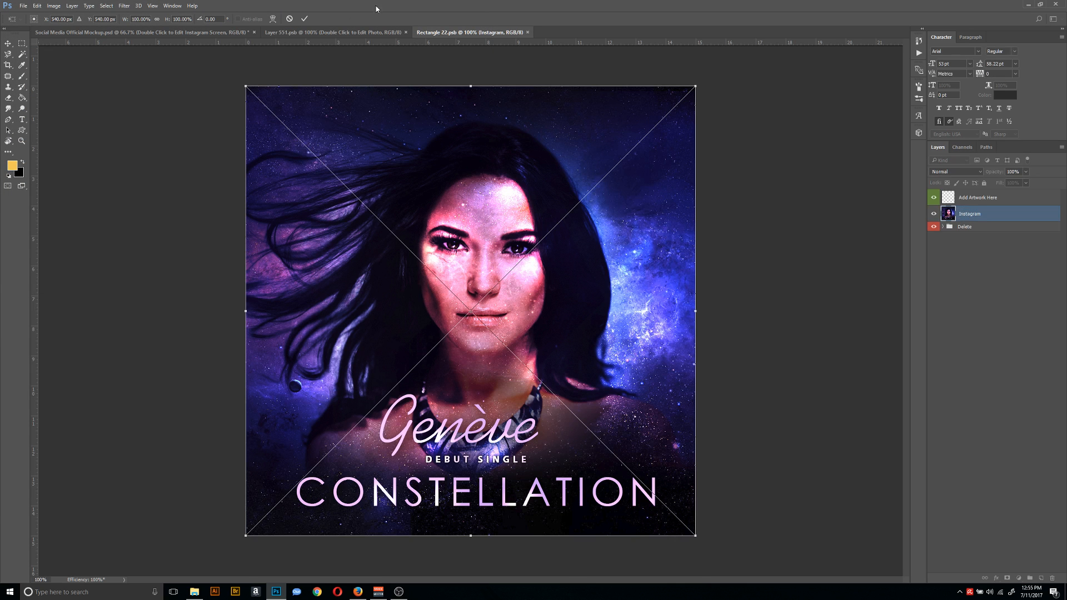
pyautogui.click(305, 19)
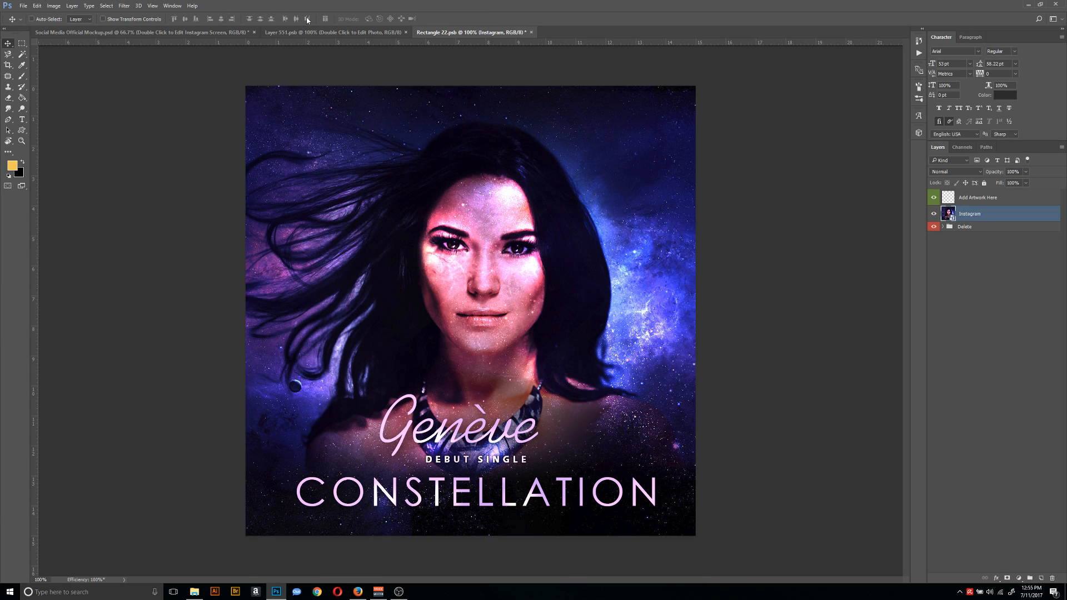
pyautogui.click(978, 198)
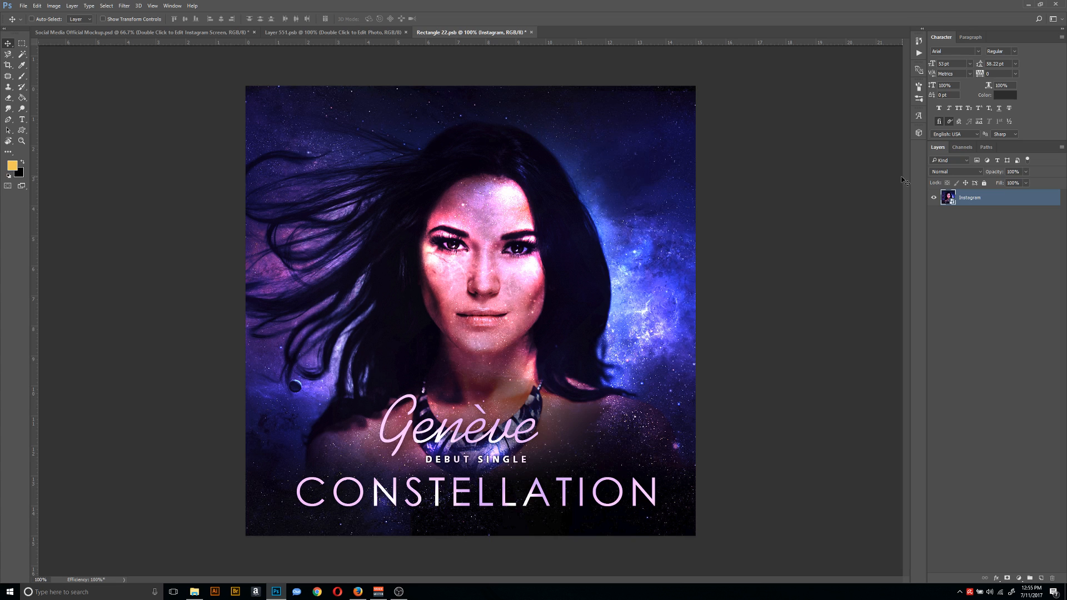
pyautogui.moveTo(519, 38)
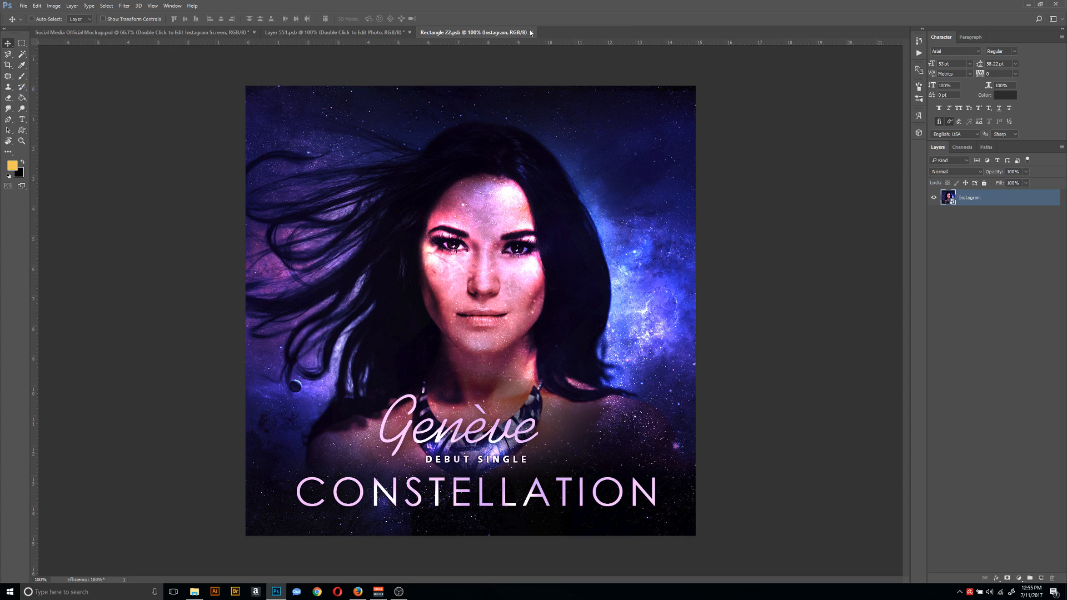
pyautogui.click(530, 32)
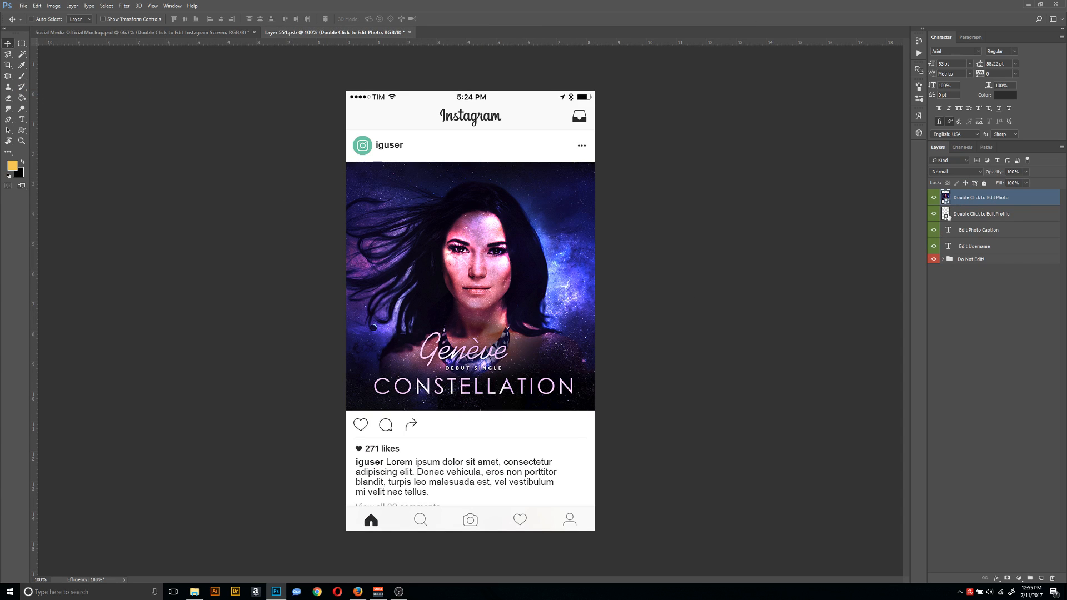
# Embed the Twitter Profile portrait into the profile's Add Artwork Here layer, then close.
pyautogui.click(993, 213)
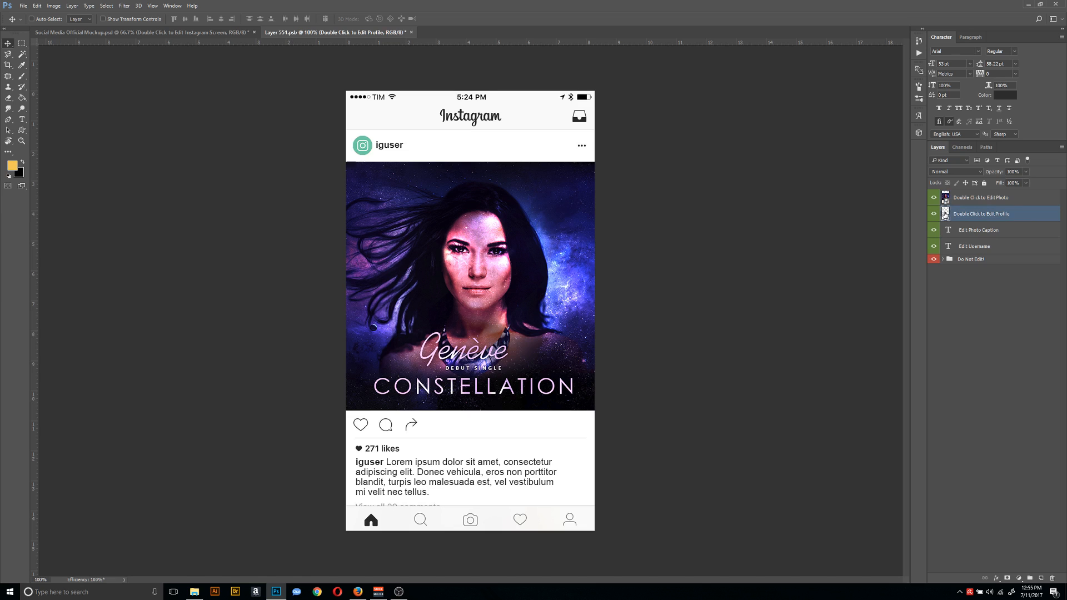
pyautogui.doubleClick(946, 213)
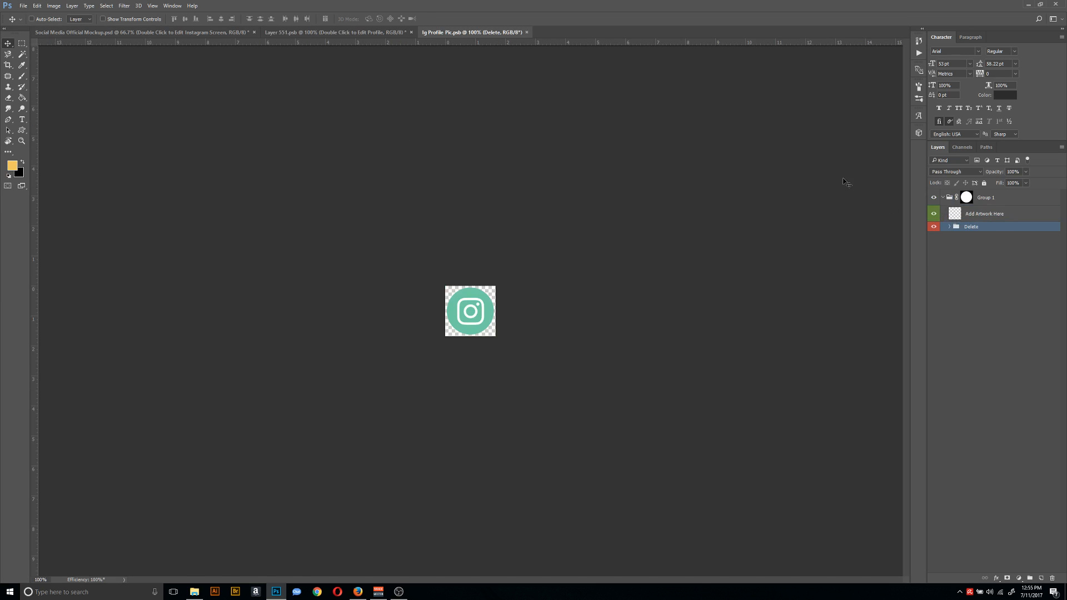
pyautogui.click(983, 212)
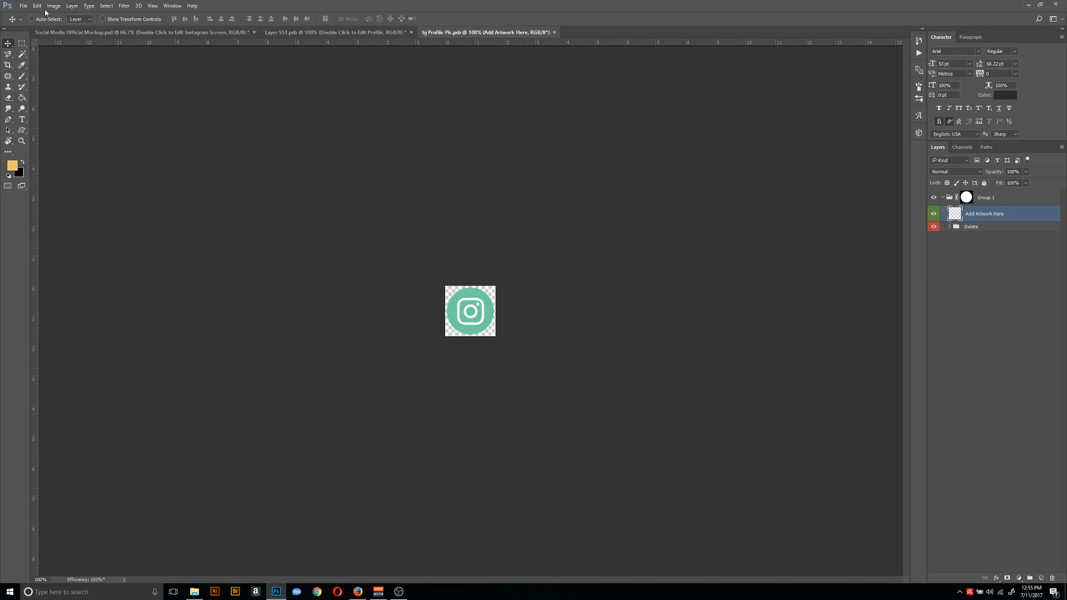
pyautogui.click(23, 6)
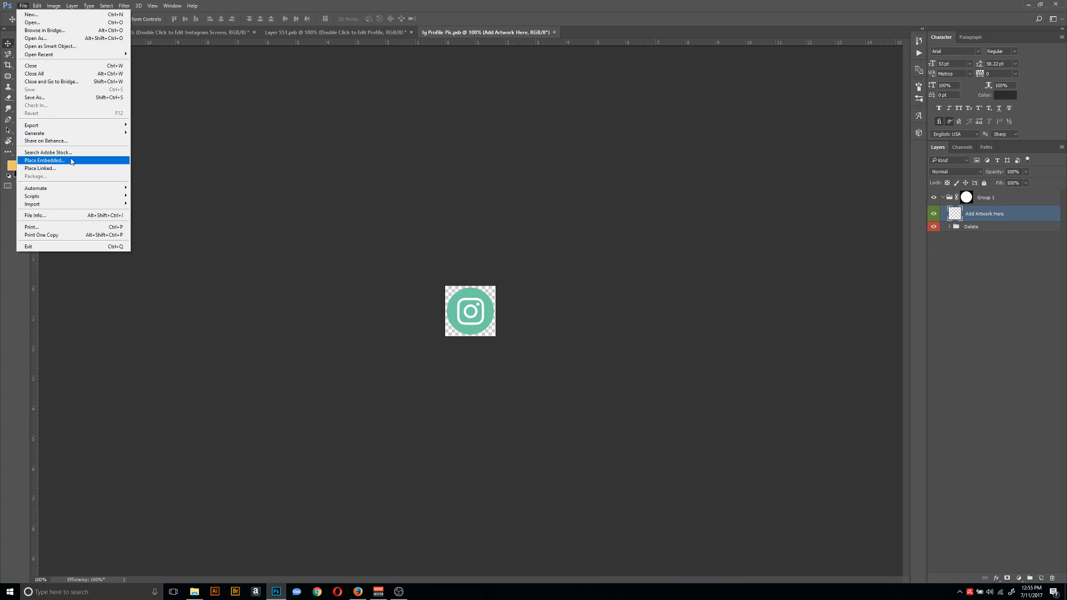
pyautogui.click(44, 160)
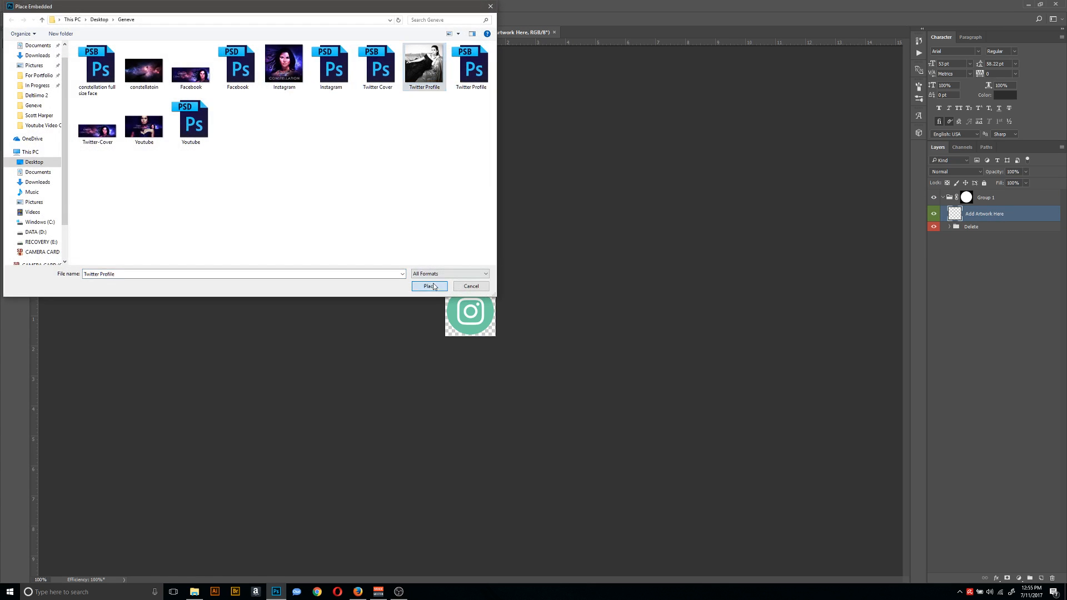
pyautogui.click(428, 286)
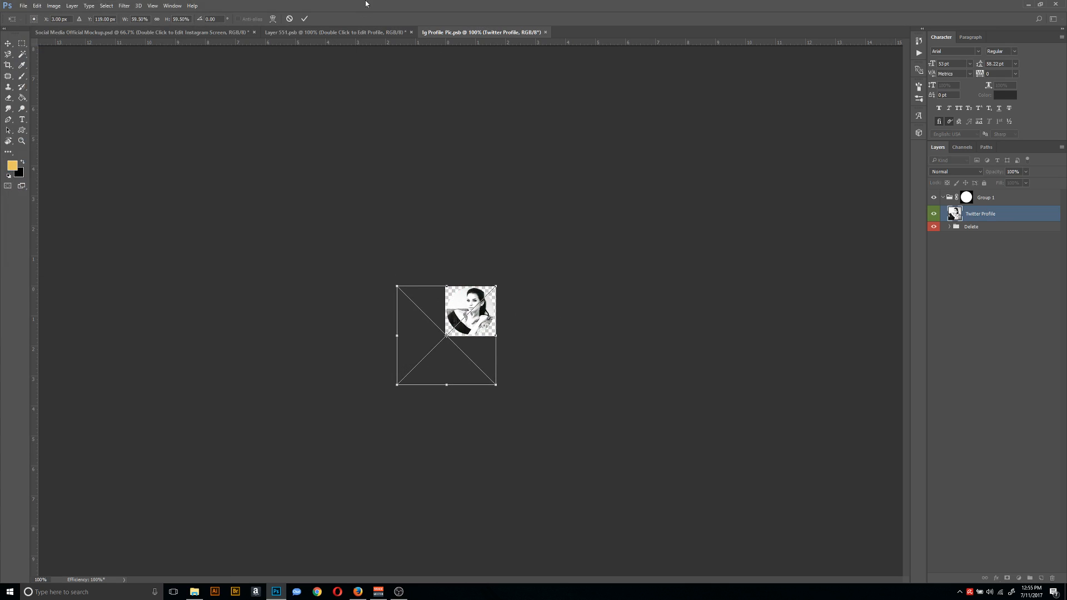
pyautogui.click(304, 18)
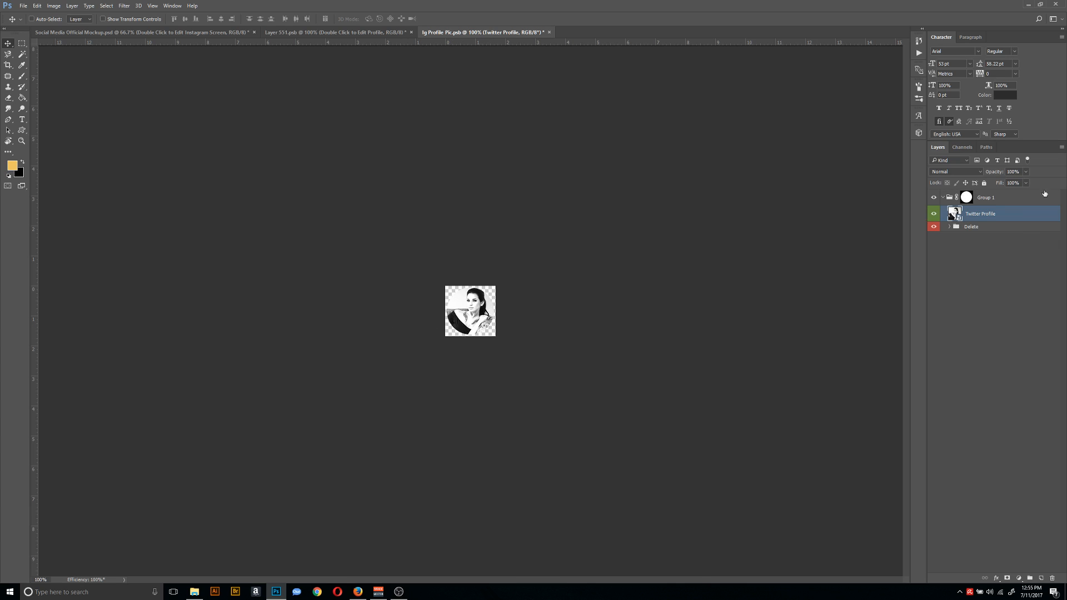
pyautogui.click(971, 226)
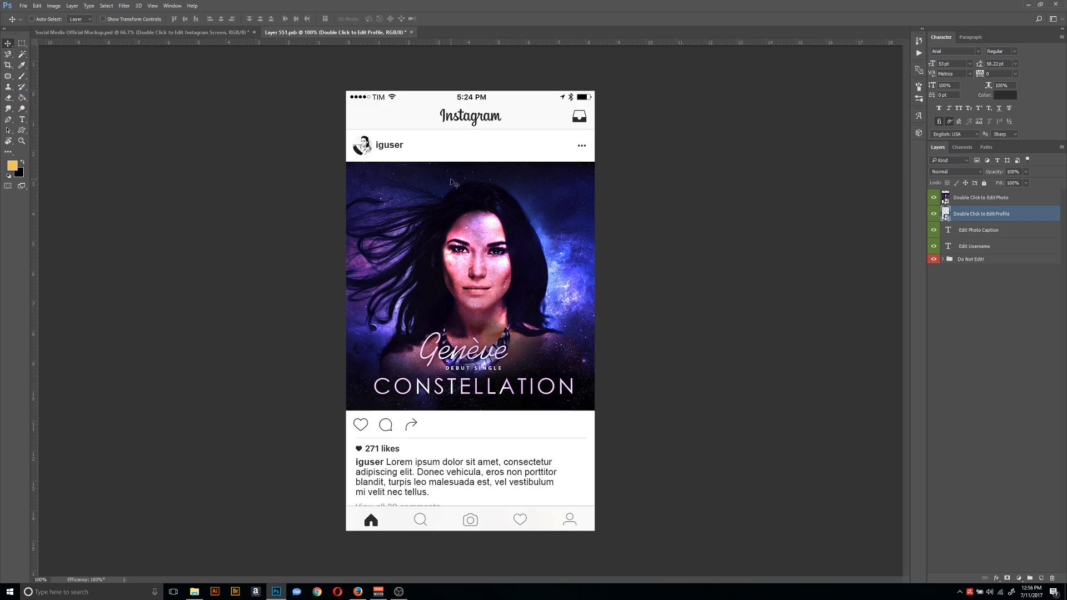
# Retype the username and caption name as geneve, then close Layer 551.psb saving changes.
pyautogui.click(22, 120)
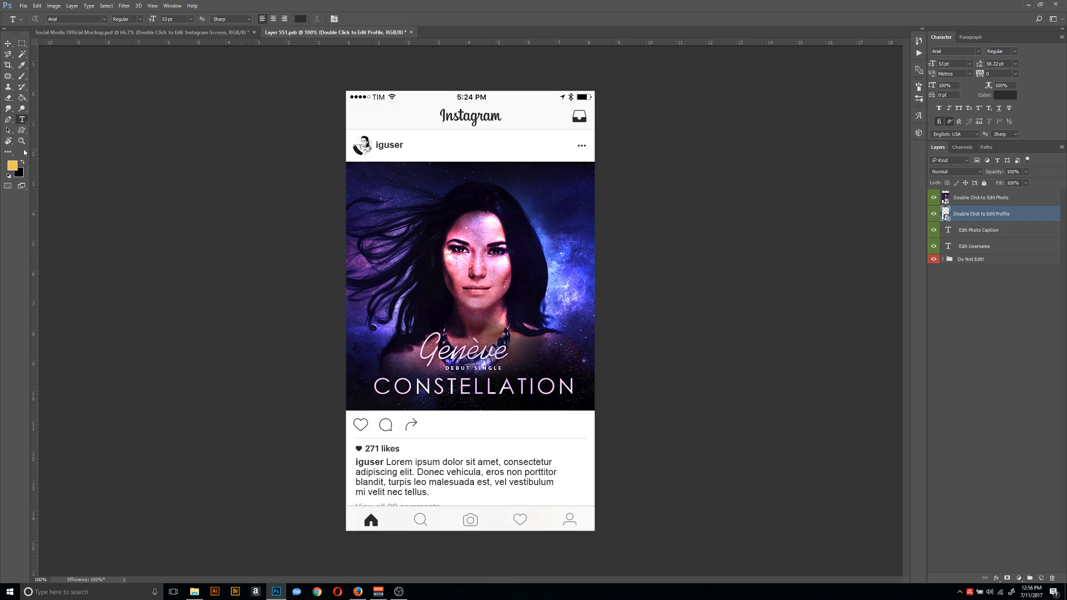
pyautogui.moveTo(22, 121)
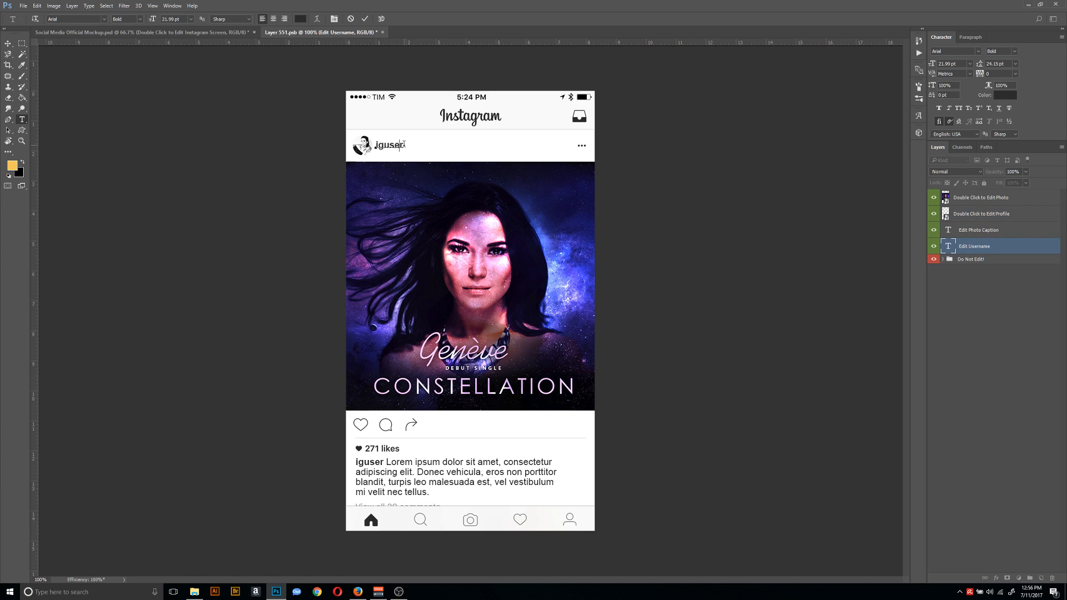
pyautogui.write('geneve')
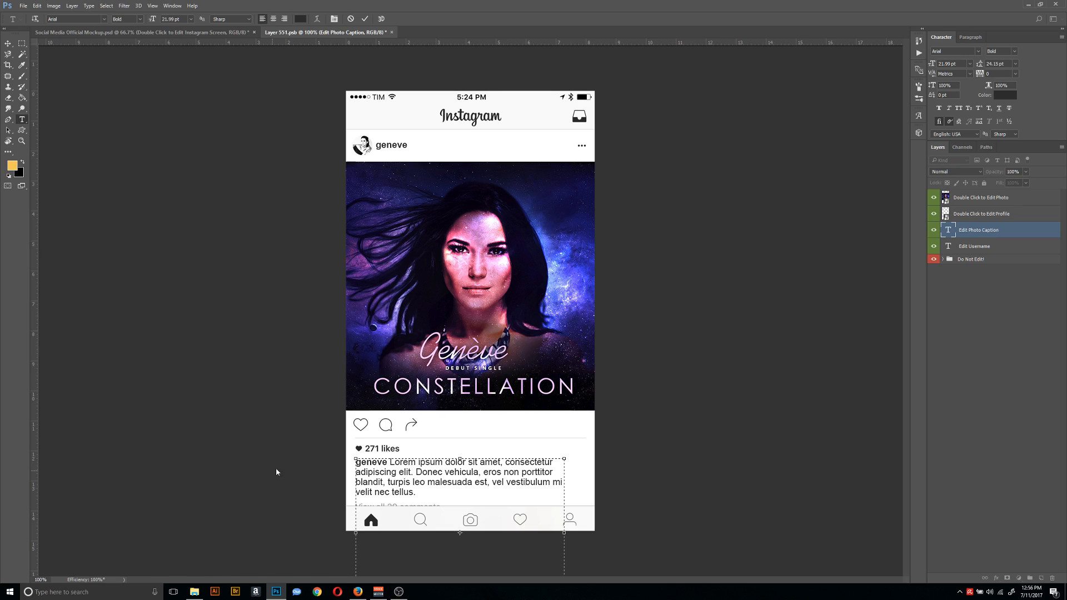
pyautogui.click(127, 18)
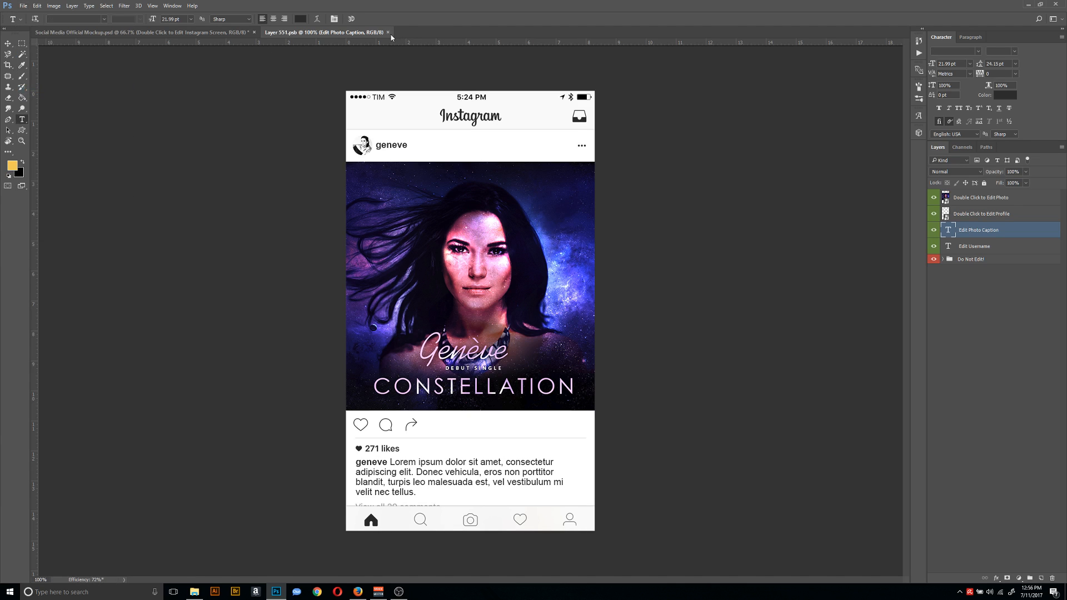
pyautogui.click(387, 32)
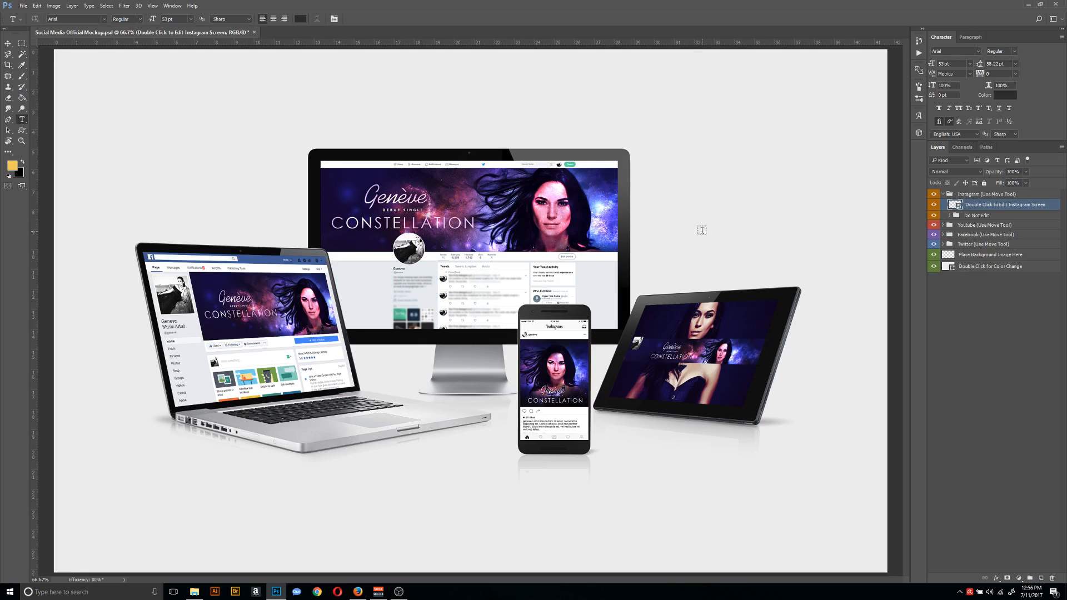
pyautogui.moveTo(684, 213)
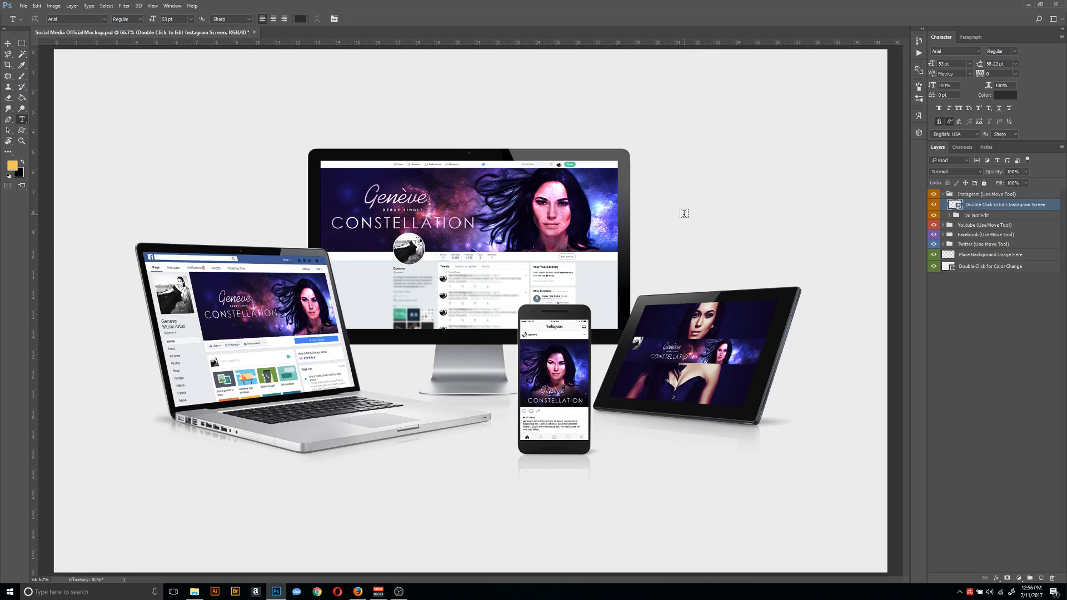
pyautogui.moveTo(693, 206)
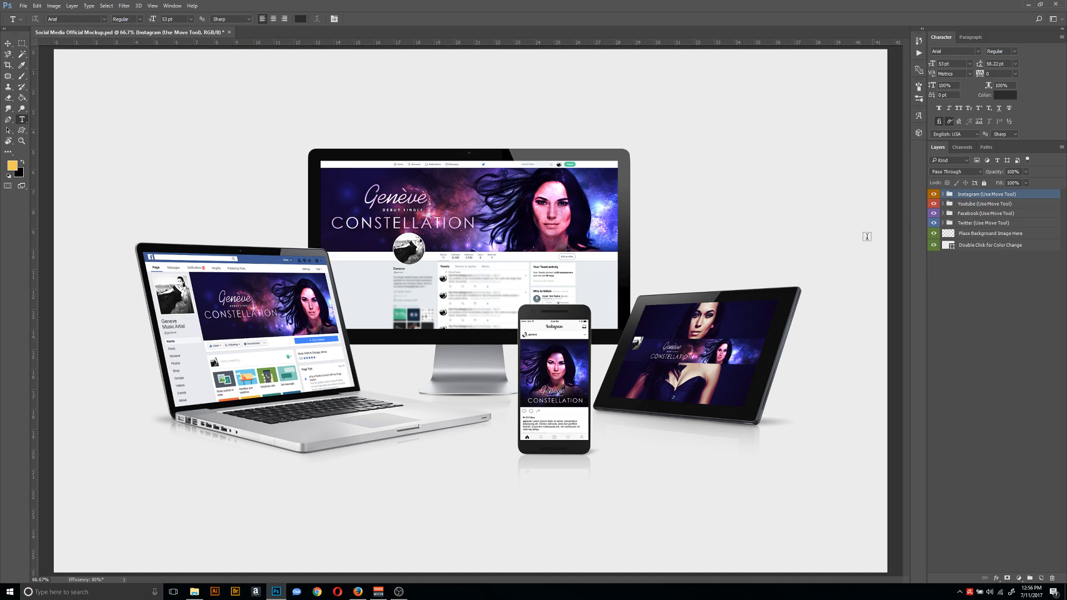
pyautogui.moveTo(774, 257)
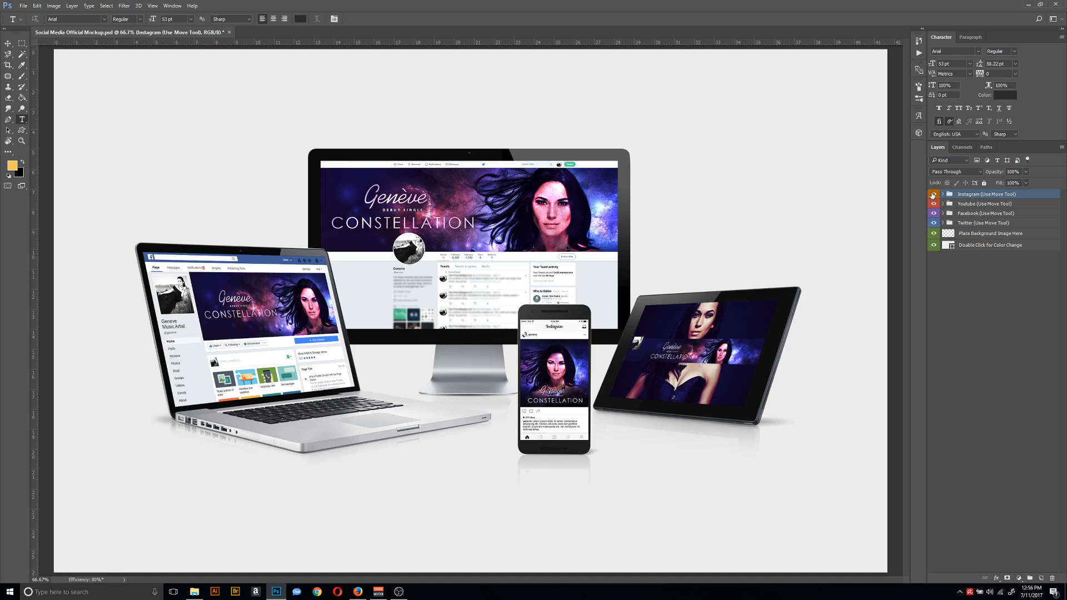
pyautogui.click(933, 194)
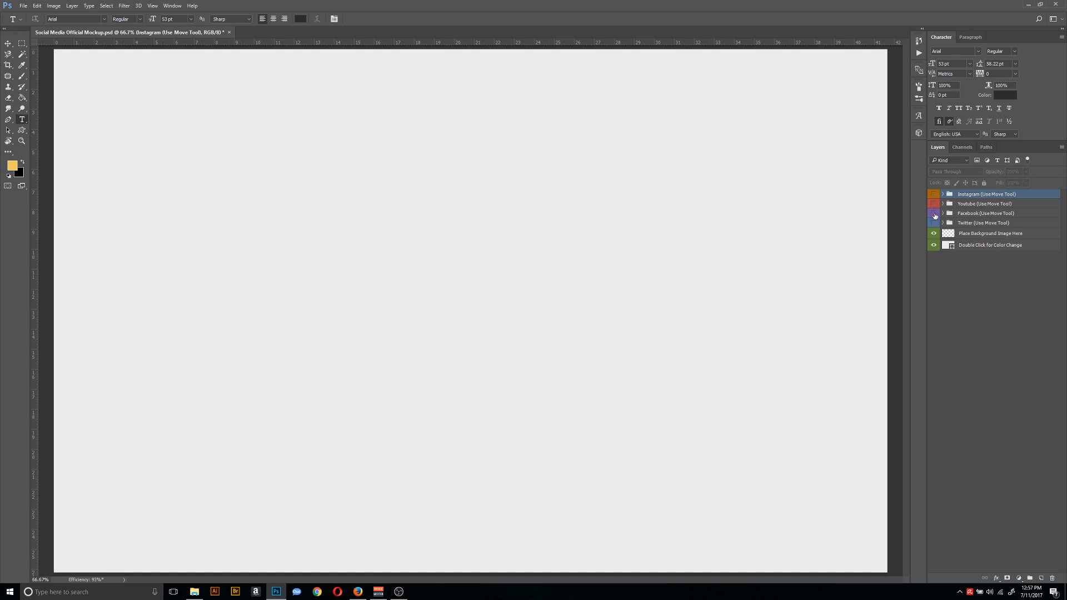
pyautogui.click(933, 213)
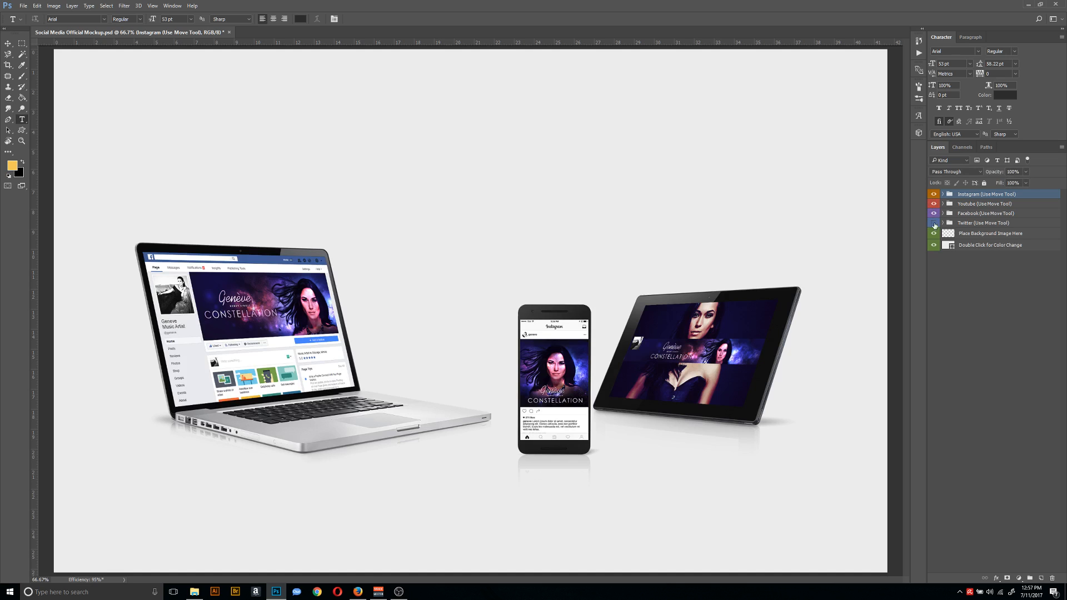
pyautogui.click(934, 222)
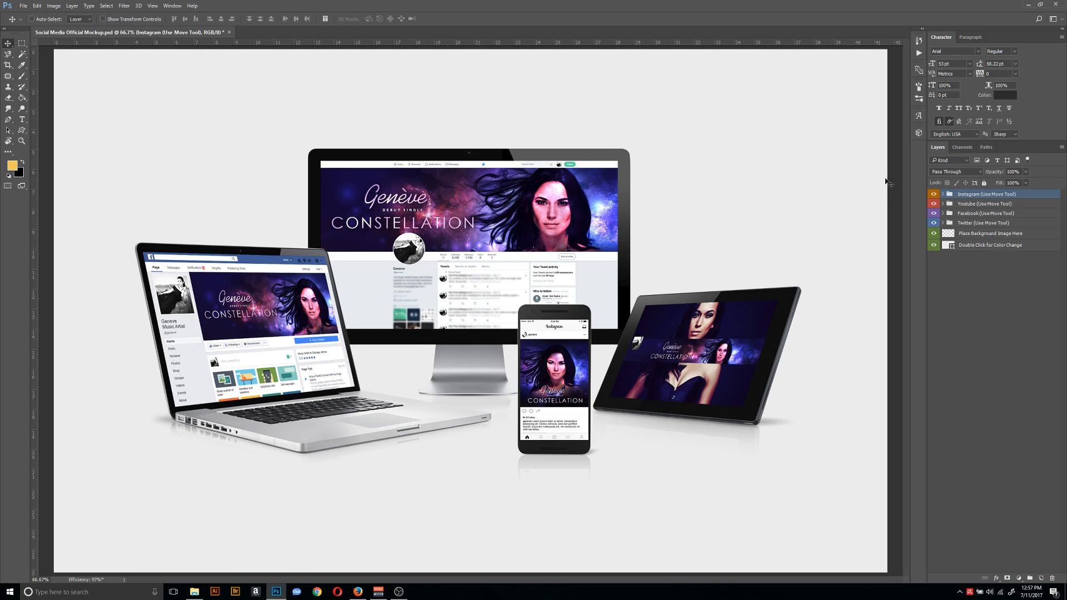
pyautogui.moveTo(1021, 225)
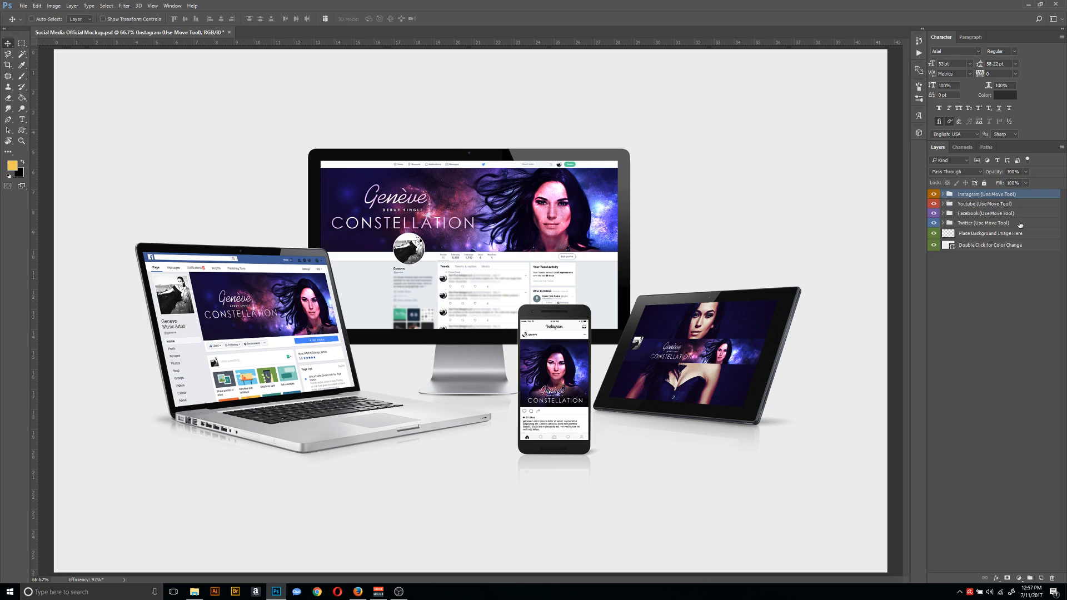
# Select the Facebook laptop group in the Layers panel for moving.
pyautogui.click(983, 222)
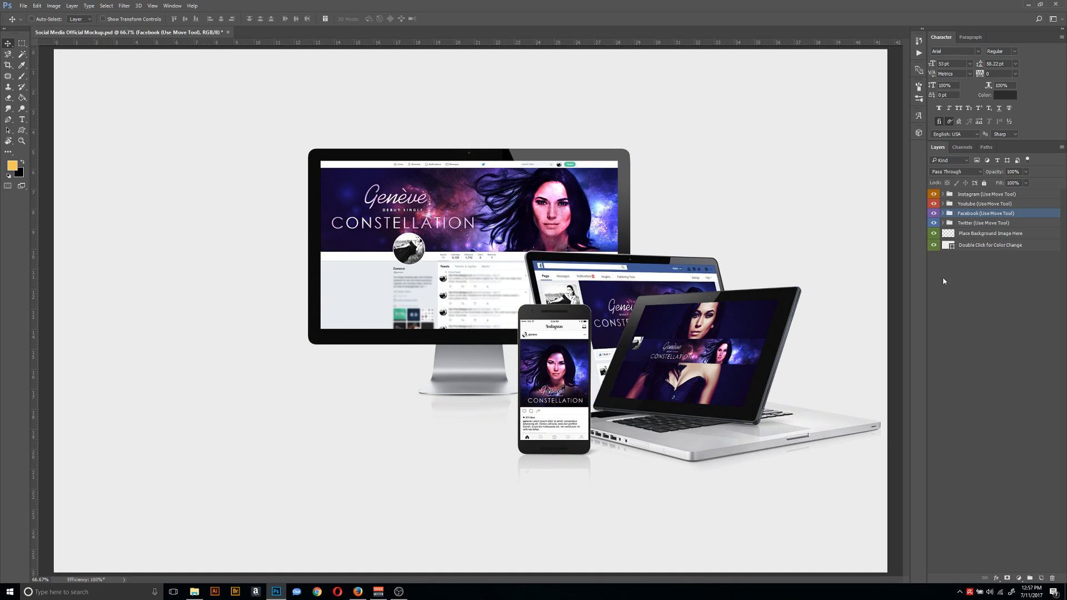
pyautogui.moveTo(970, 204)
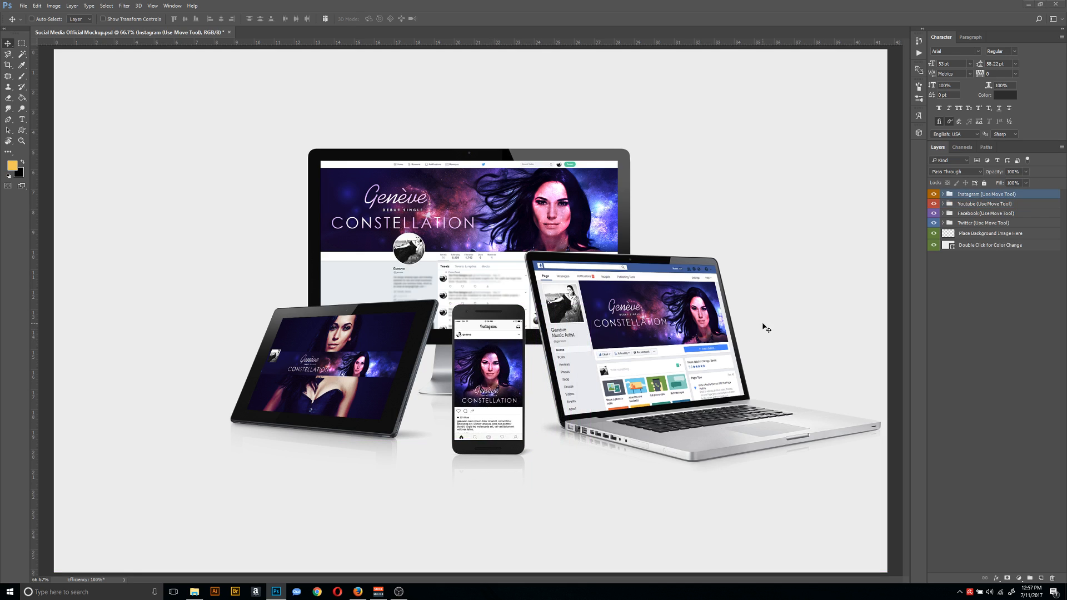
pyautogui.moveTo(922, 243)
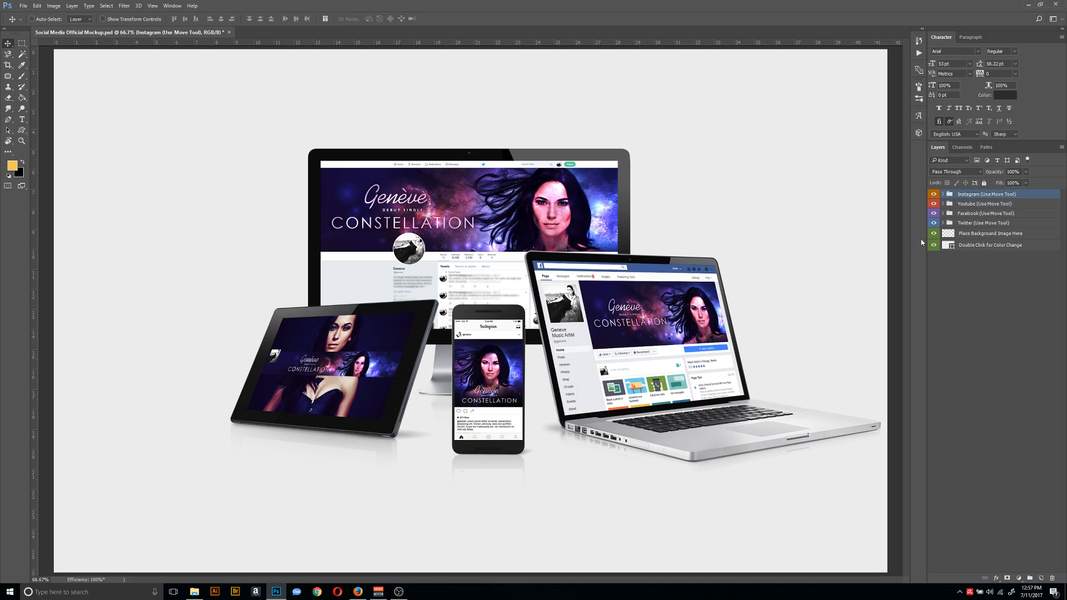
pyautogui.moveTo(973, 194)
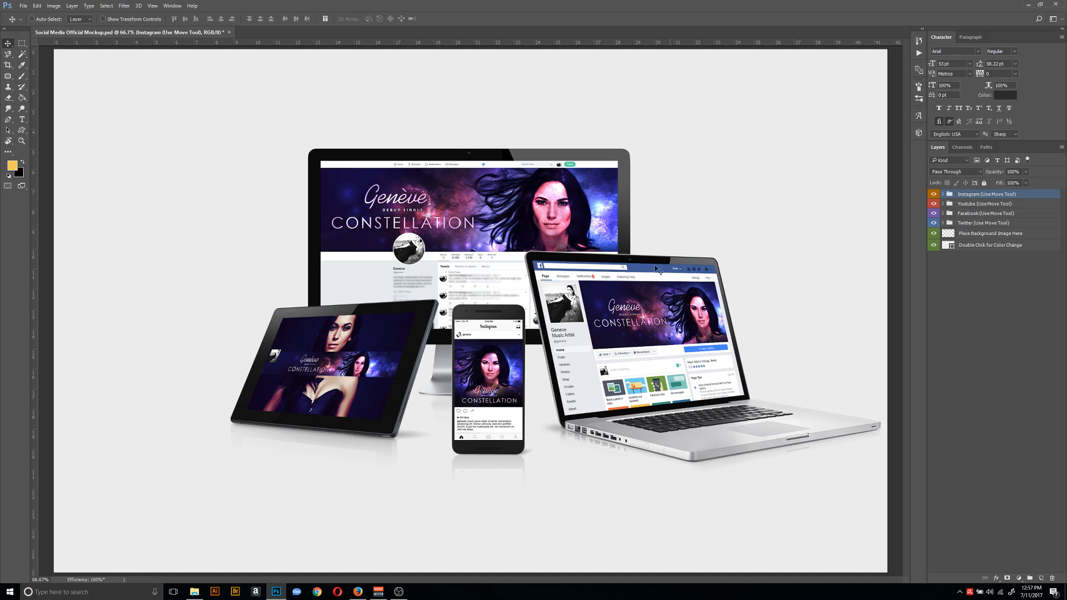
pyautogui.moveTo(344, 311)
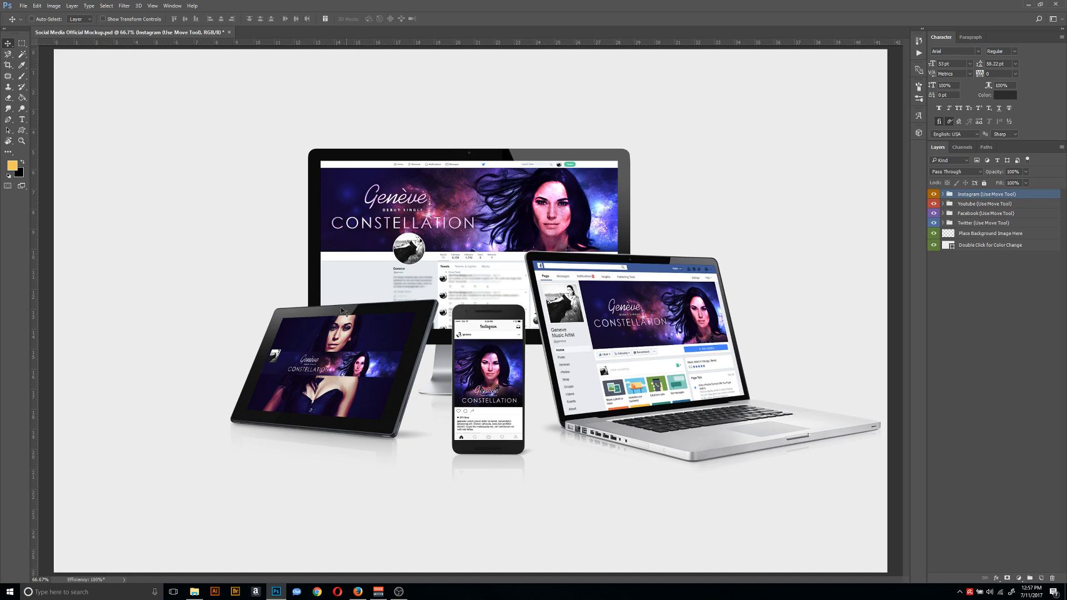
pyautogui.moveTo(410, 218)
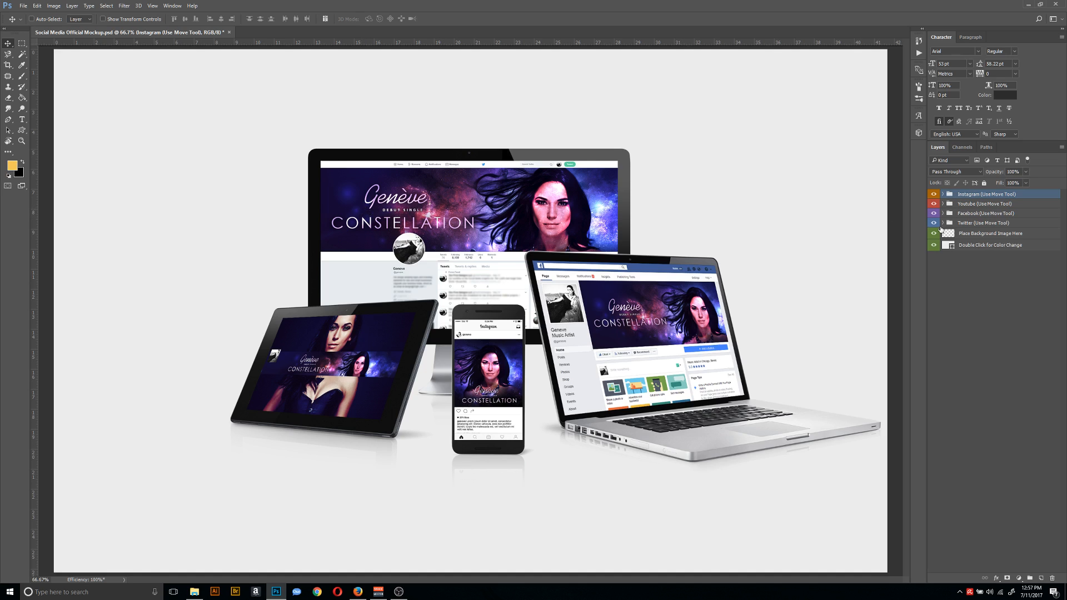
# Send the Youtube tablet group to the bottom and reposition the Instagram phone and Facebook laptop.
pyautogui.click(987, 203)
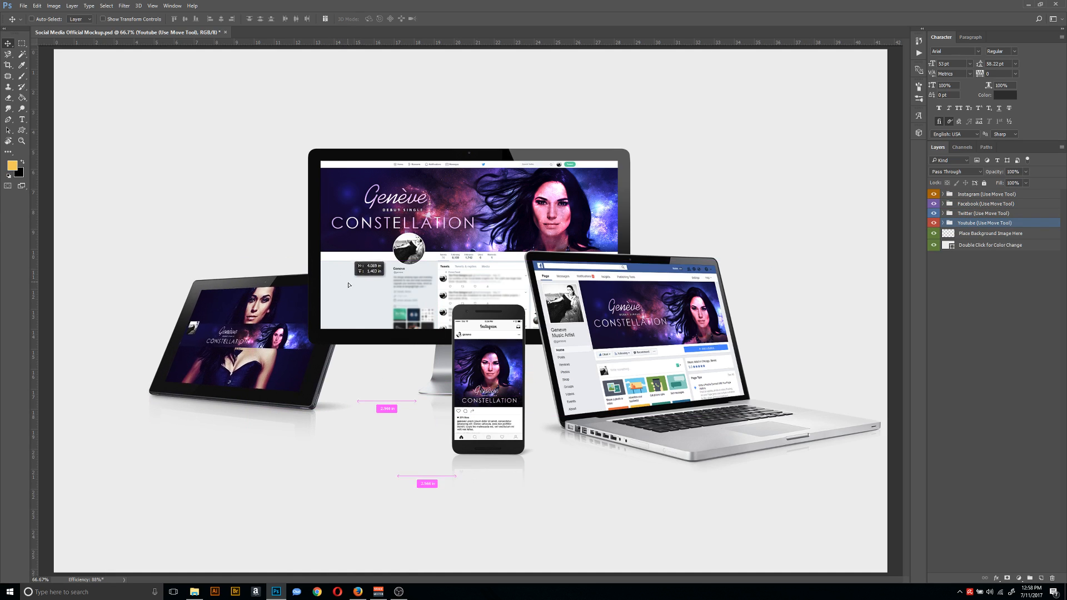
pyautogui.click(986, 193)
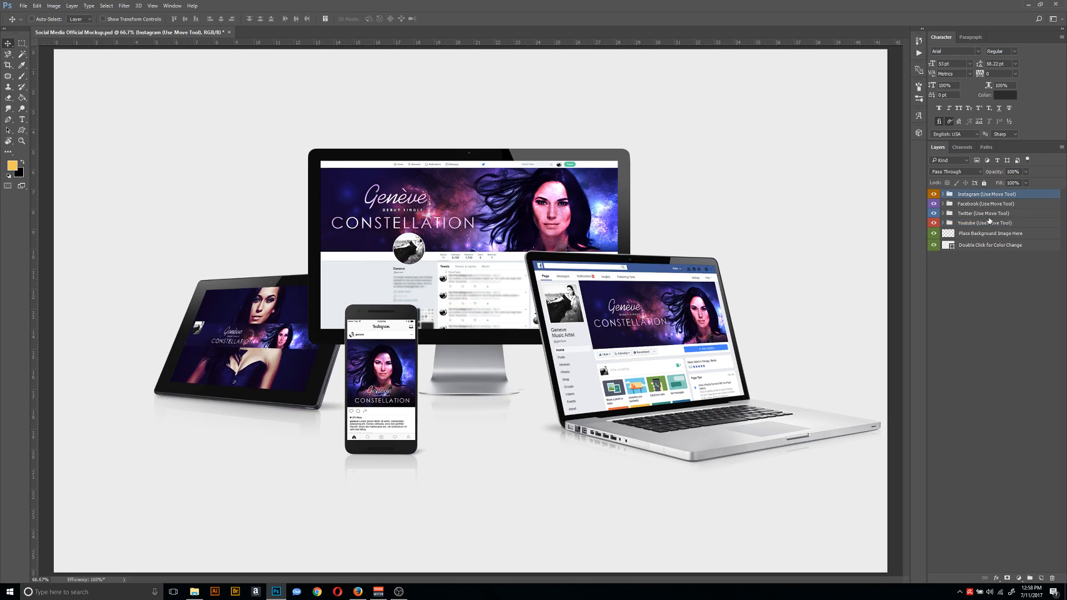
pyautogui.click(984, 223)
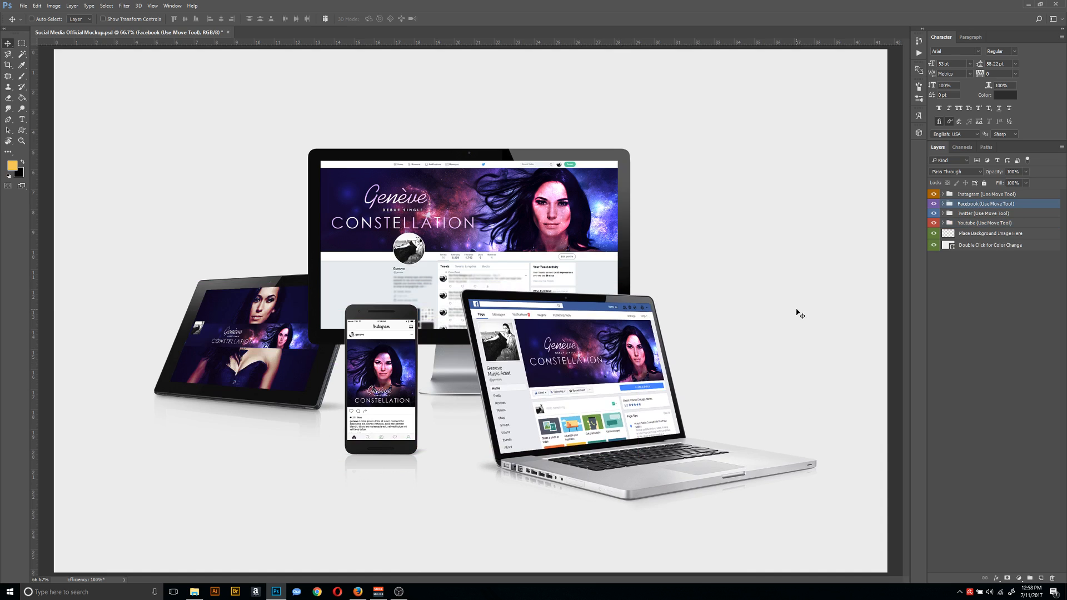
pyautogui.moveTo(794, 334)
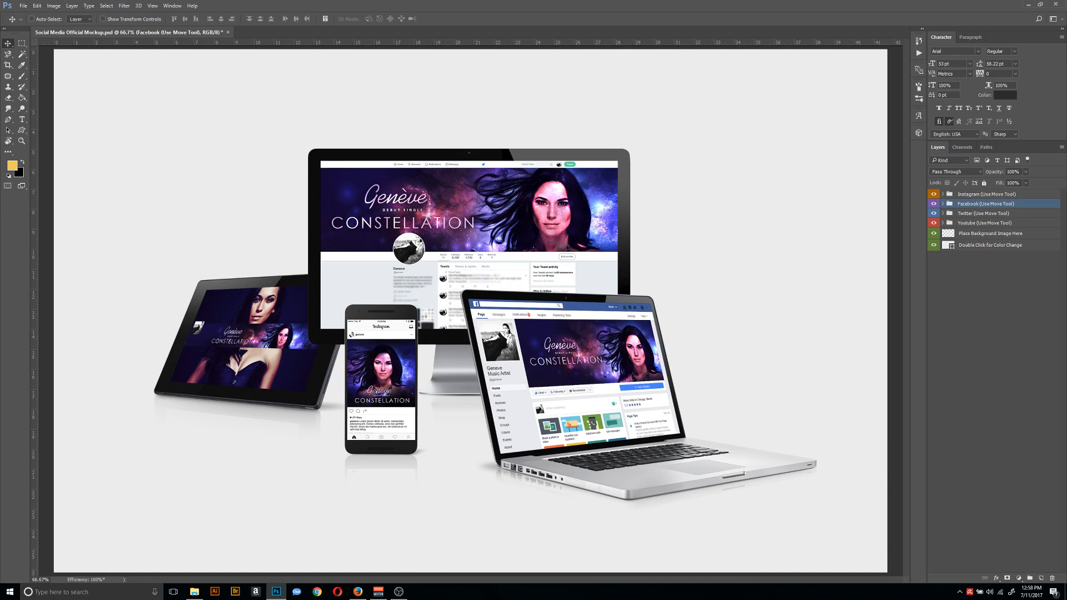
pyautogui.moveTo(386, 264)
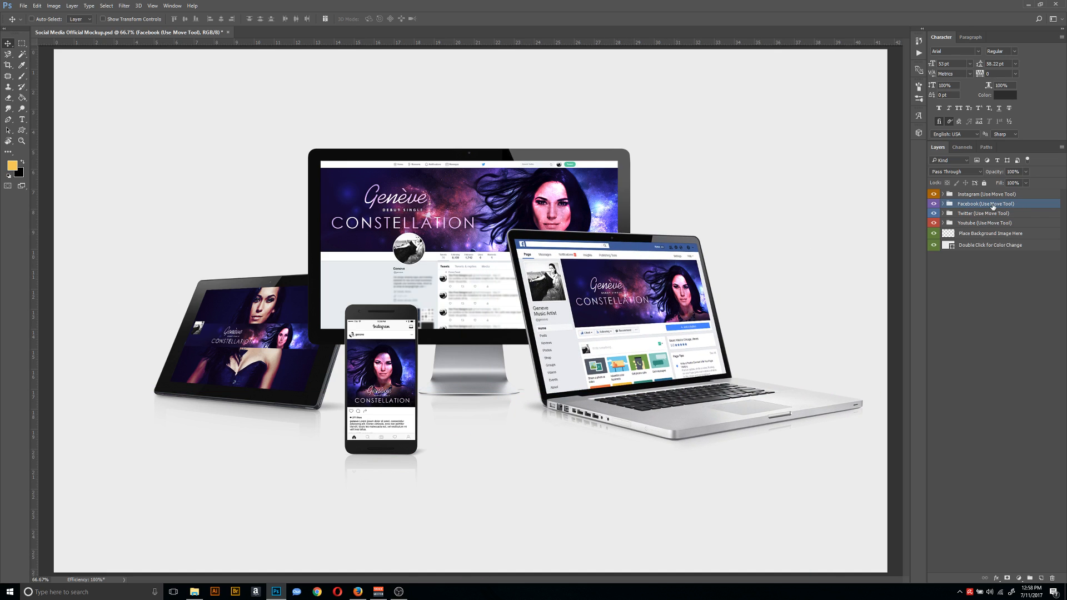
pyautogui.moveTo(1014, 204)
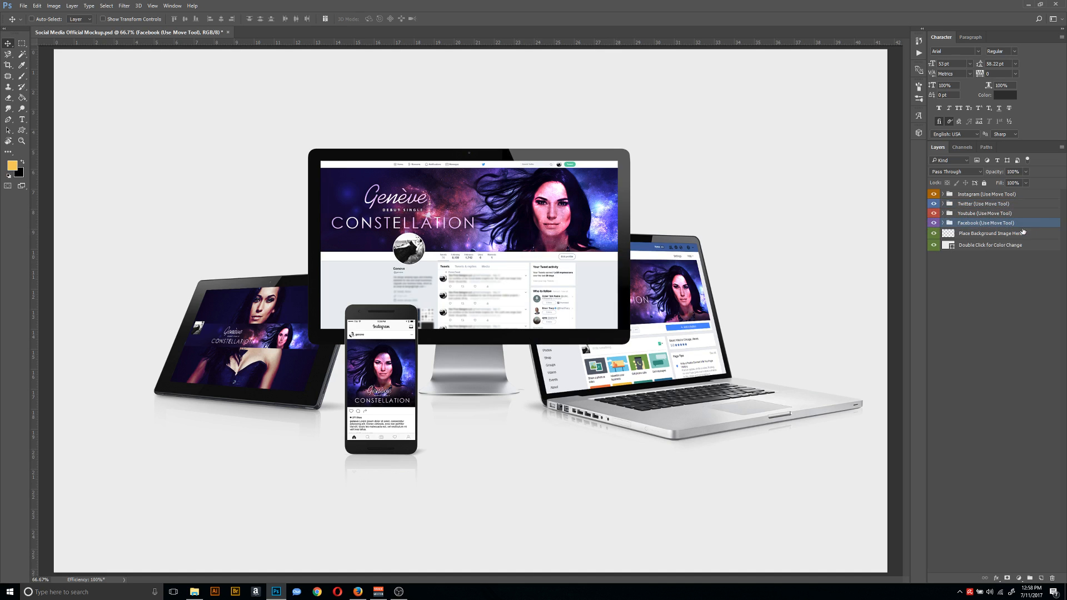
pyautogui.moveTo(883, 209)
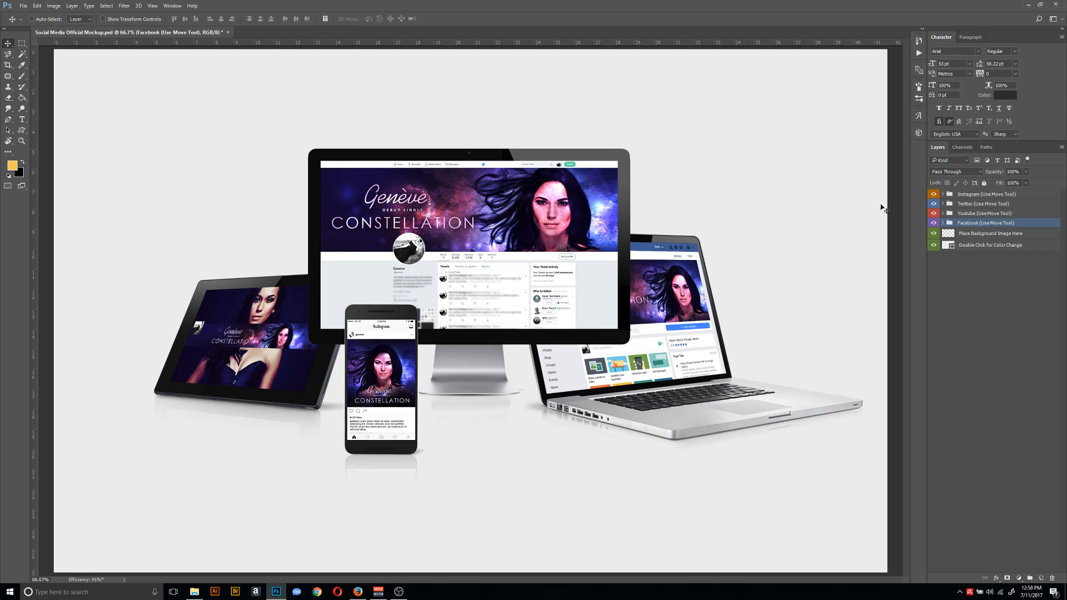
# Free Transform the Facebook laptop group smaller past the smart filters notice, then reposition the phone.
pyautogui.click(37, 6)
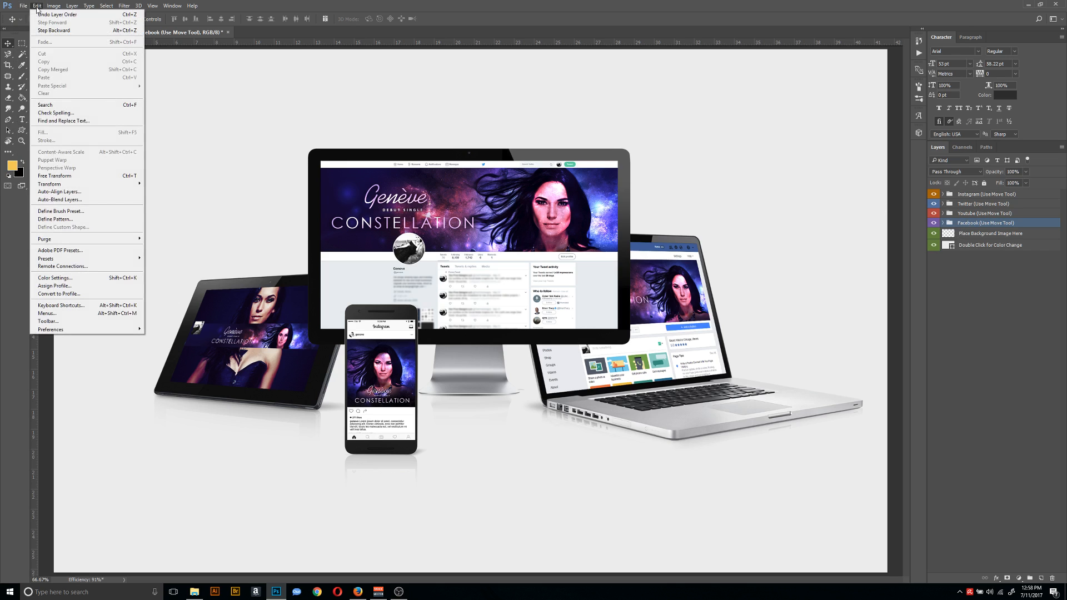
pyautogui.moveTo(81, 176)
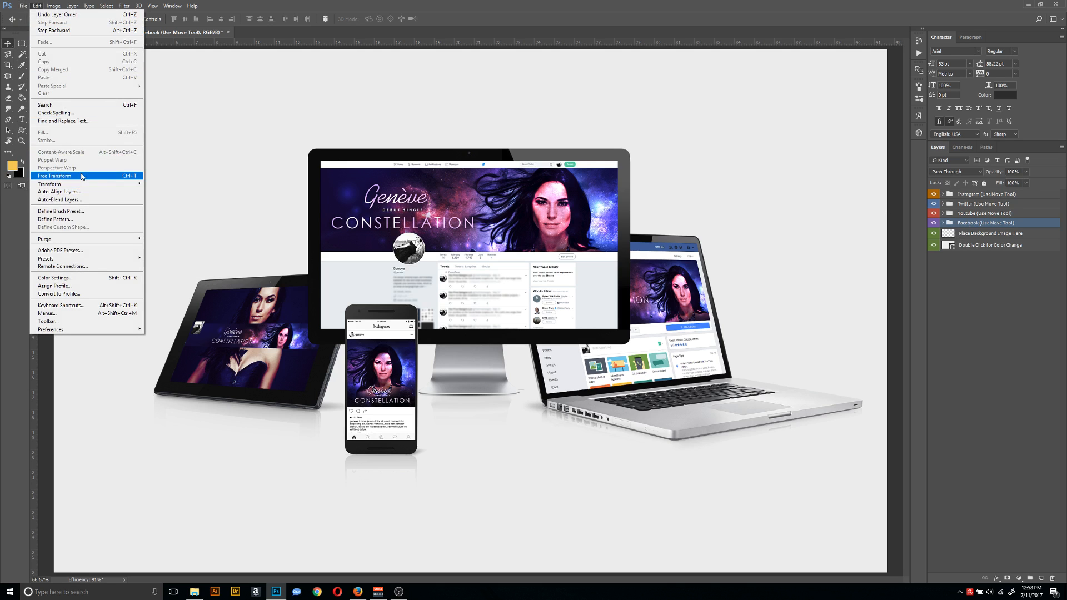
pyautogui.click(54, 176)
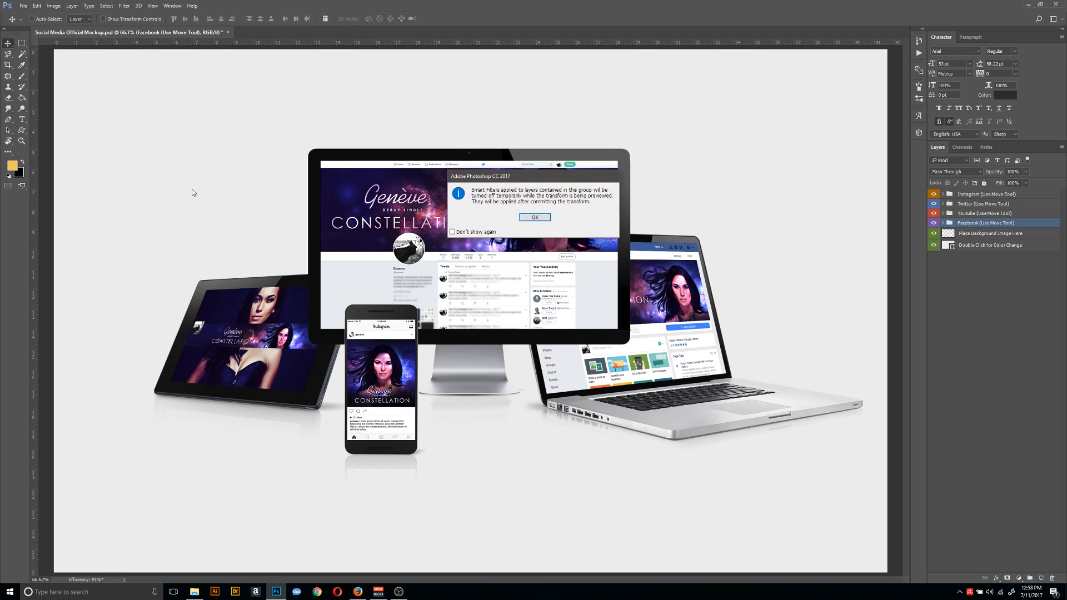
pyautogui.click(534, 217)
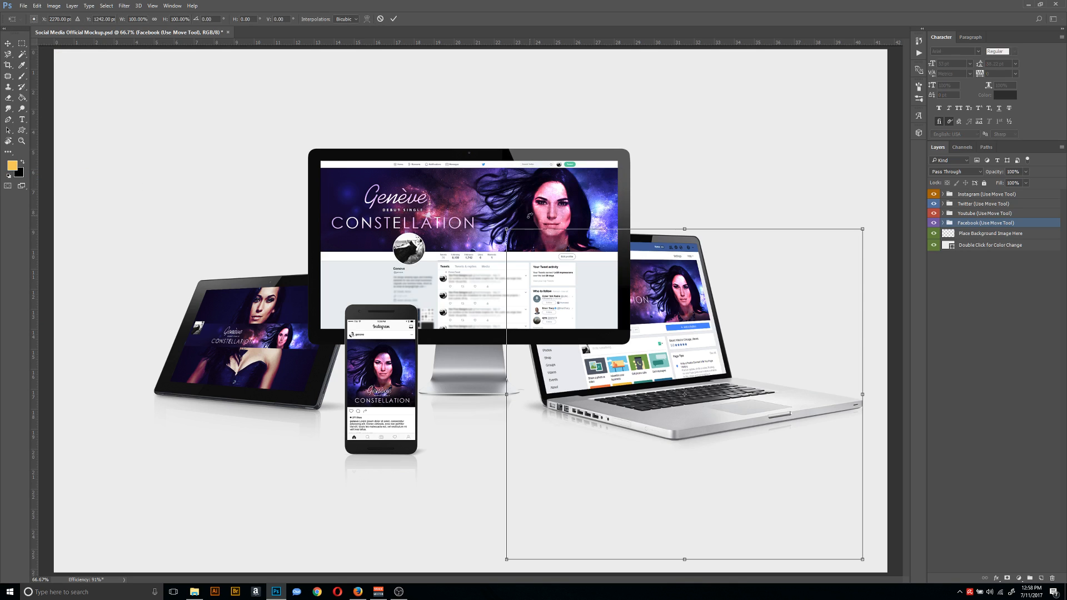
pyautogui.moveTo(860, 229)
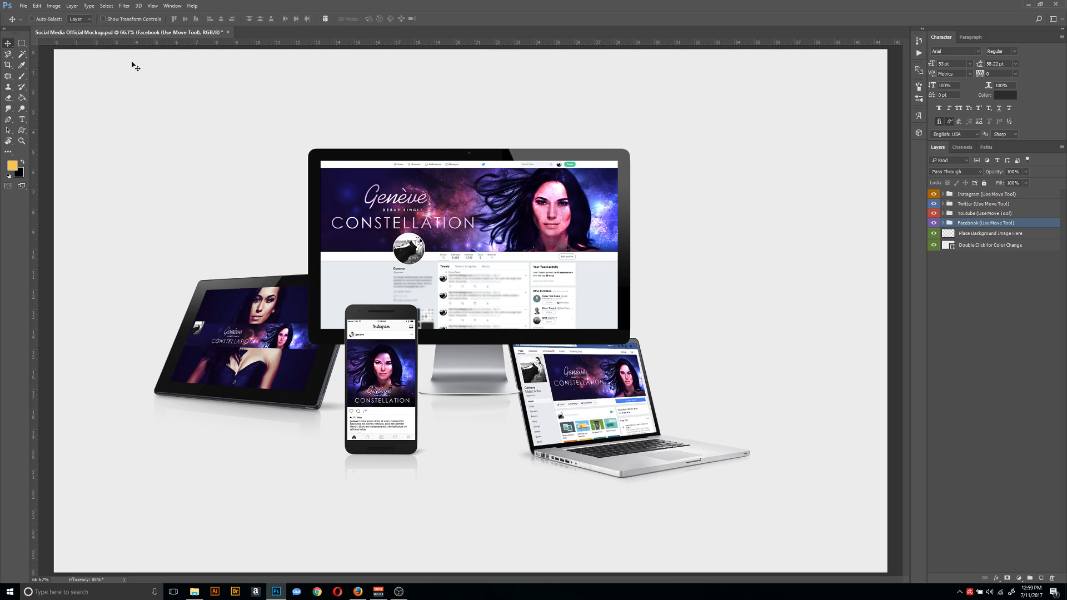
pyautogui.moveTo(15, 53)
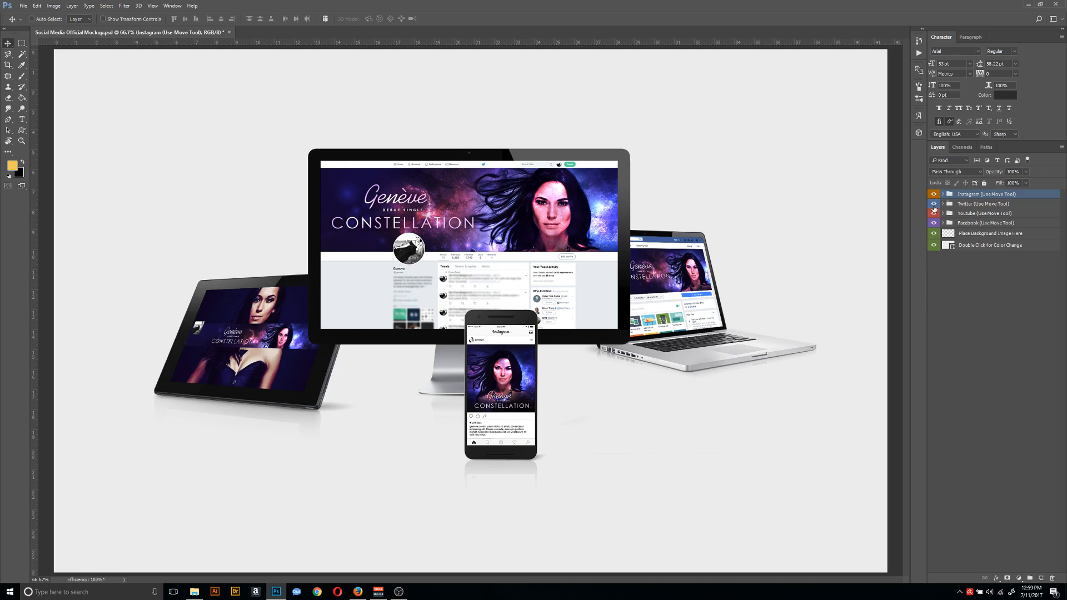
pyautogui.click(933, 203)
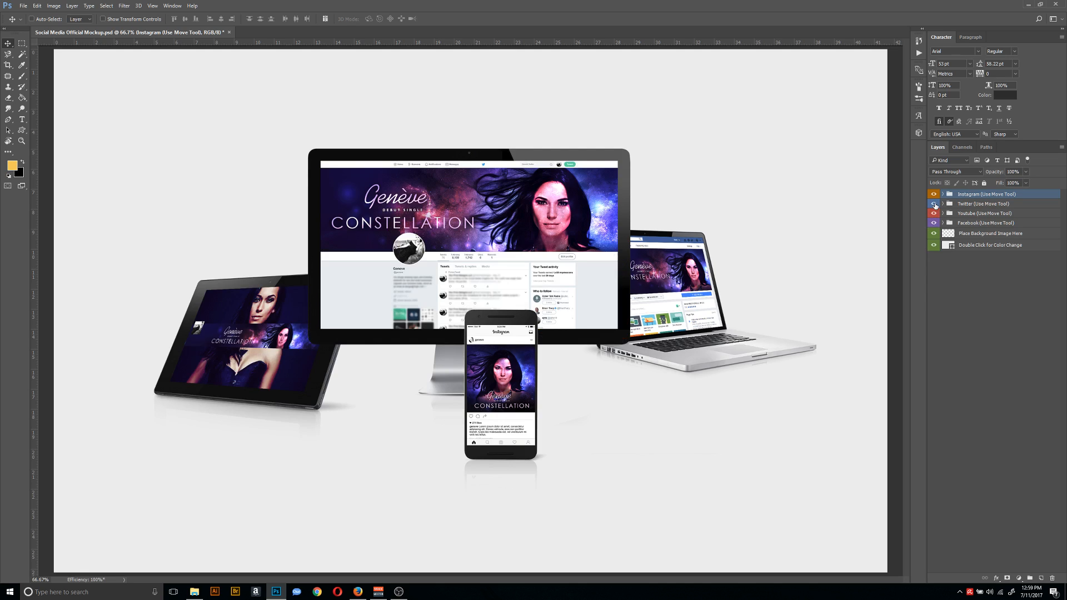
pyautogui.click(933, 204)
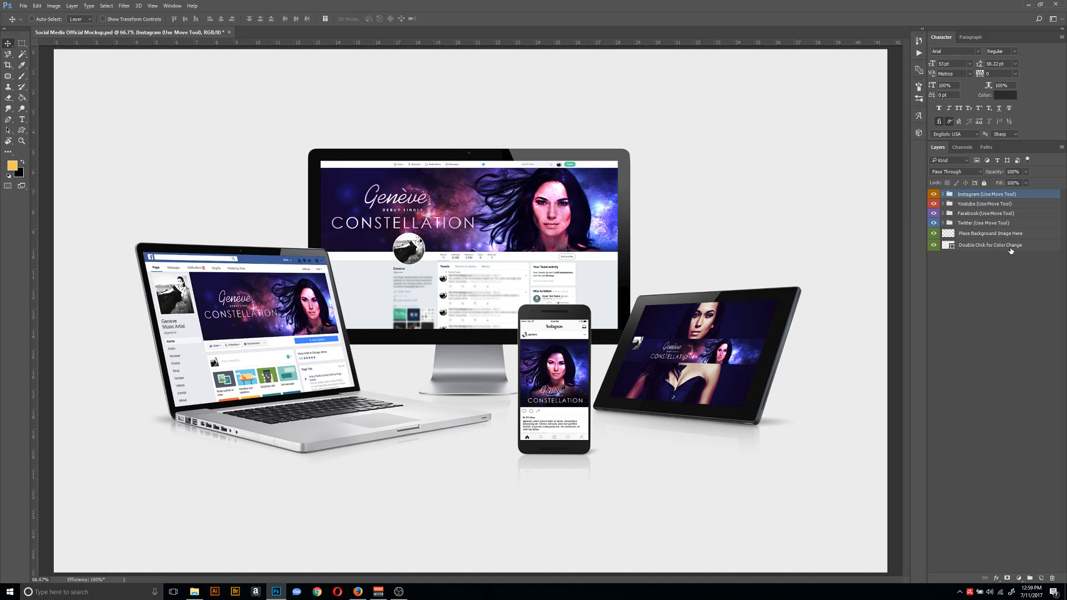
# Set the color fill background layer to a dark navy in the Color Picker.
pyautogui.doubleClick(948, 245)
pyautogui.write('090025')
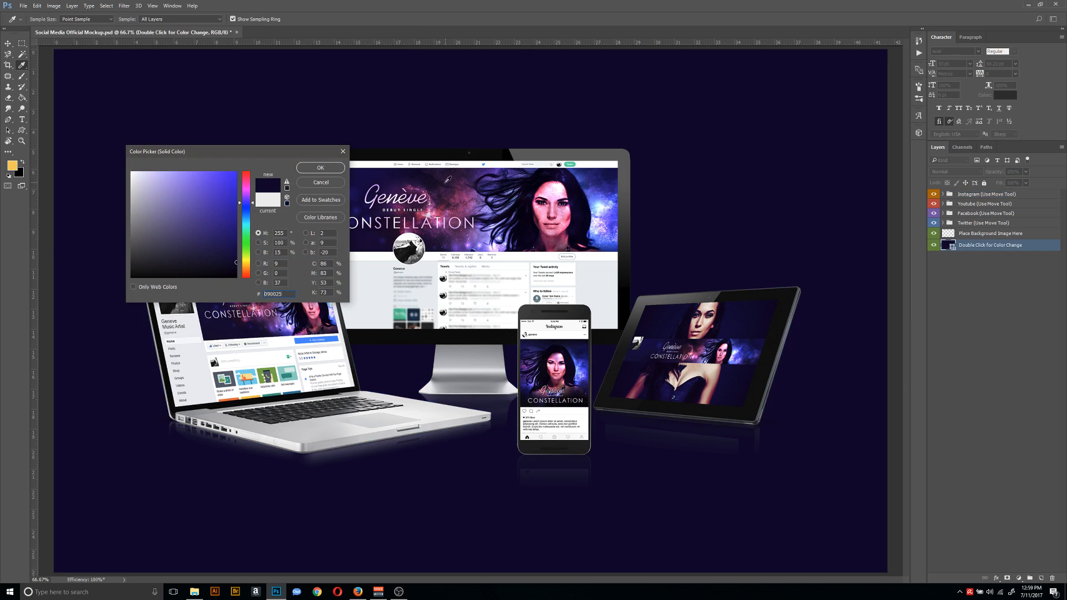
pyautogui.click(199, 229)
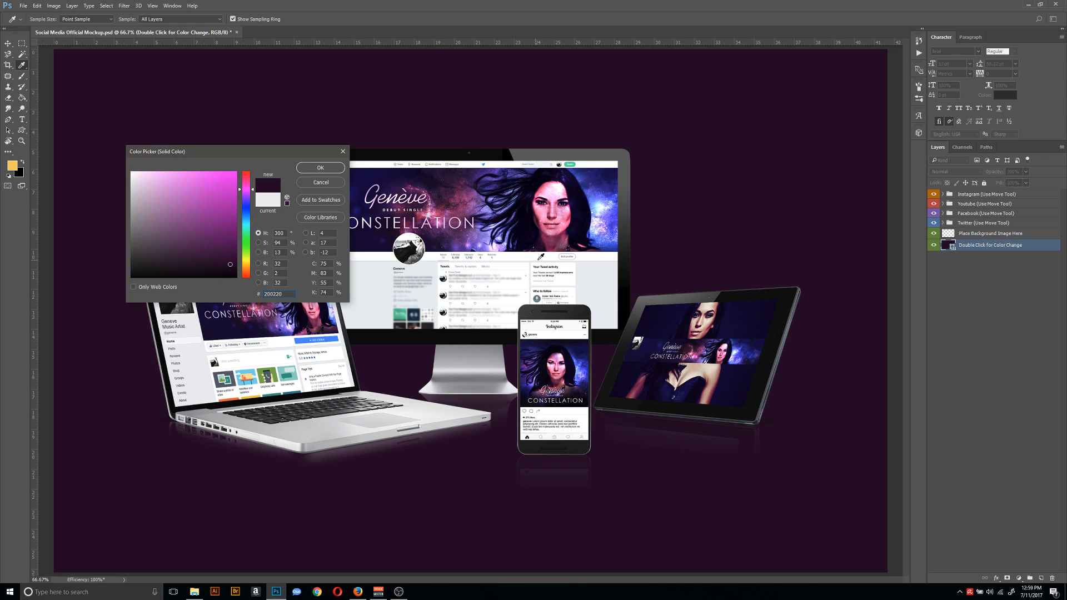
pyautogui.click(211, 220)
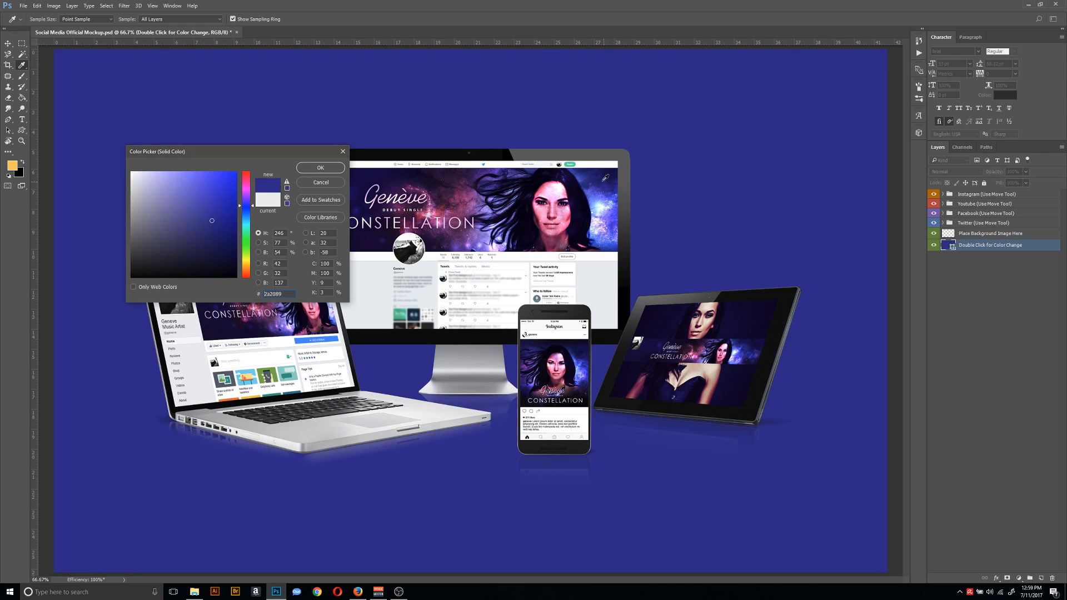
pyautogui.click(212, 262)
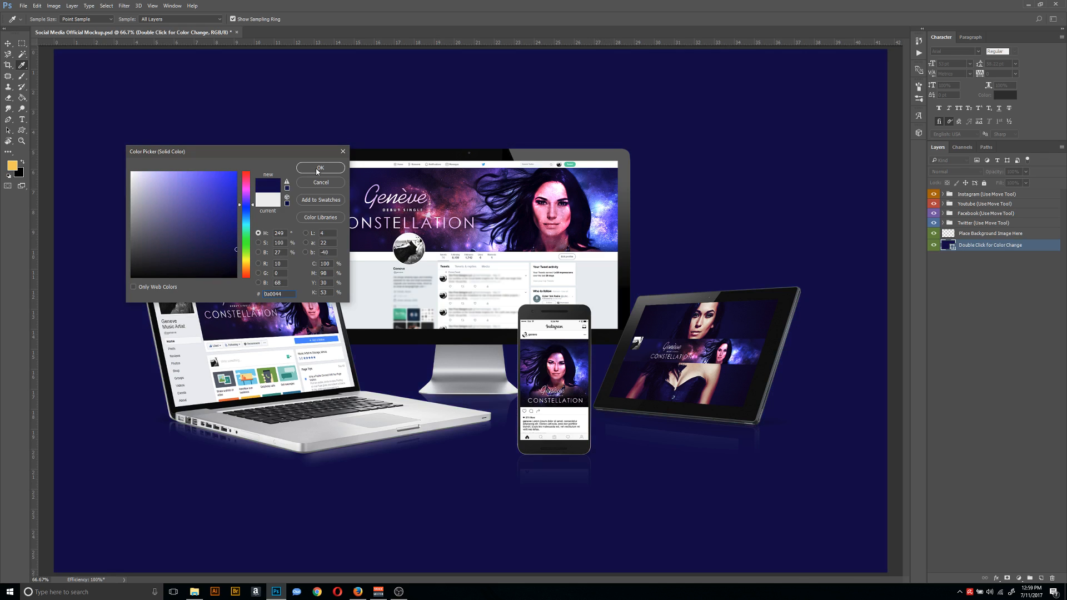
pyautogui.click(320, 168)
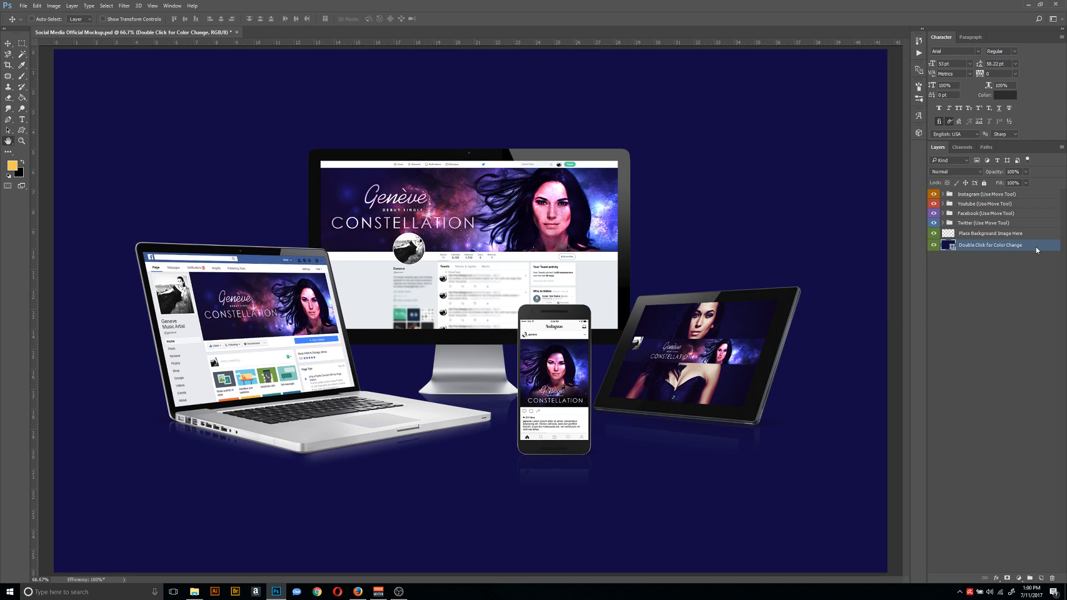
# Apply a reversed radial blue Gradient Overlay at 33% scale to the background layer.
pyautogui.doubleClick(990, 245)
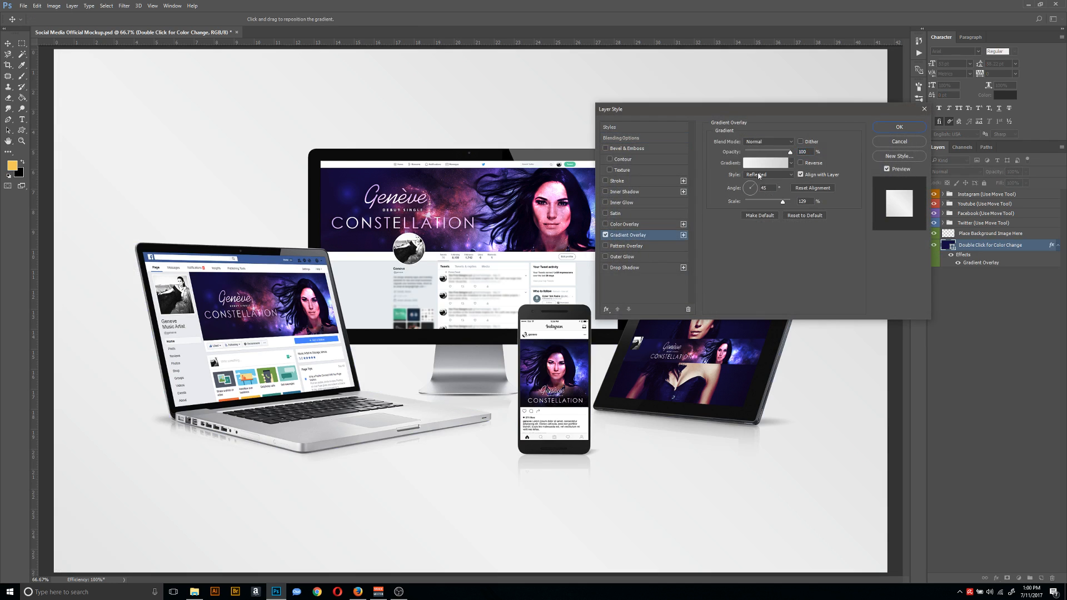
pyautogui.click(769, 174)
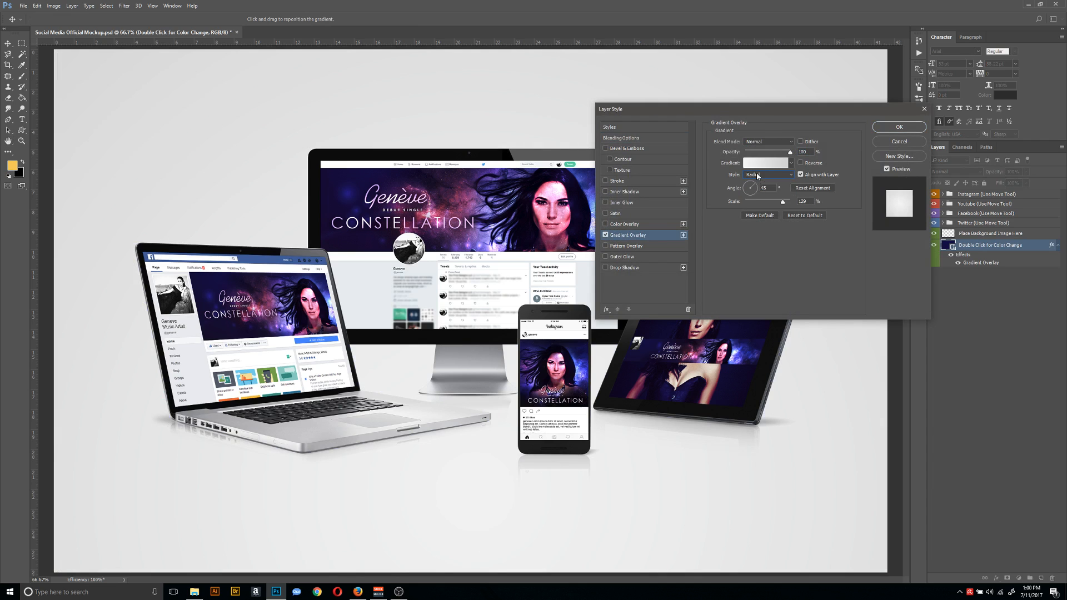
pyautogui.click(764, 163)
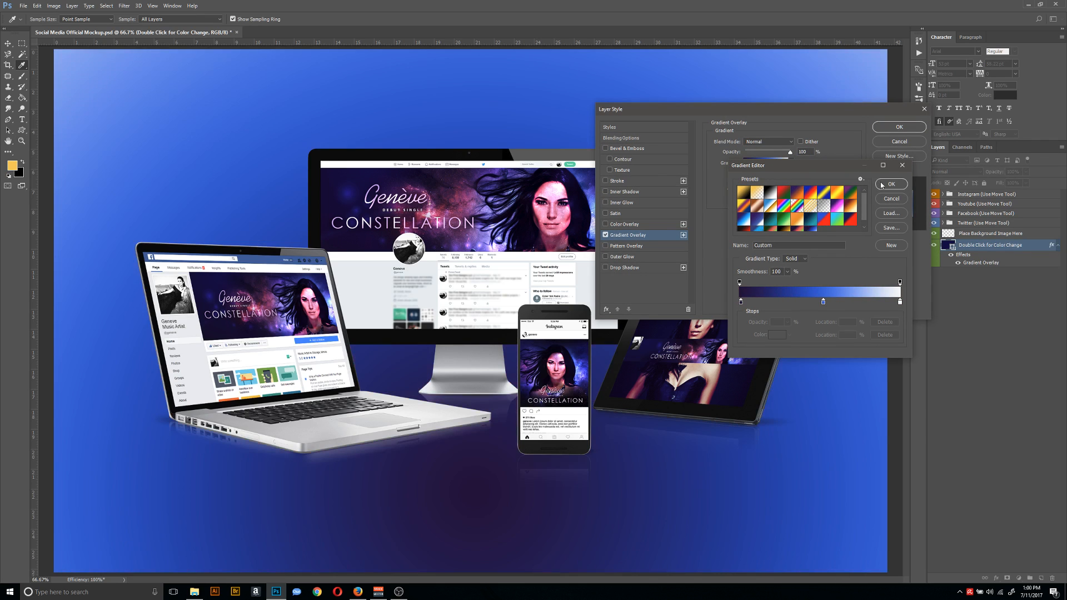
pyautogui.click(891, 184)
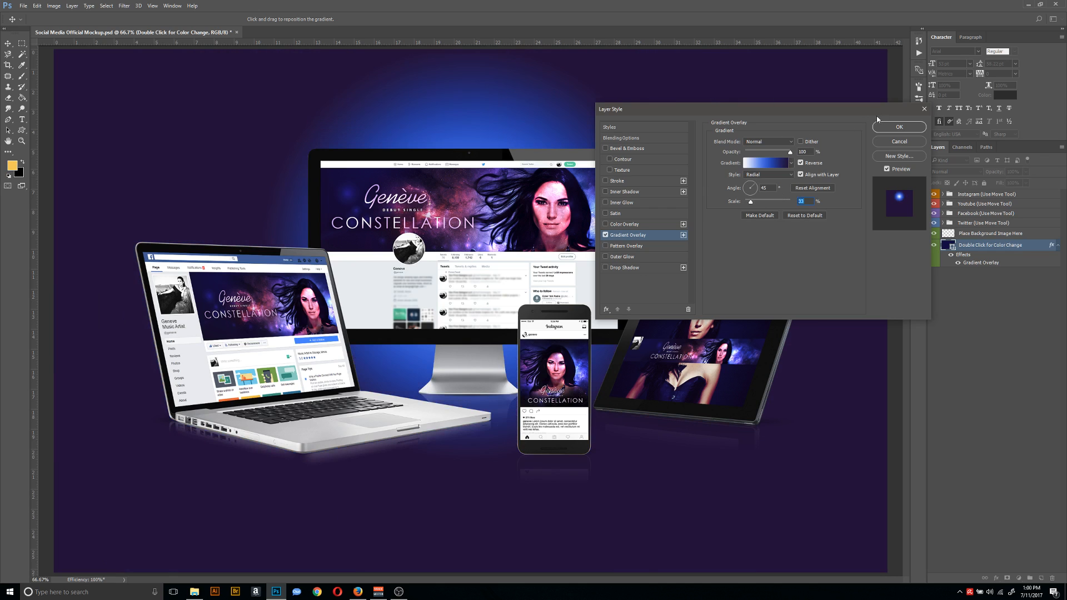
pyautogui.click(899, 128)
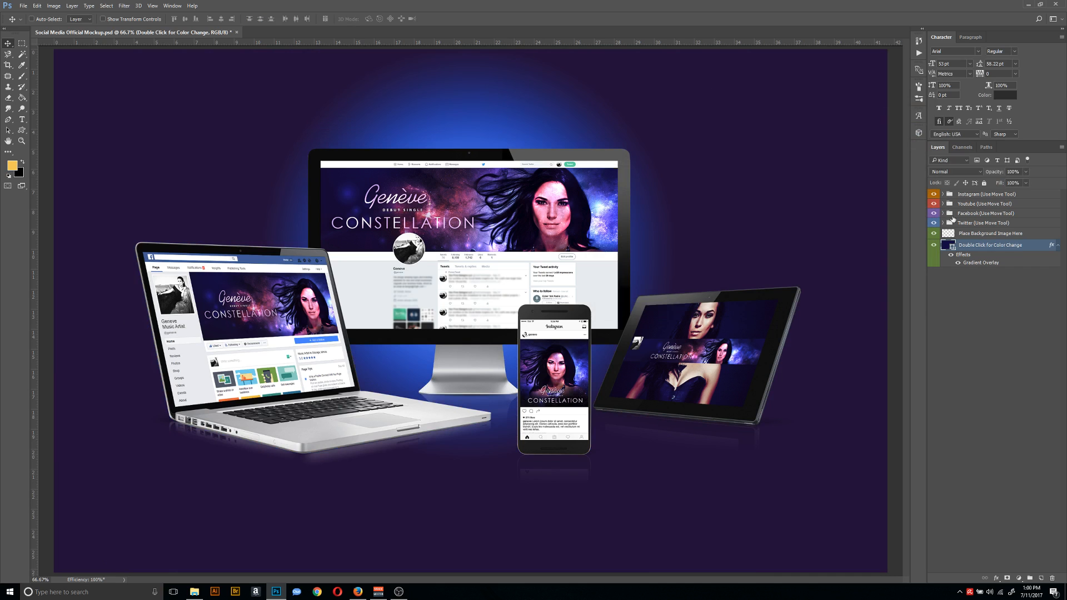
pyautogui.click(991, 233)
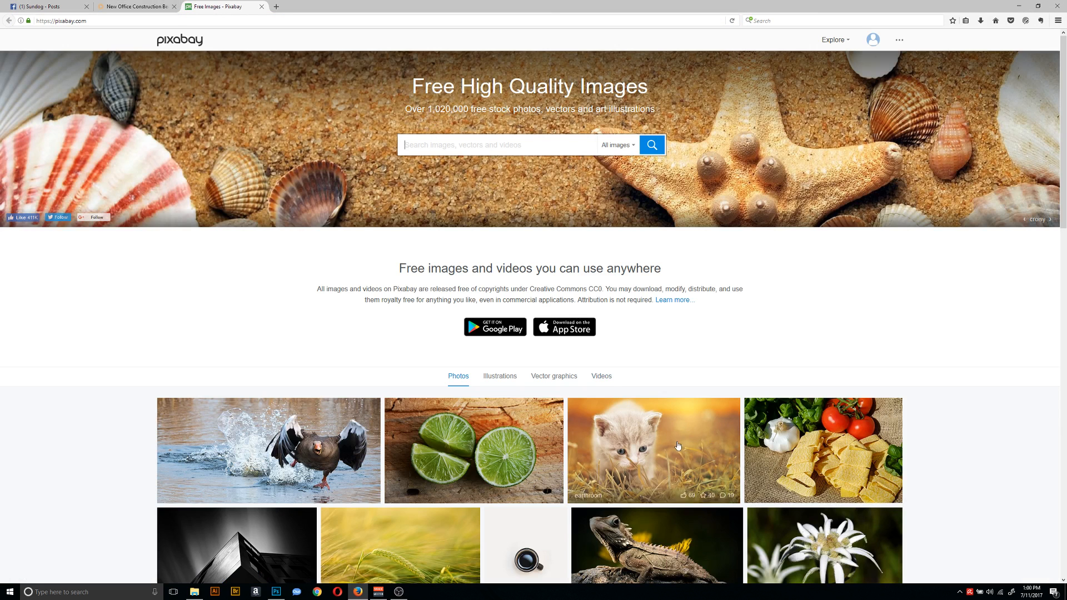
# Search Pixabay for 'clouds'.
pyautogui.scroll(-3)
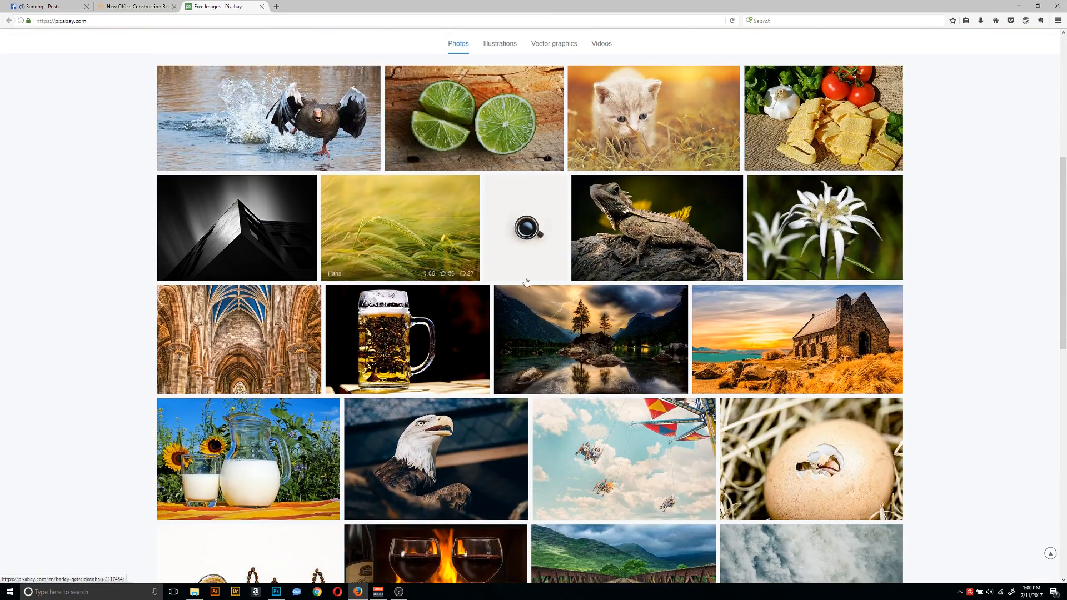
pyautogui.scroll(-3)
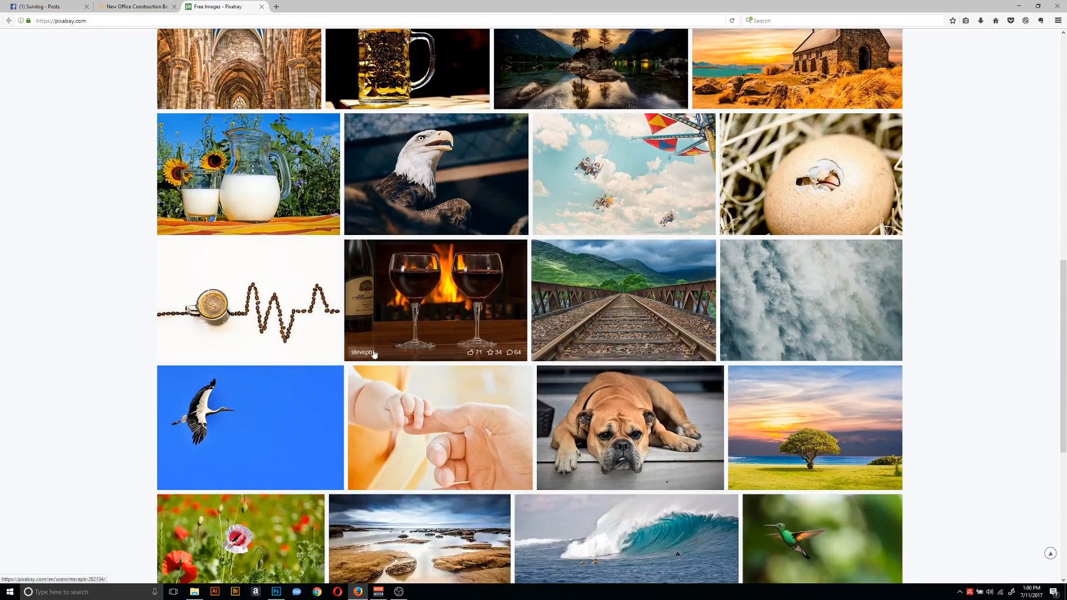
pyautogui.scroll(3)
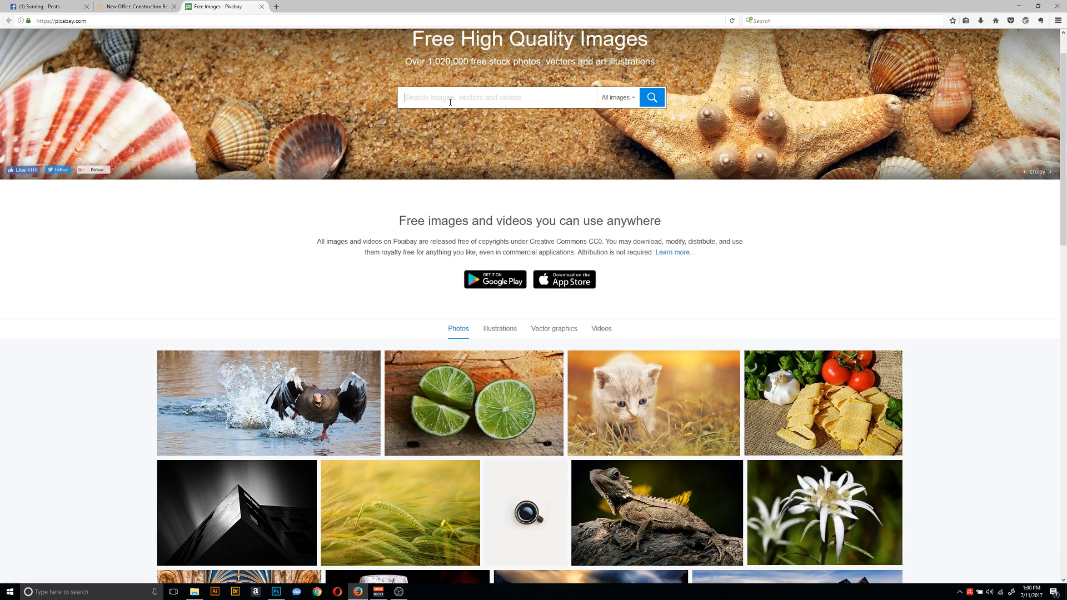
pyautogui.write('clouds')
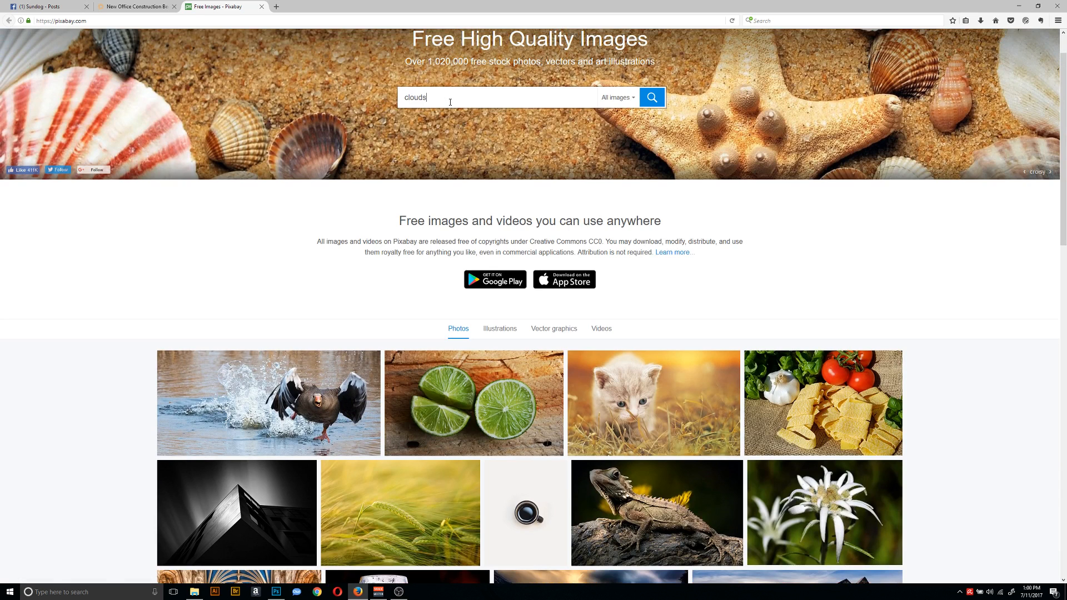
pyautogui.click(650, 97)
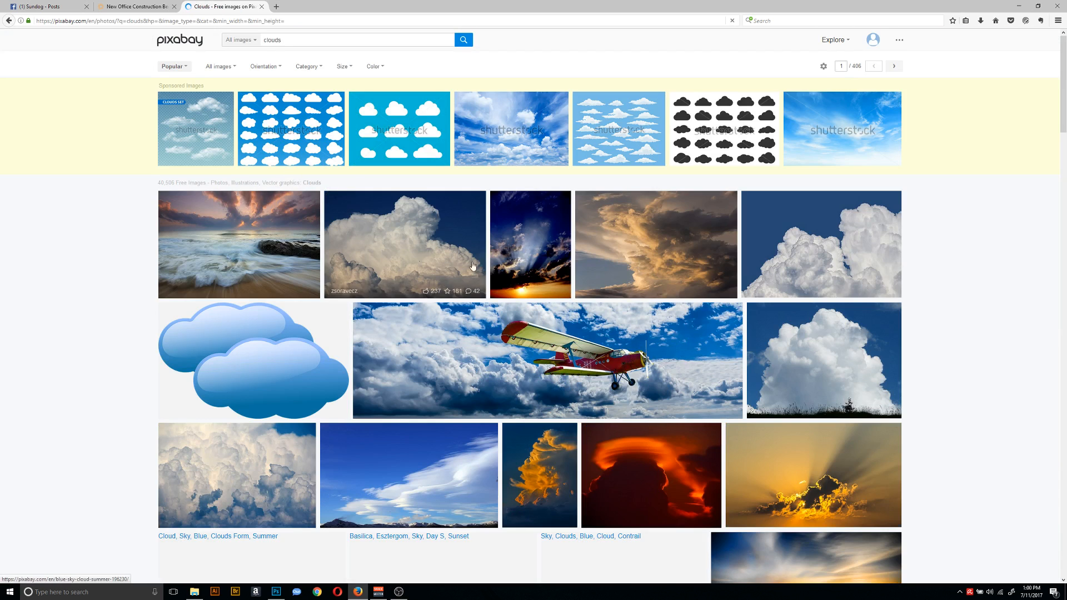
# Open the dark sunlit cloud photo at 1920×1080 full size and copy the image.
pyautogui.scroll(-3)
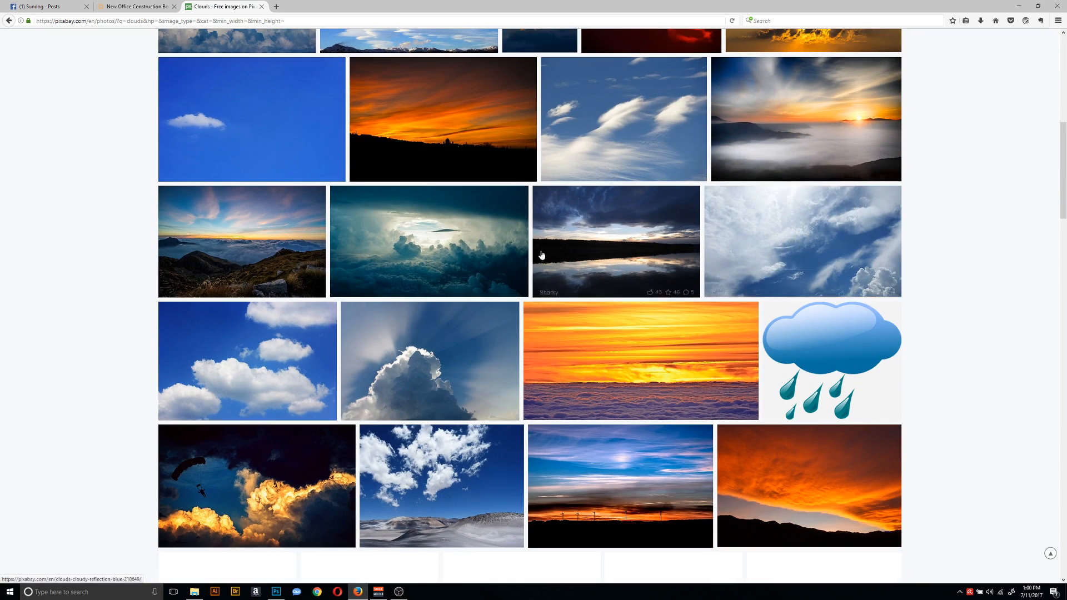
pyautogui.click(429, 242)
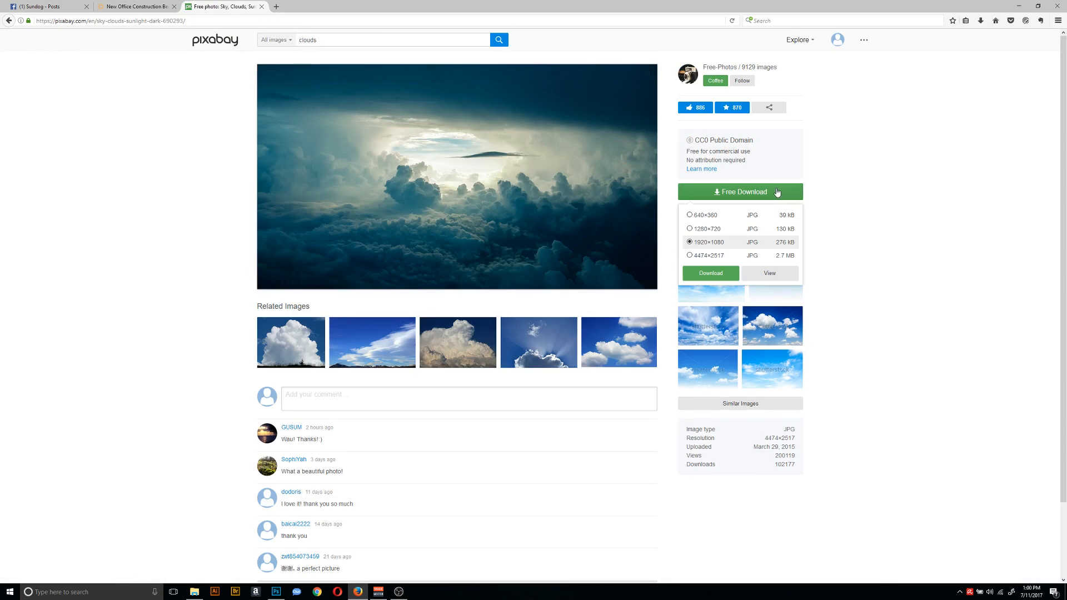
pyautogui.click(769, 272)
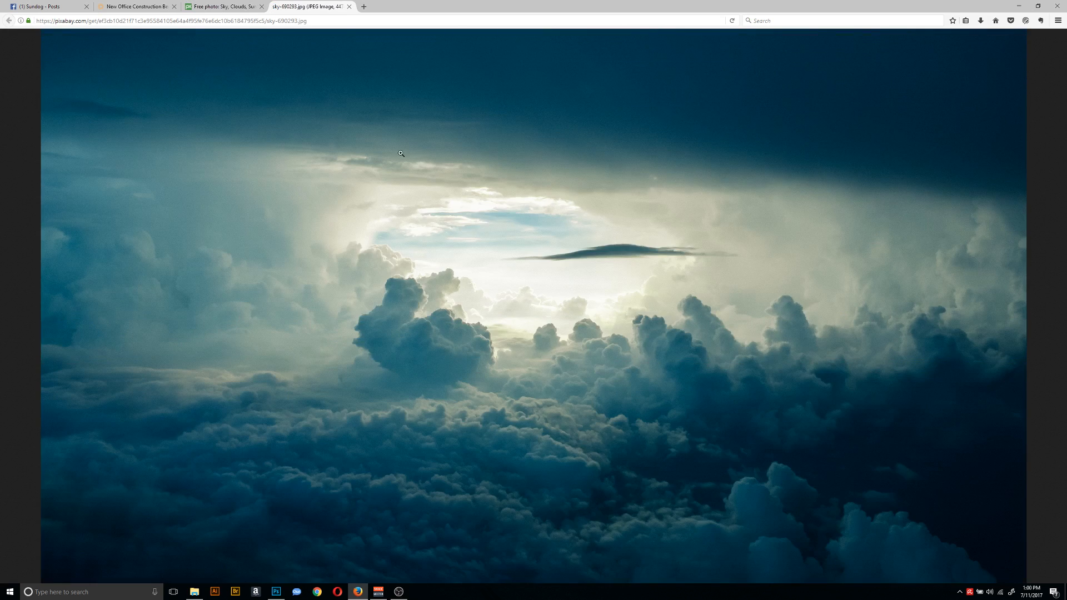
pyautogui.rightClick(401, 154)
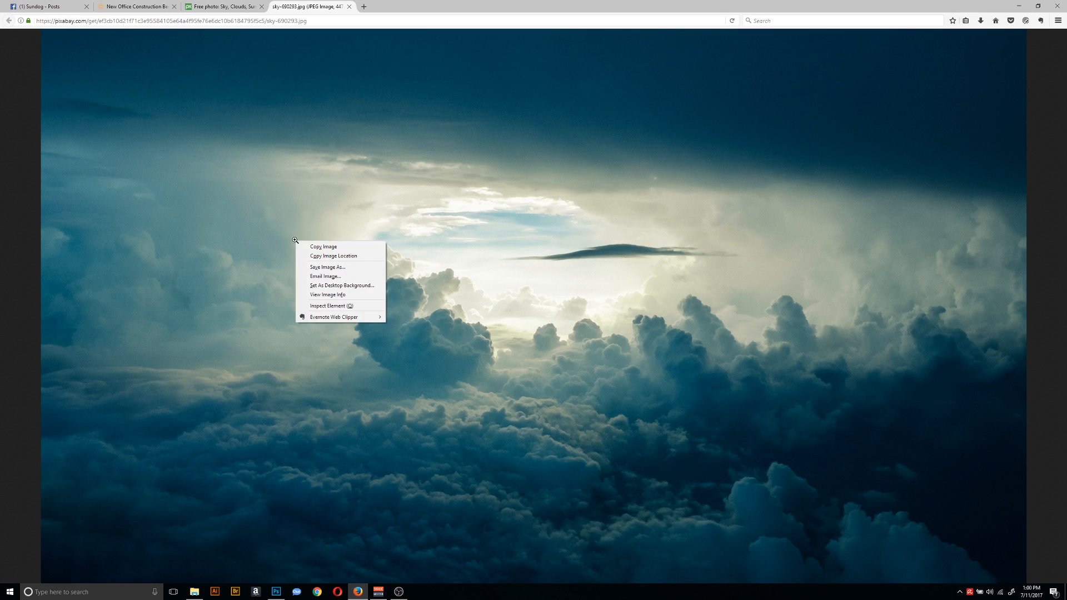
pyautogui.click(276, 592)
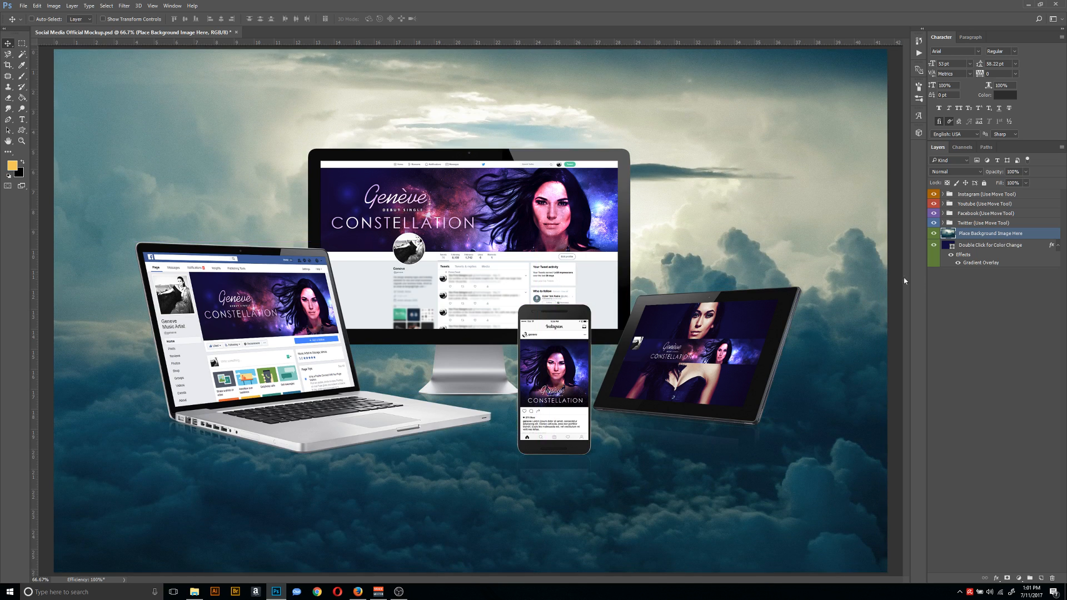
# Cycle the clouds layer's blend modes, settling on Linear Light for a stormy sky.
pyautogui.click(954, 172)
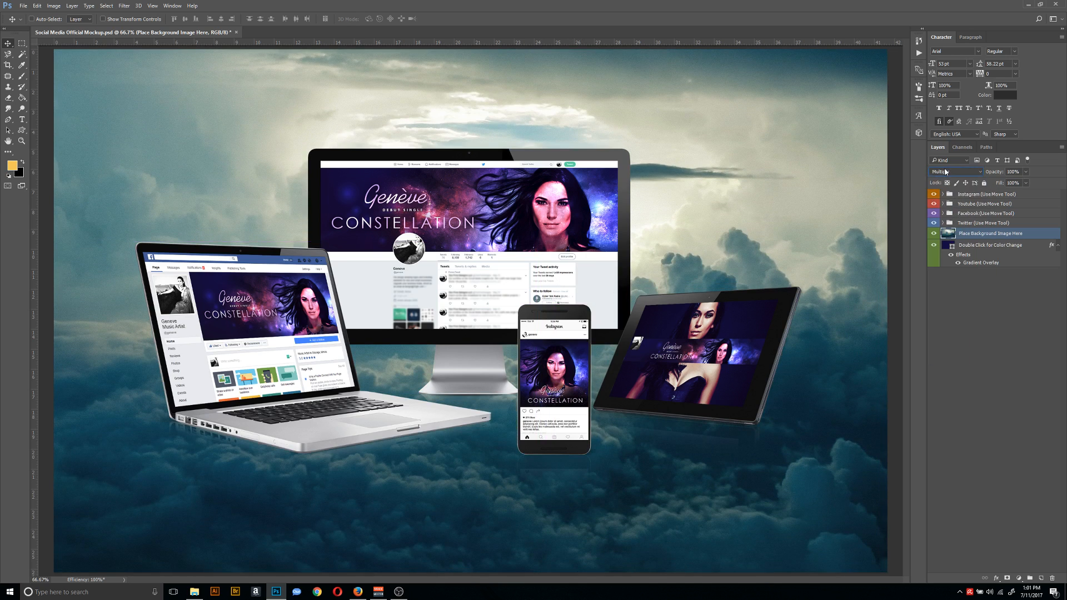
pyautogui.click(953, 171)
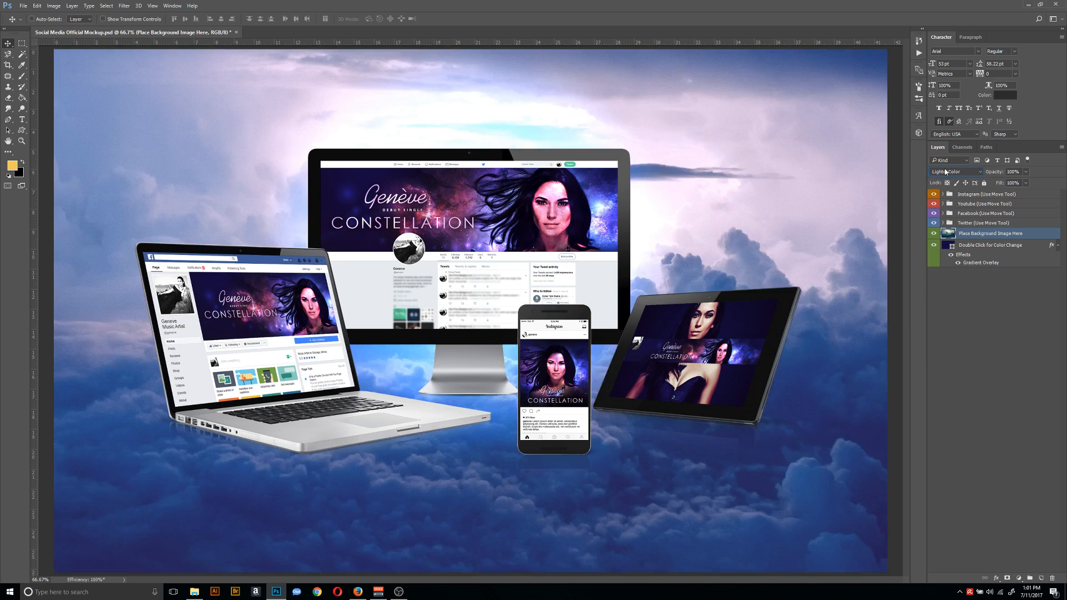
pyautogui.click(954, 171)
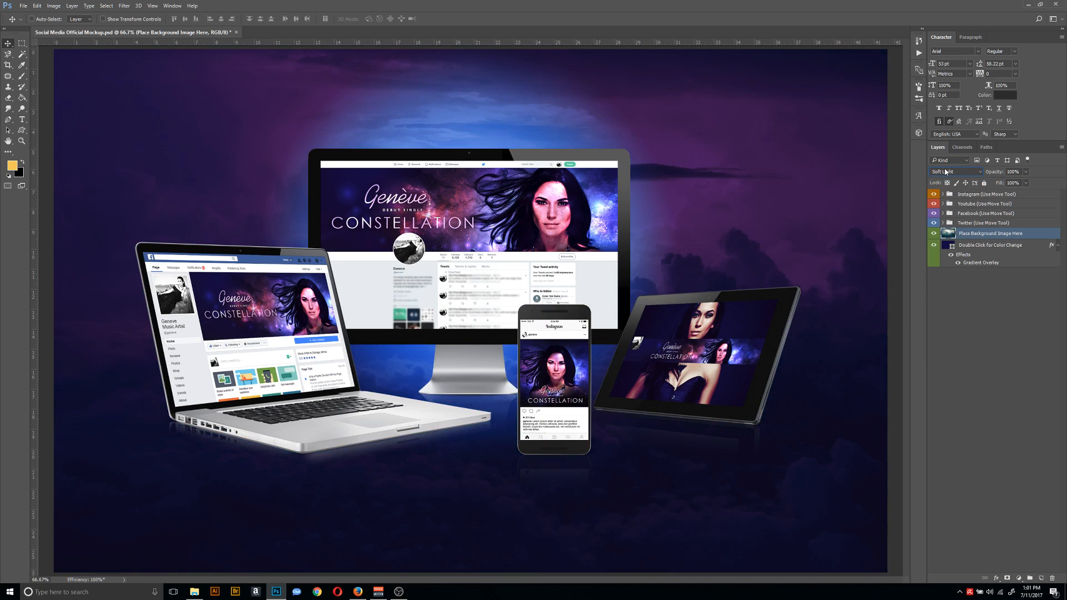
pyautogui.click(952, 171)
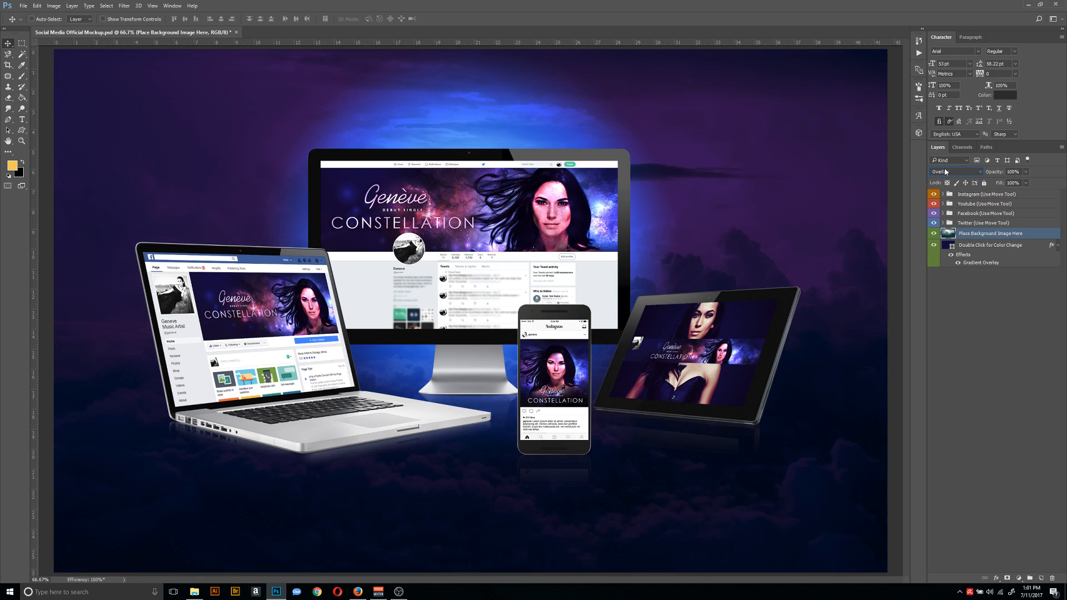
pyautogui.click(952, 172)
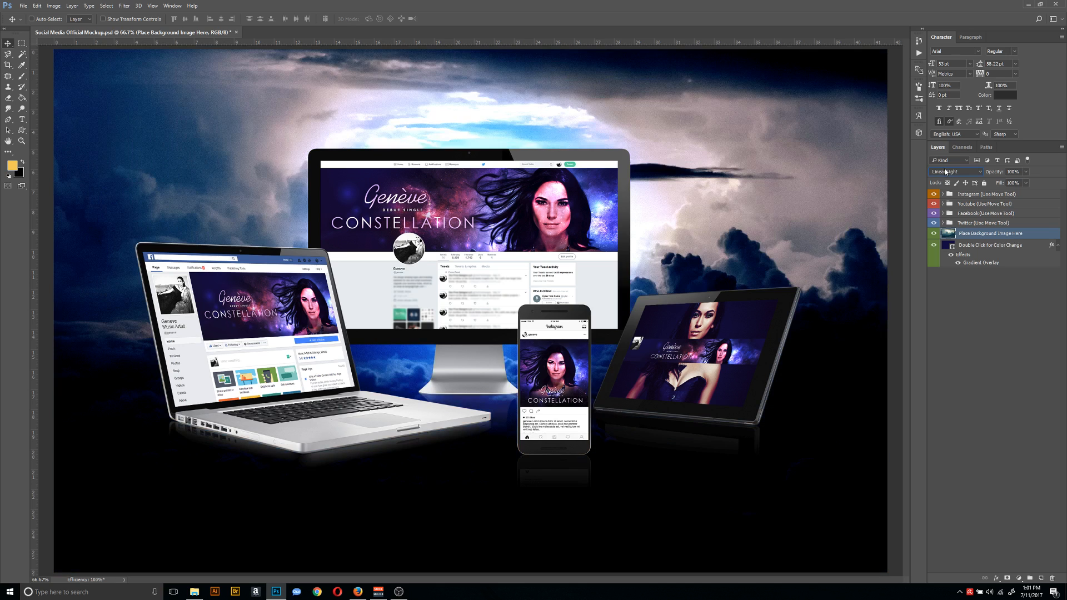
pyautogui.click(952, 172)
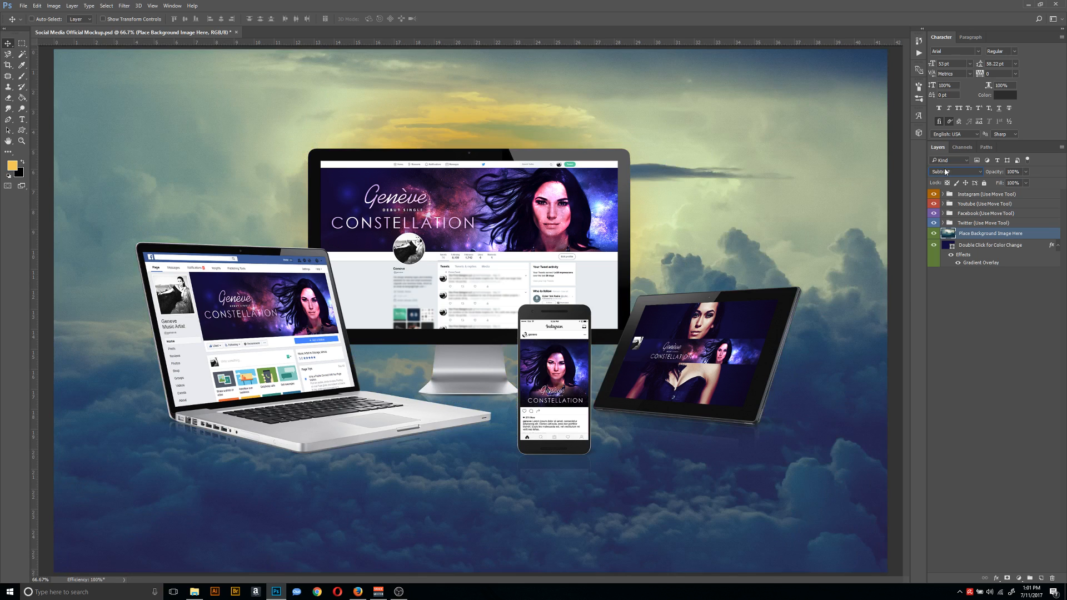
pyautogui.click(952, 172)
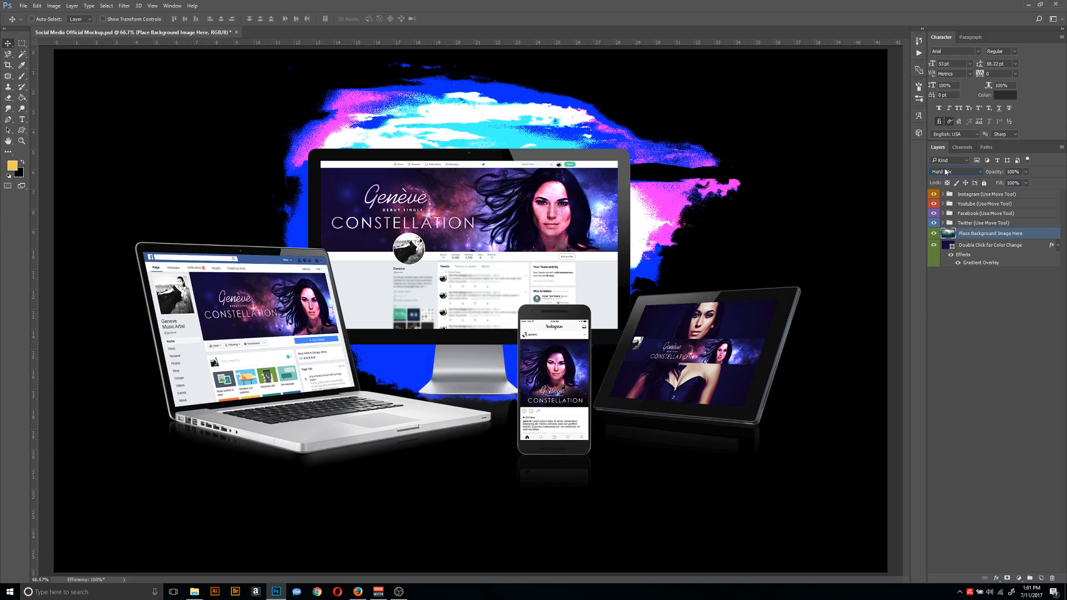
pyautogui.click(954, 172)
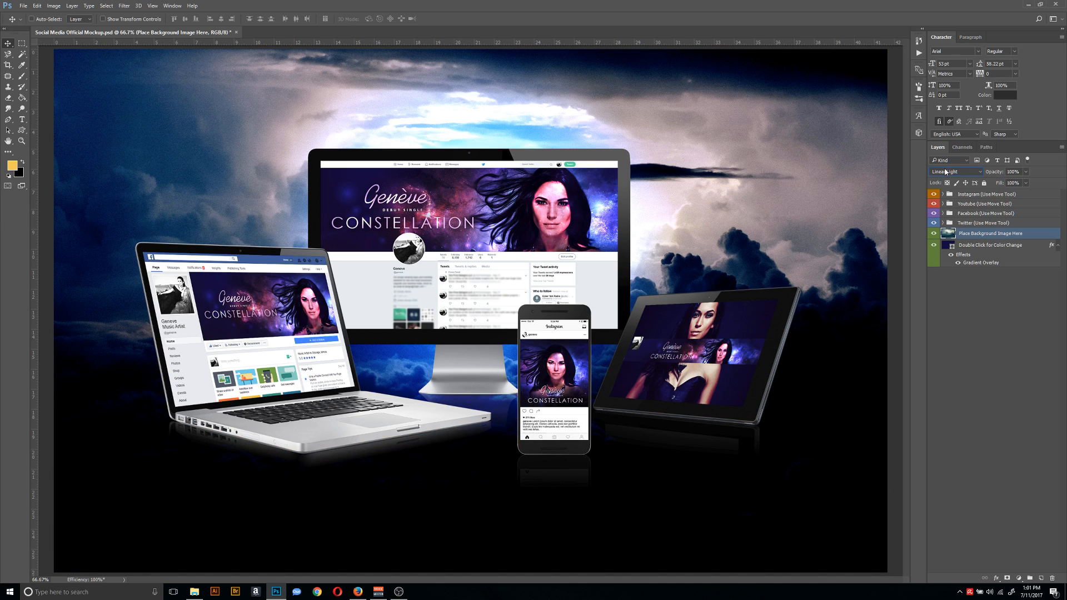
pyautogui.moveTo(1031, 170)
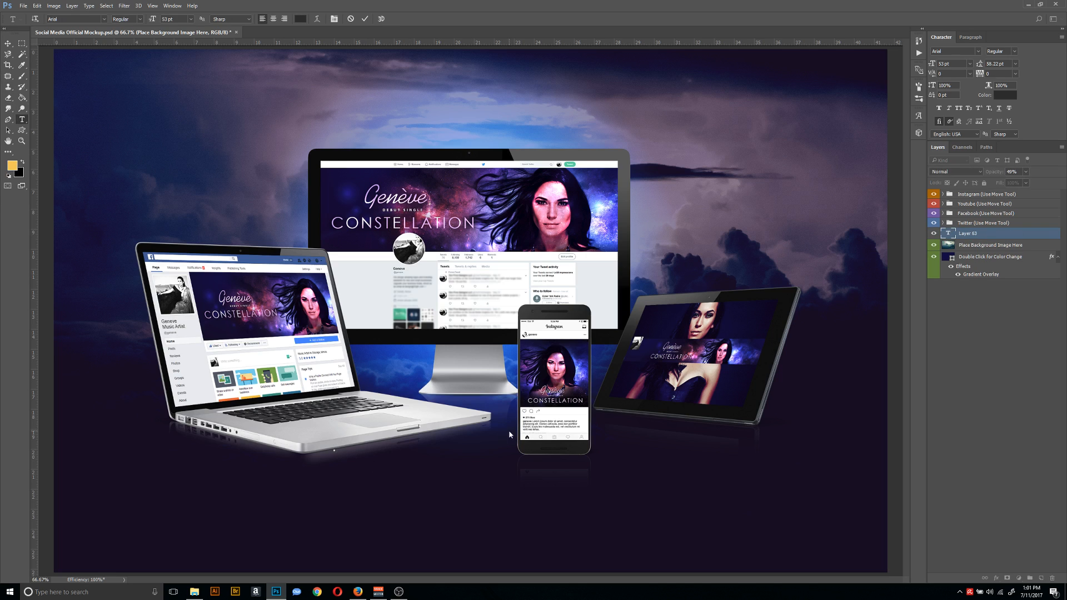
pyautogui.moveTo(288, 301)
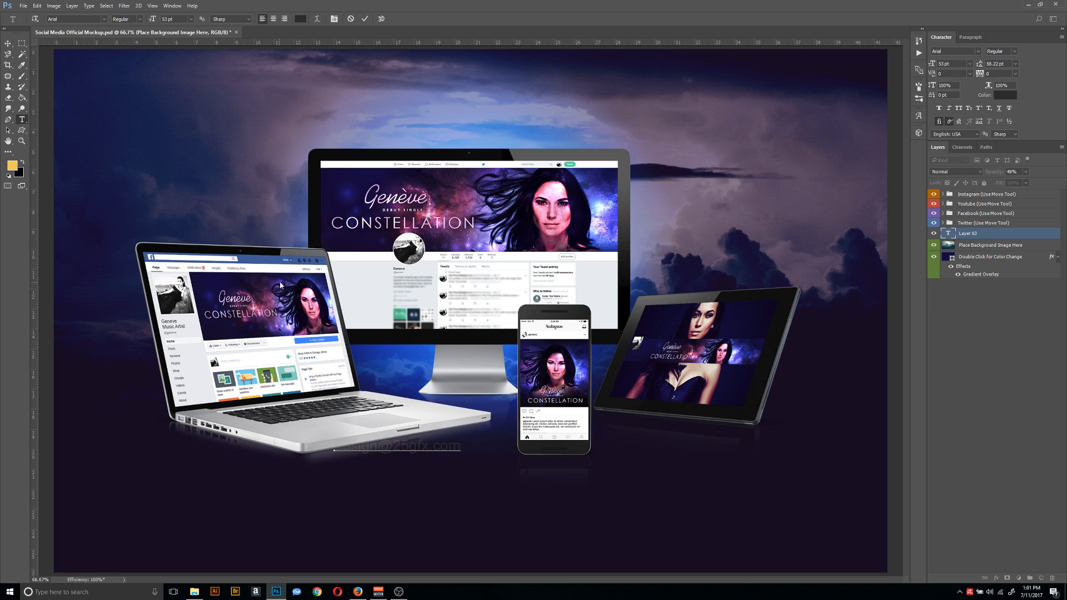
pyautogui.moveTo(15, 172)
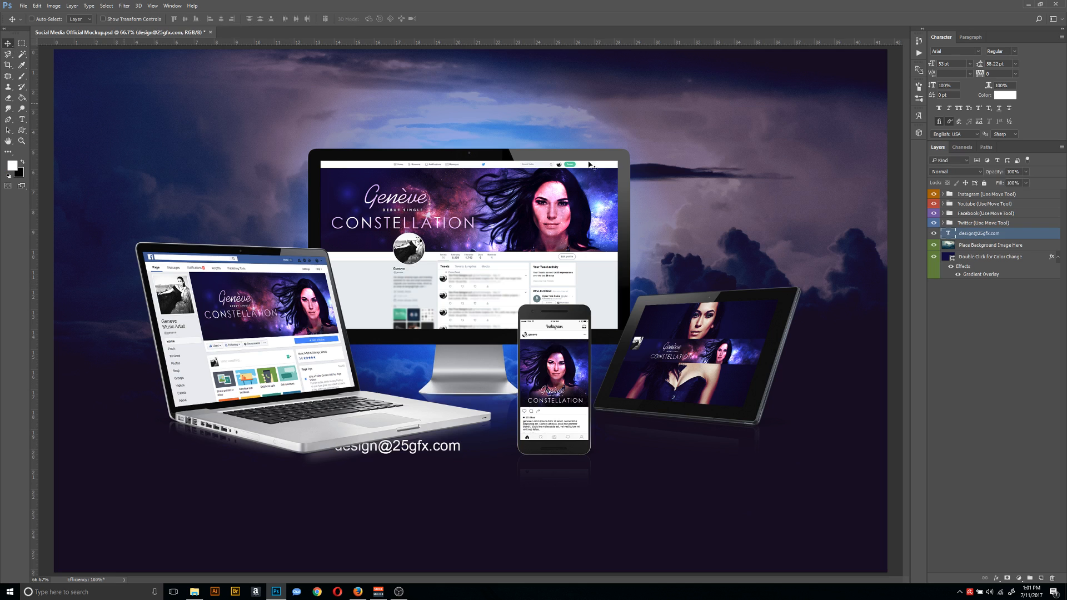
pyautogui.click(986, 194)
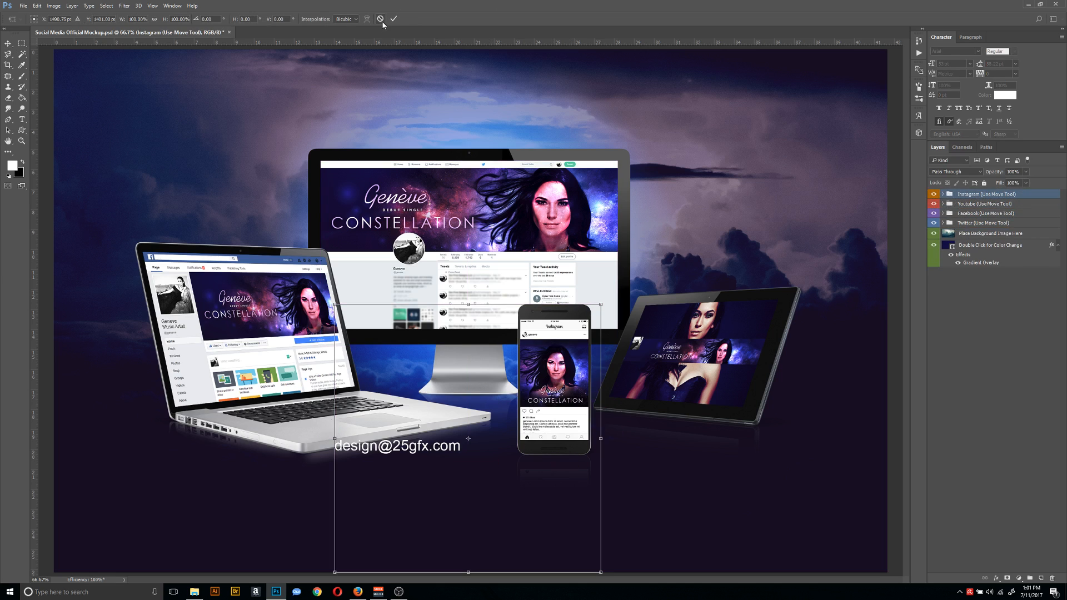
pyautogui.click(393, 18)
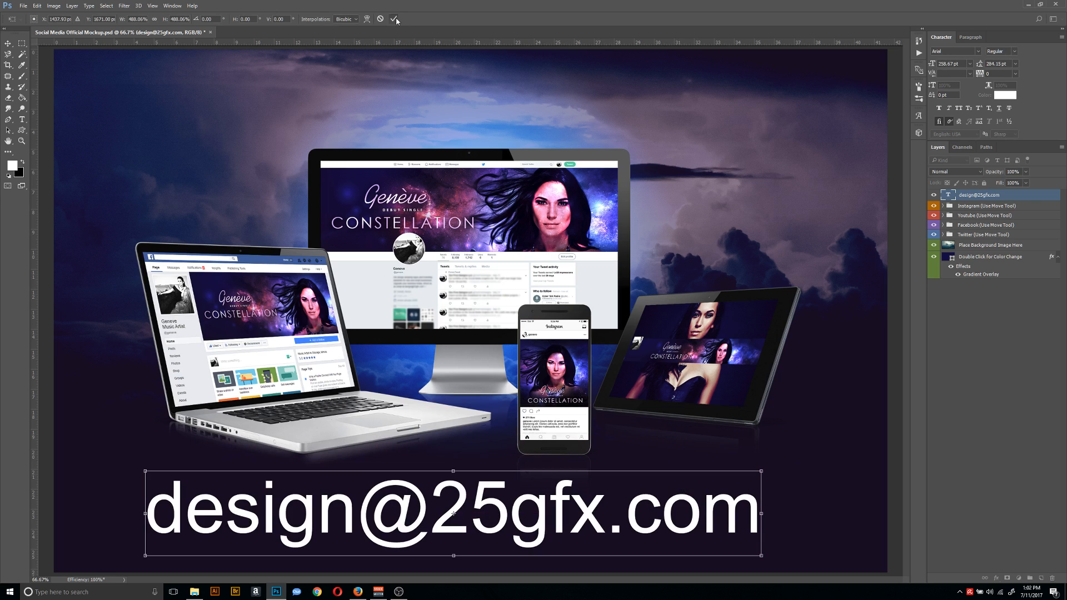
pyautogui.click(395, 18)
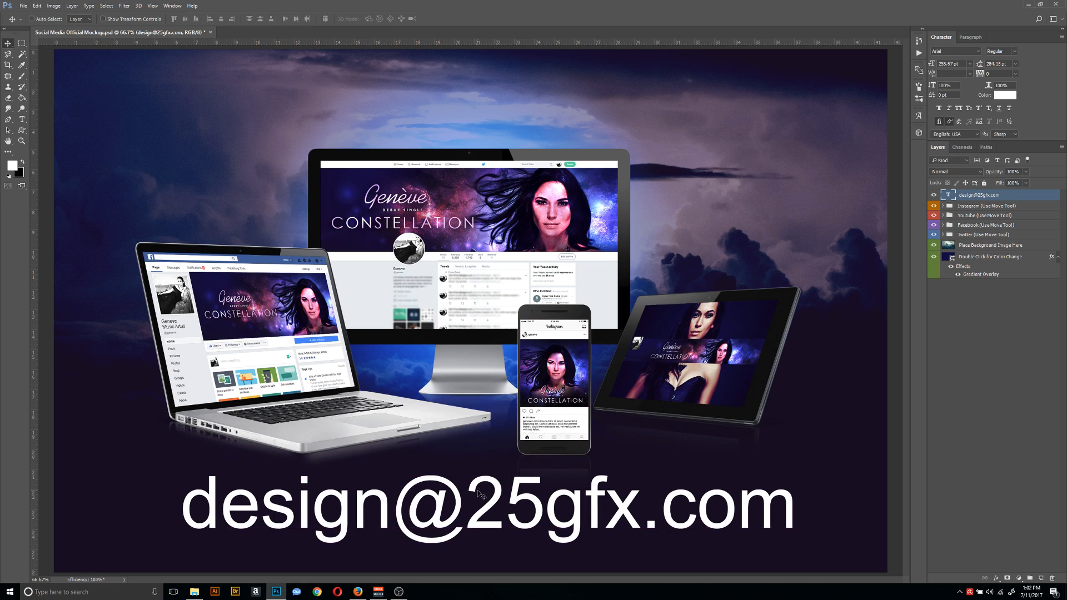
pyautogui.moveTo(728, 518)
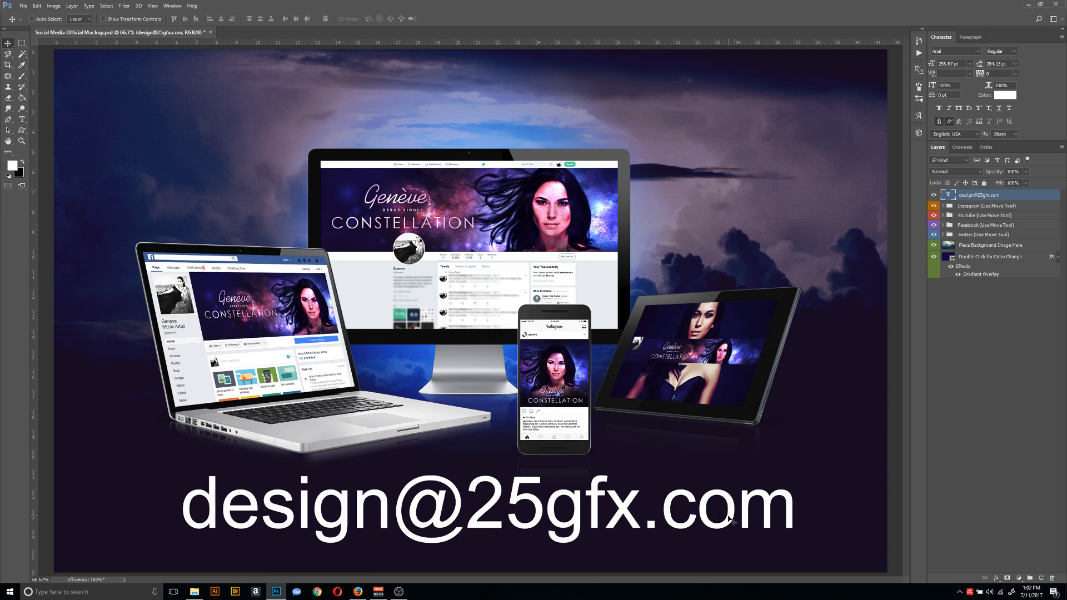